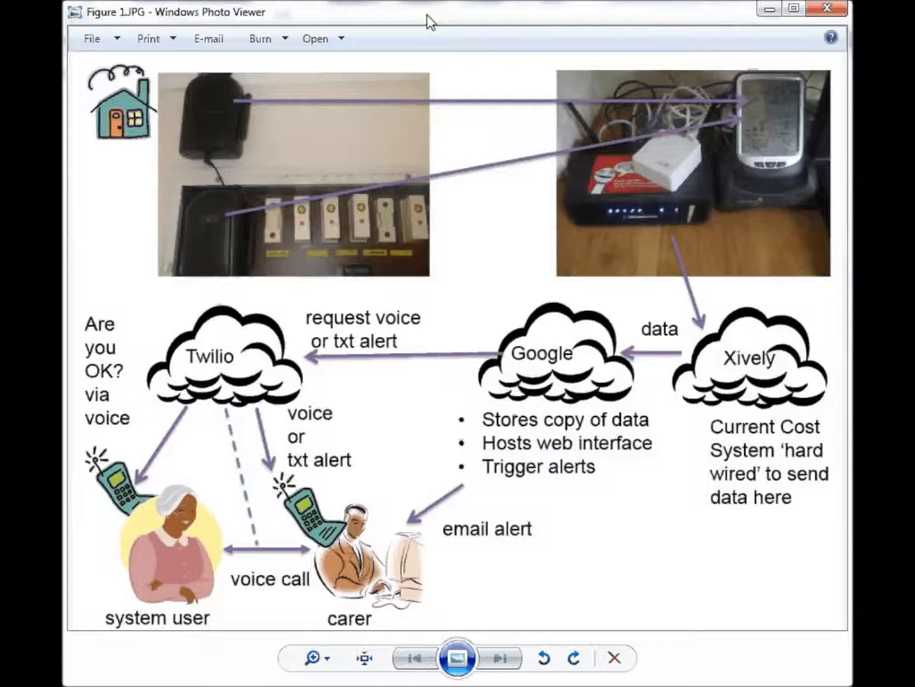
mouse_move(390, 66)
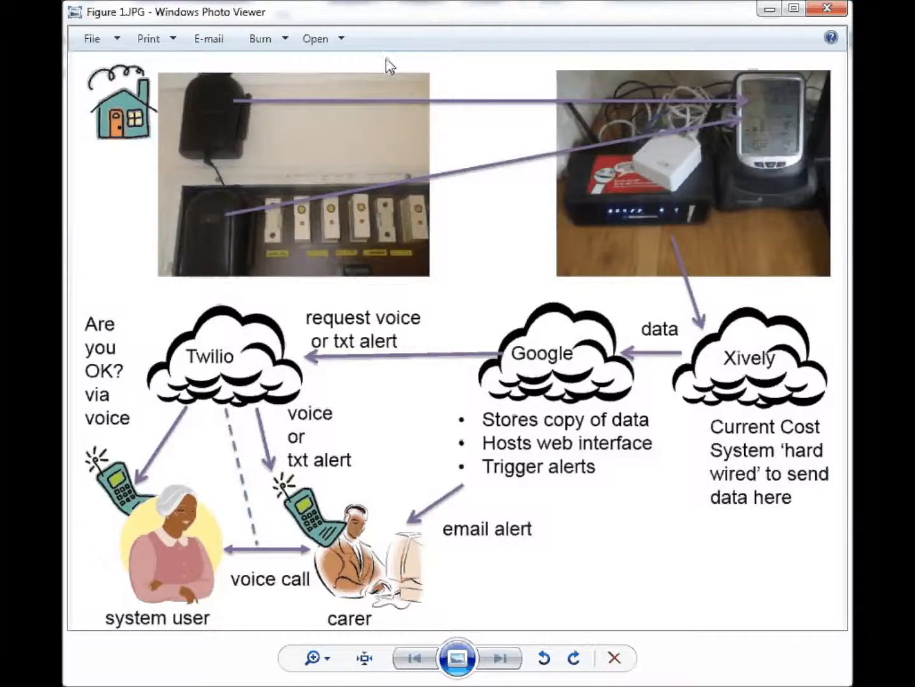
mouse_move(177, 552)
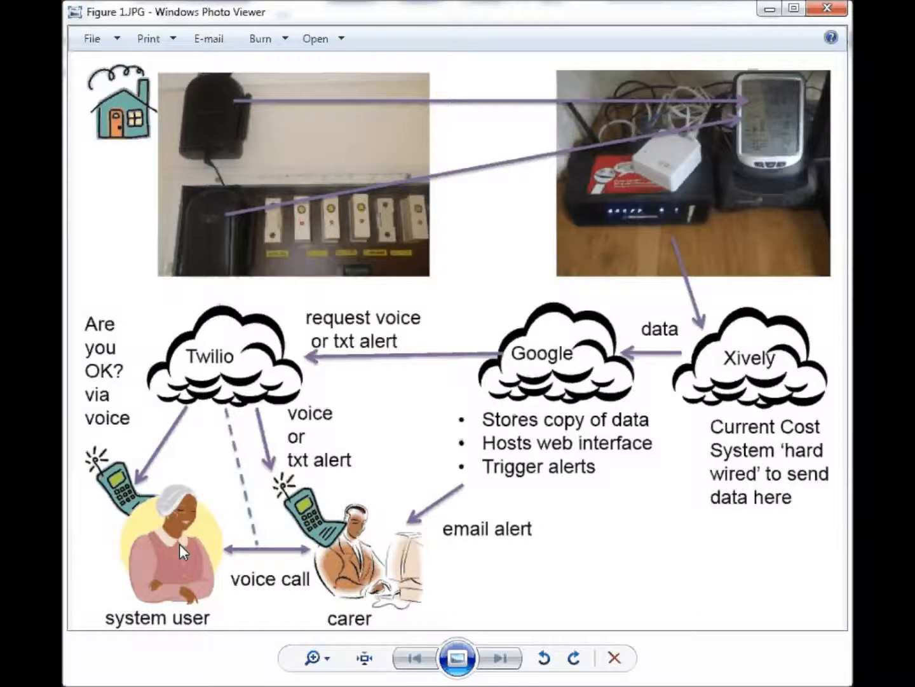
mouse_move(204, 528)
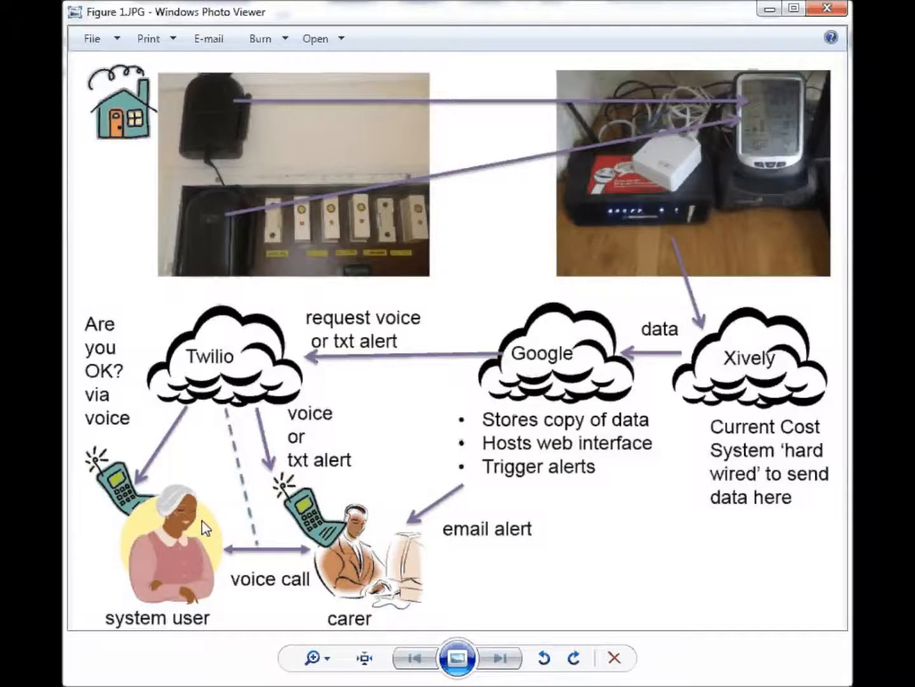
mouse_move(219, 531)
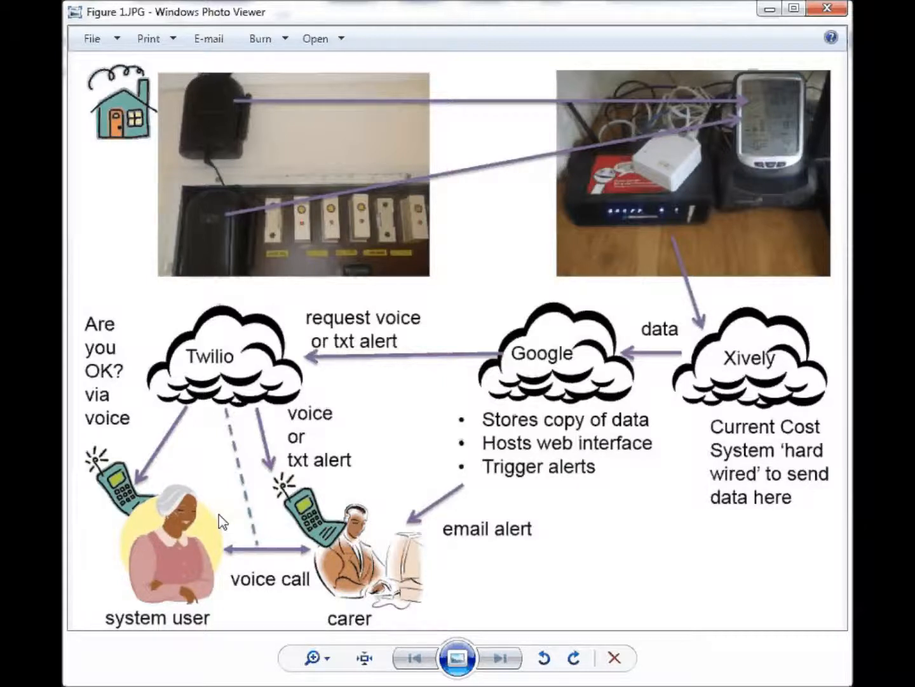
mouse_move(647, 98)
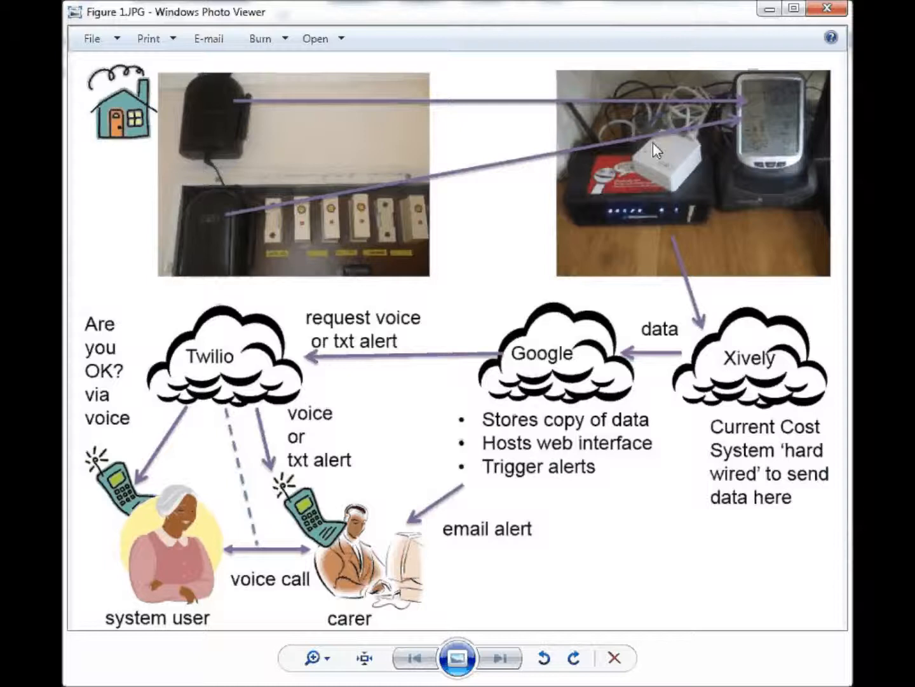
mouse_move(304, 202)
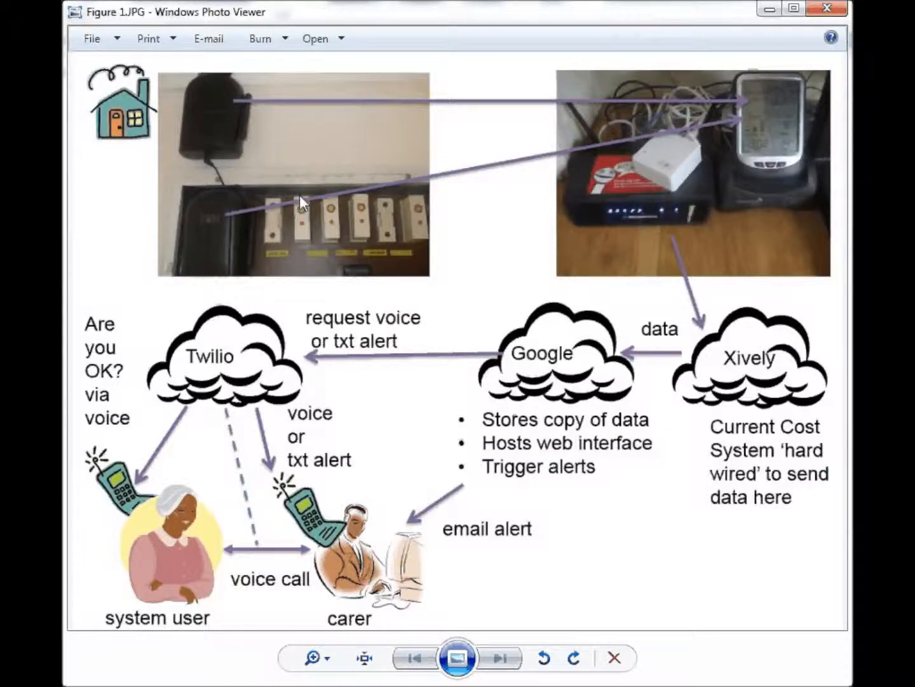
mouse_move(299, 216)
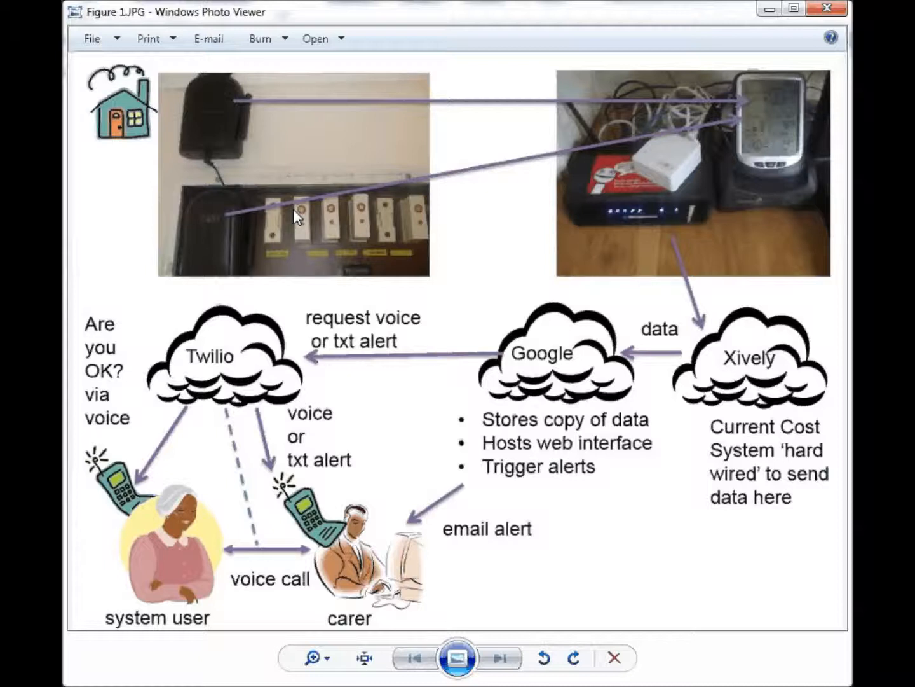
mouse_move(211, 144)
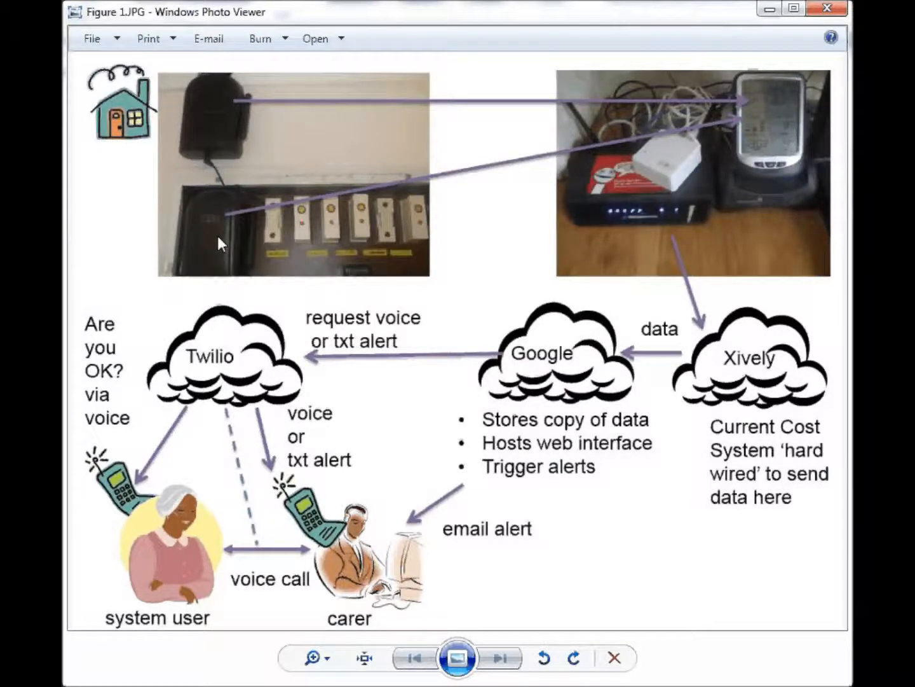
mouse_move(229, 118)
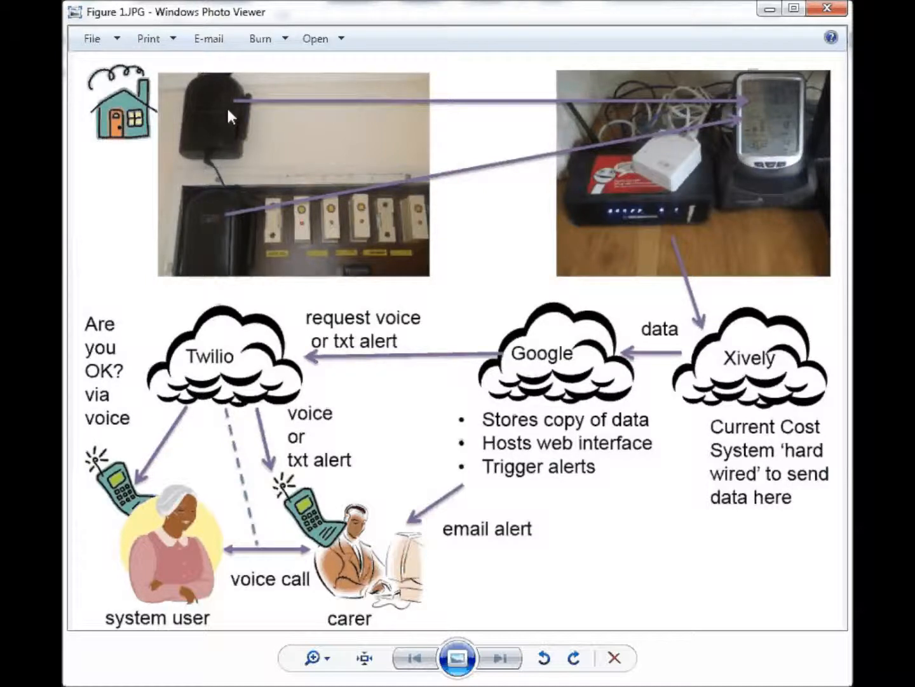
mouse_move(337, 221)
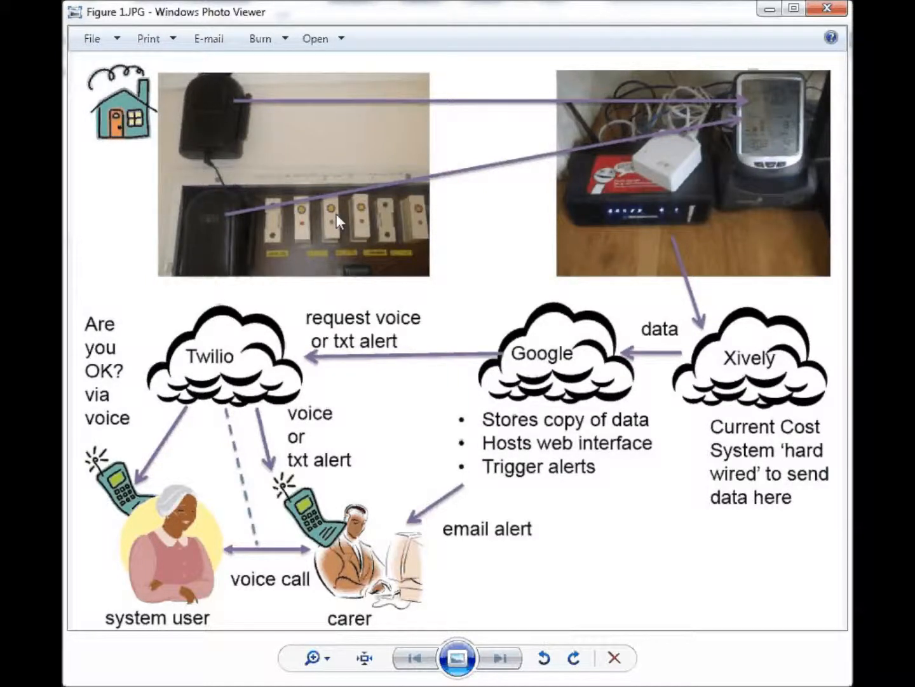
mouse_move(210, 156)
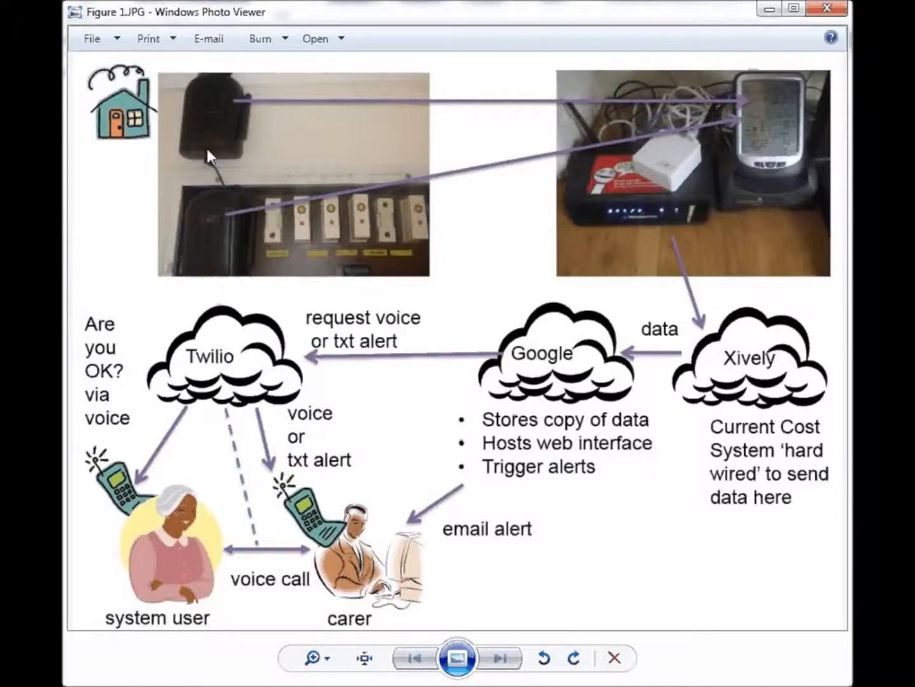
mouse_move(211, 151)
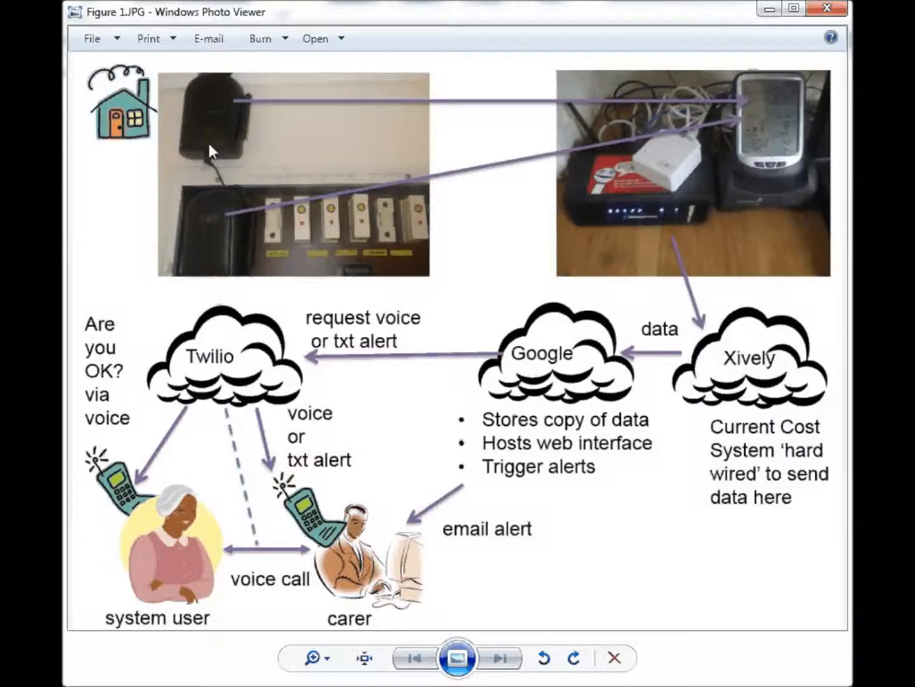
mouse_move(782, 125)
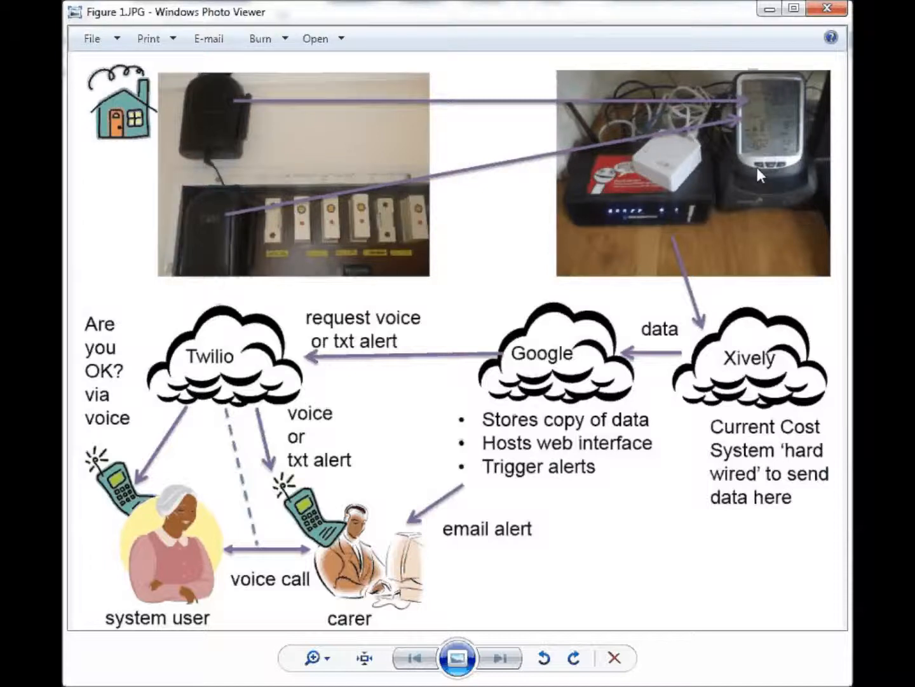
mouse_move(761, 175)
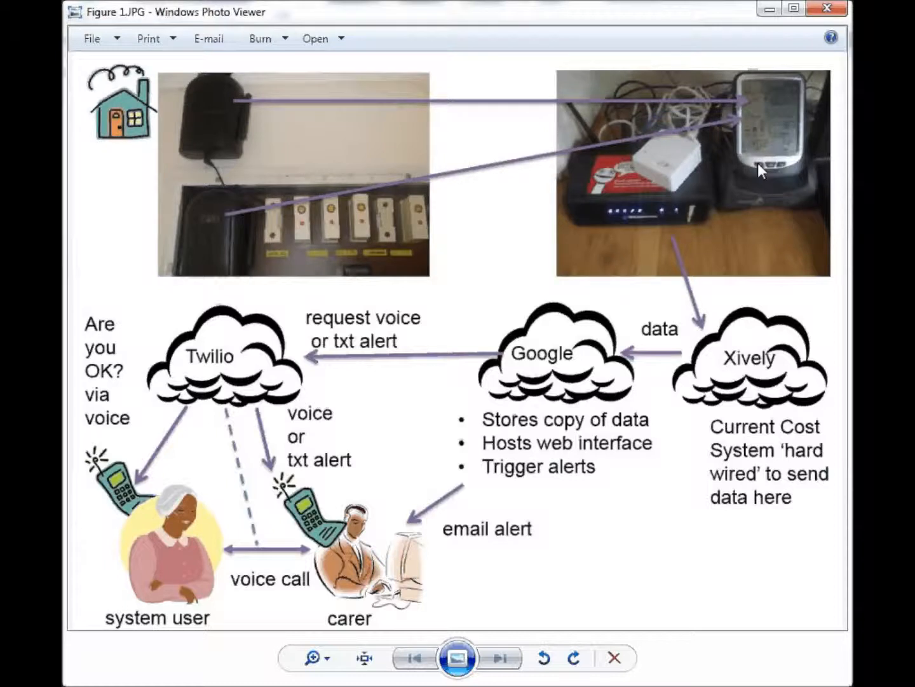
mouse_move(229, 156)
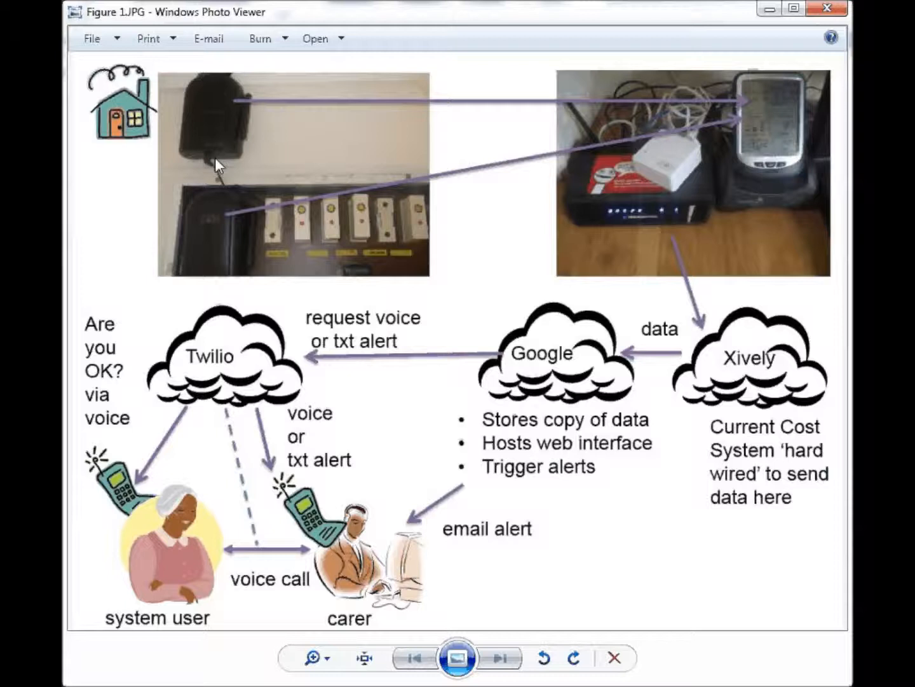
mouse_move(779, 145)
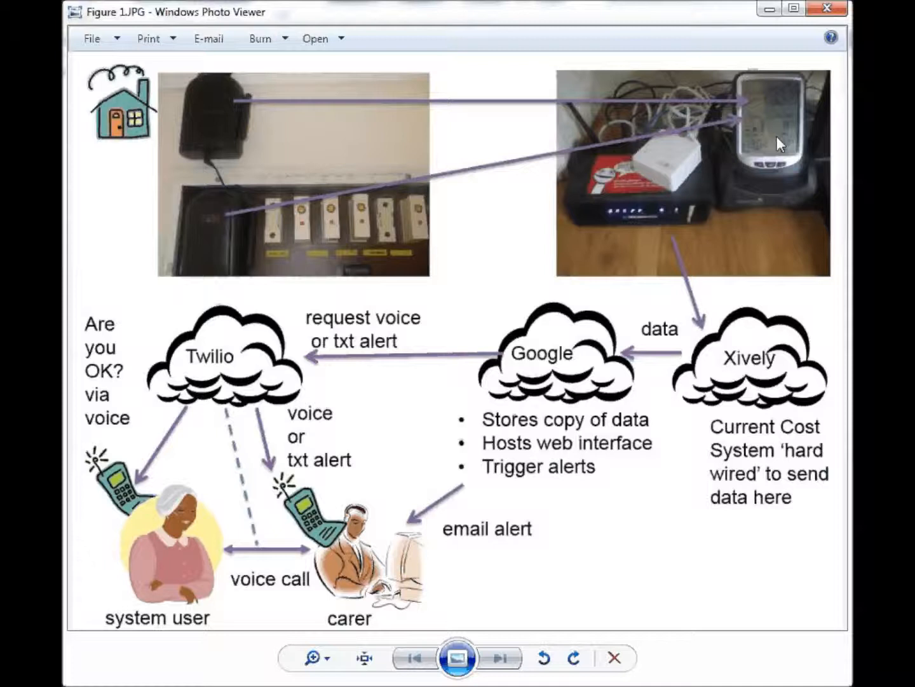
mouse_move(754, 381)
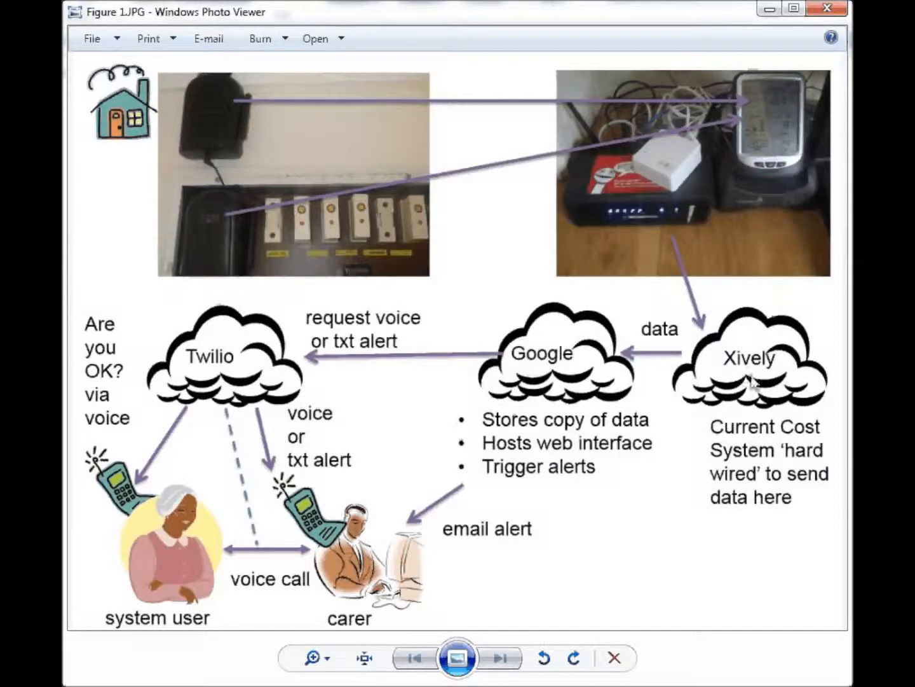
mouse_move(712, 153)
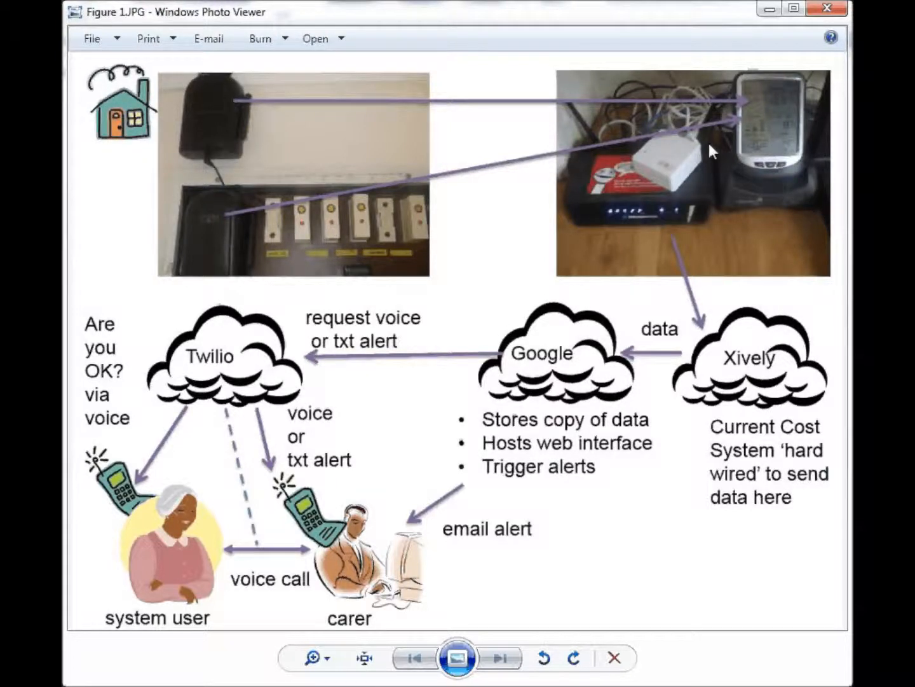
mouse_move(668, 171)
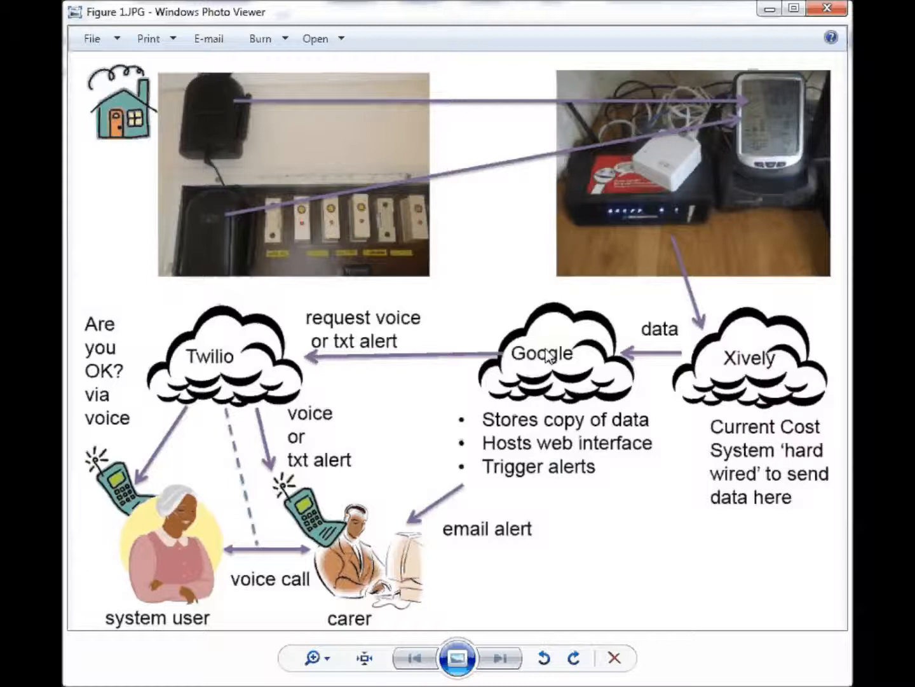
mouse_move(747, 366)
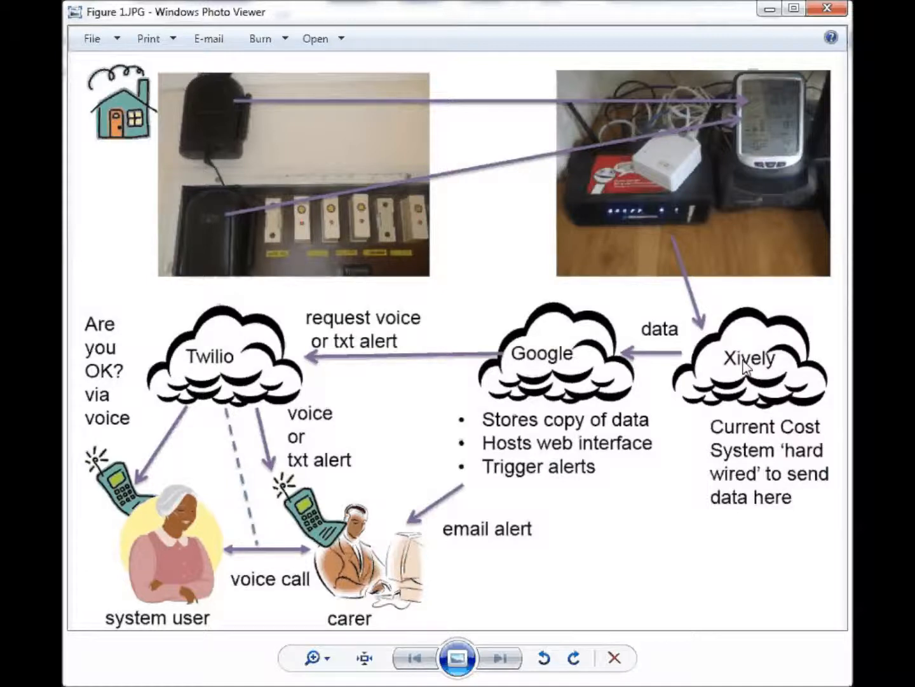
mouse_move(560, 371)
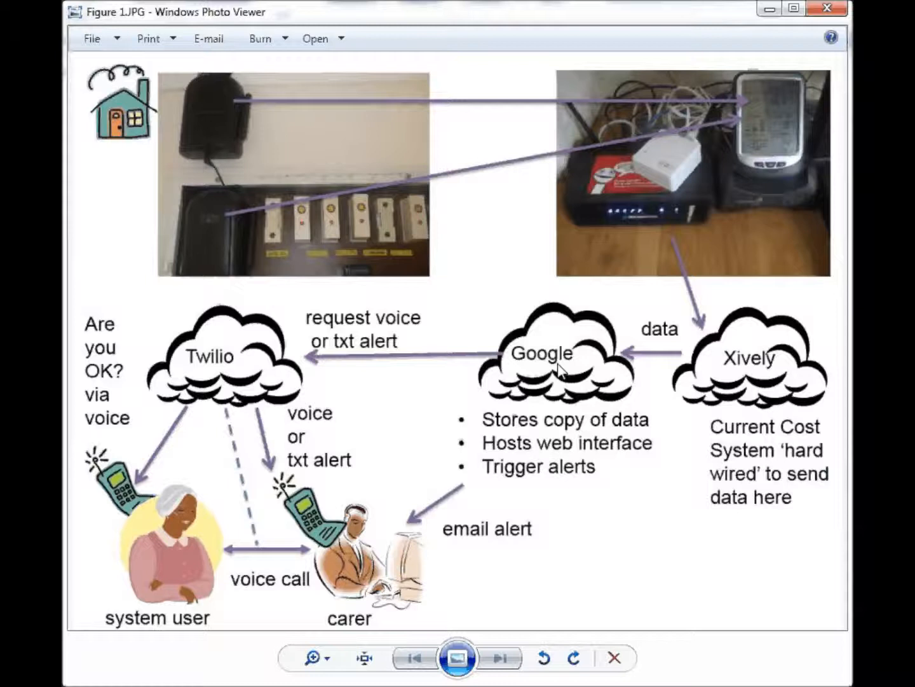
mouse_move(474, 490)
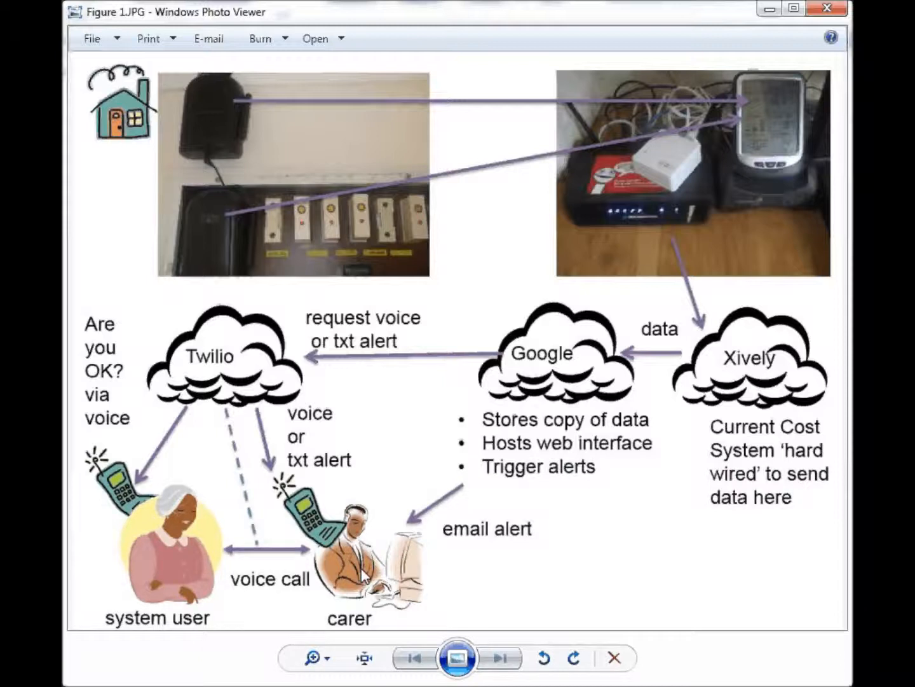
mouse_move(544, 373)
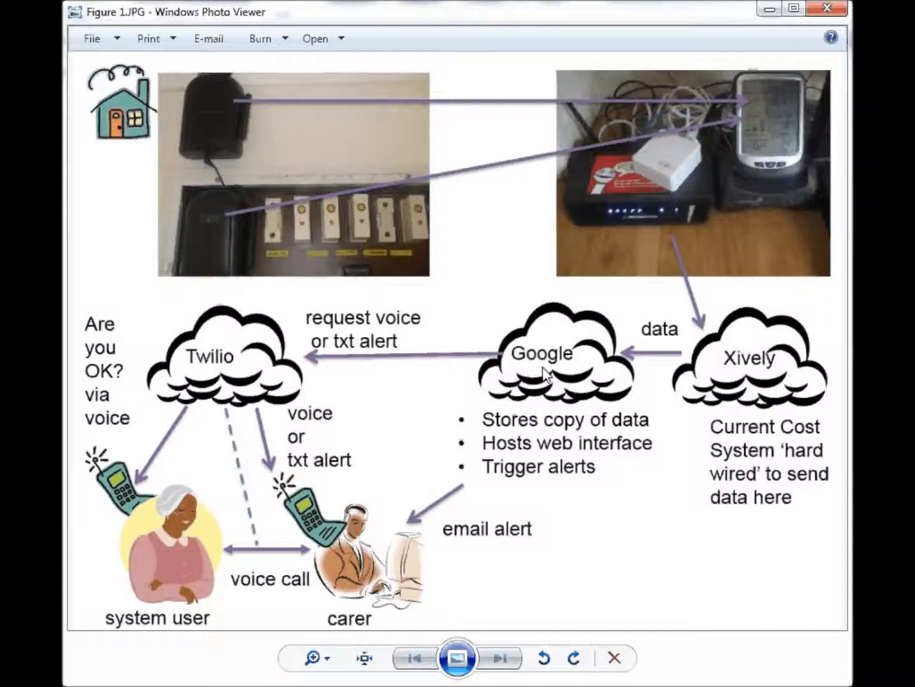
mouse_move(393, 543)
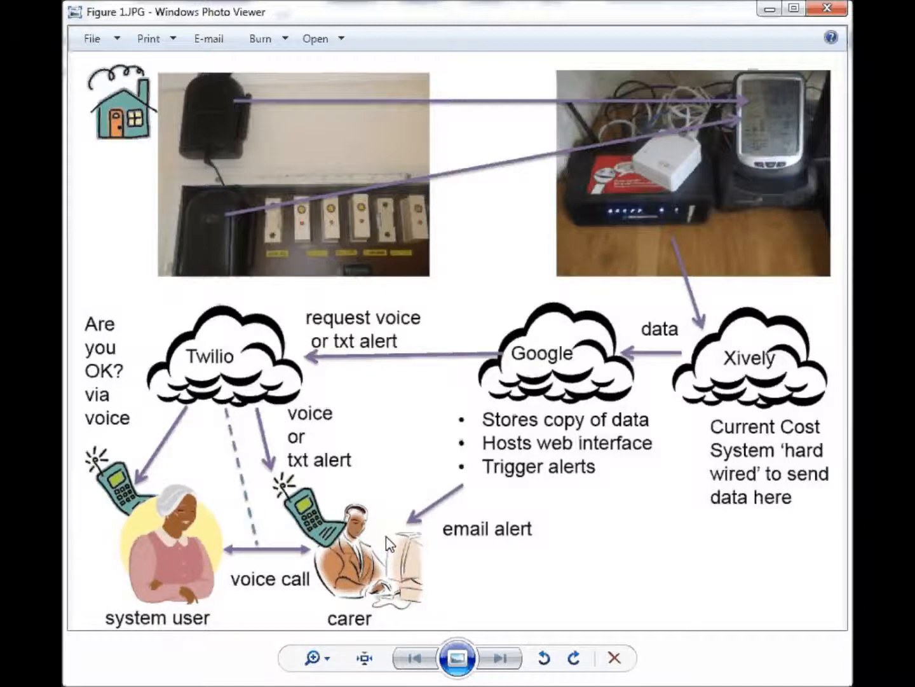
mouse_move(518, 375)
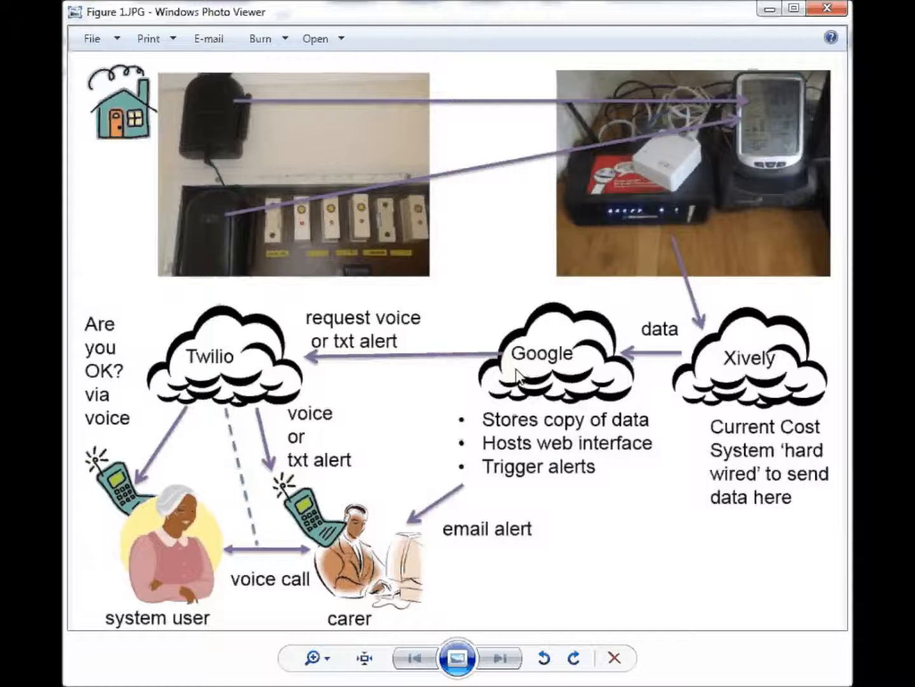
mouse_move(160, 569)
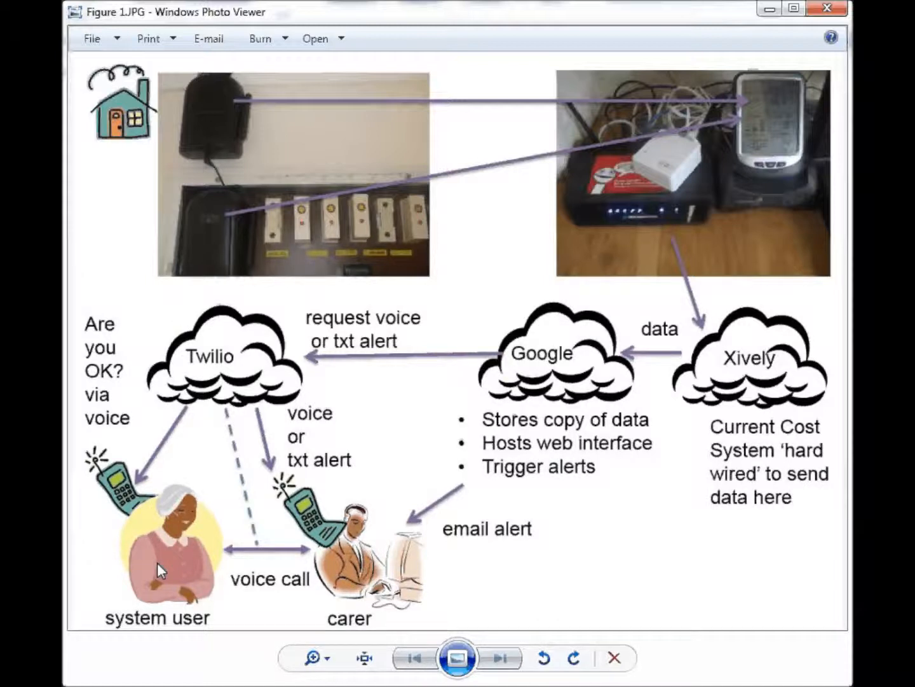
mouse_move(385, 581)
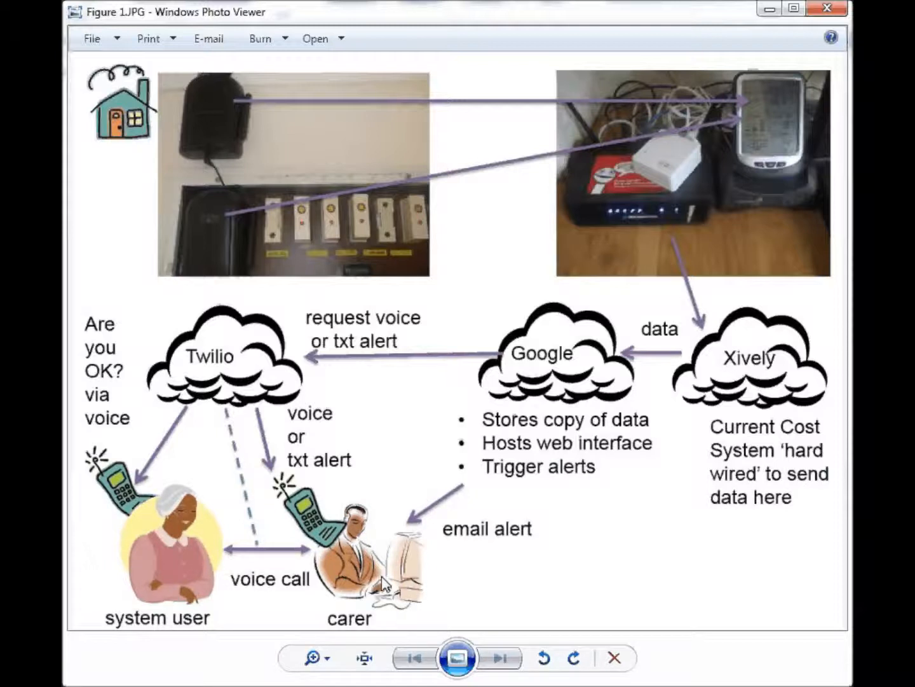
mouse_move(220, 362)
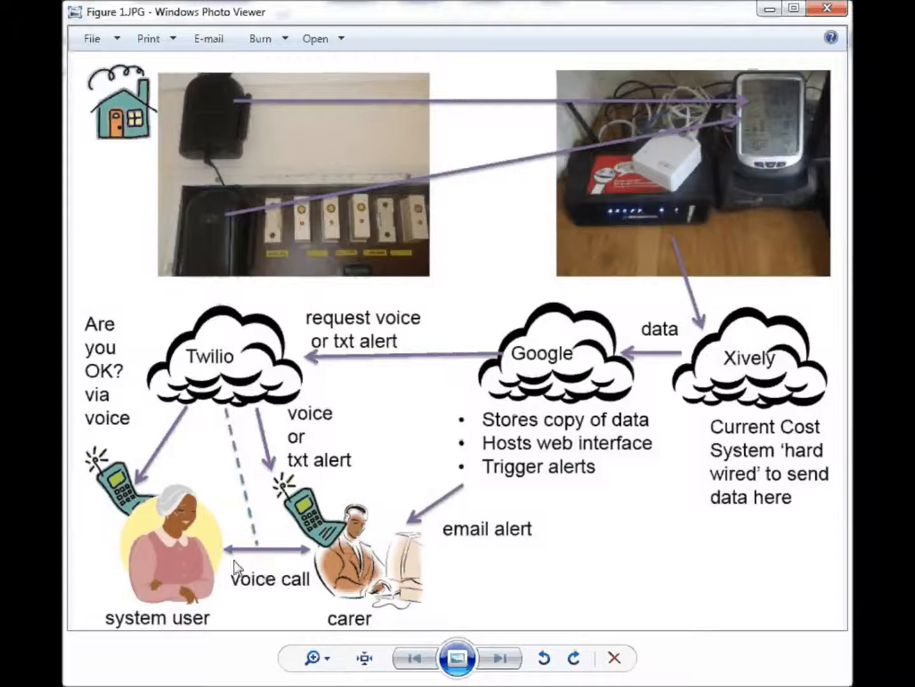
mouse_move(209, 568)
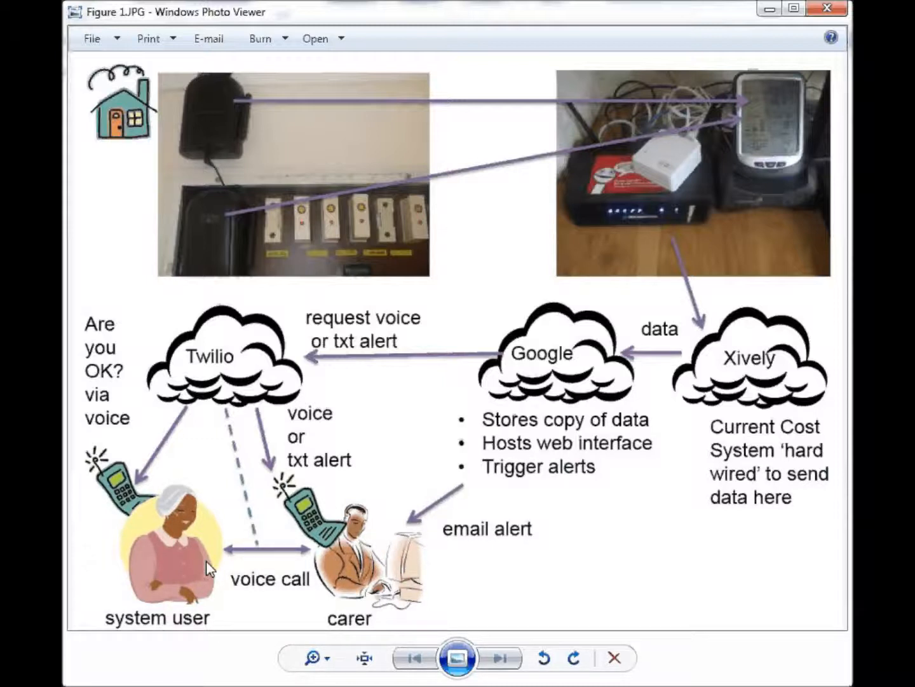
mouse_move(136, 595)
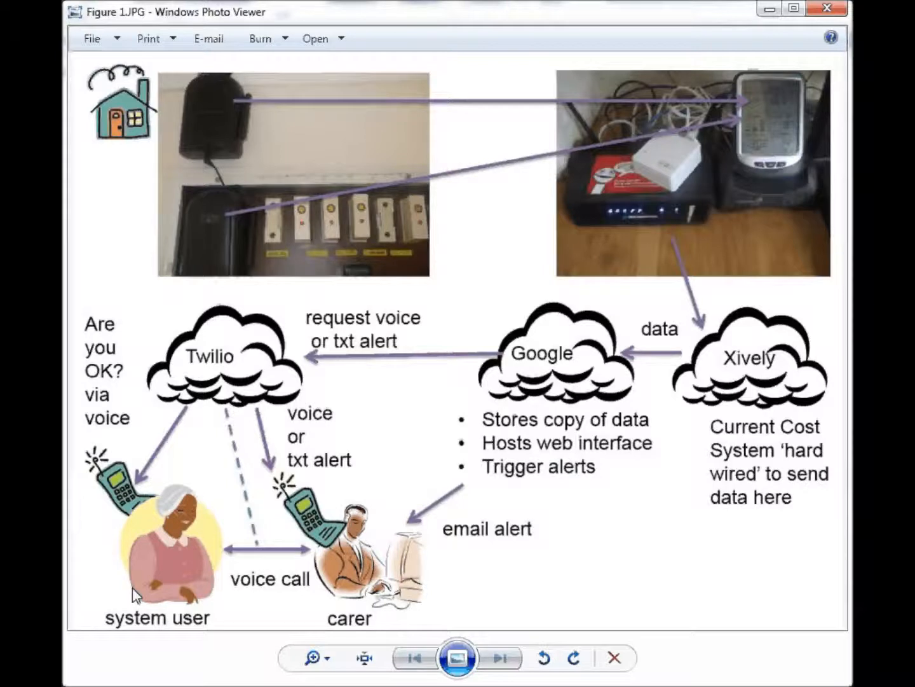
mouse_move(139, 589)
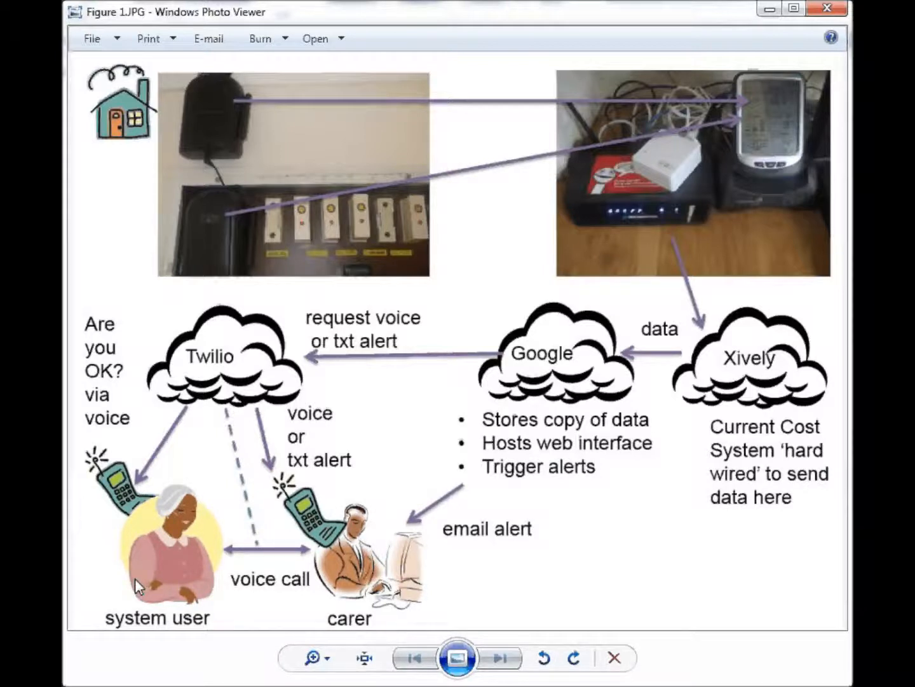
mouse_move(258, 581)
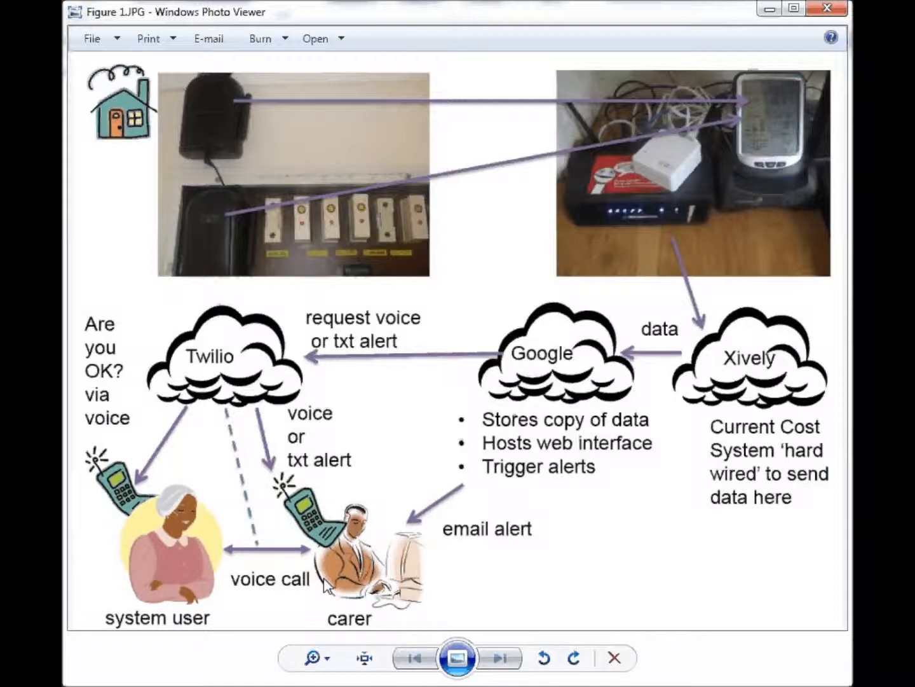
mouse_move(160, 550)
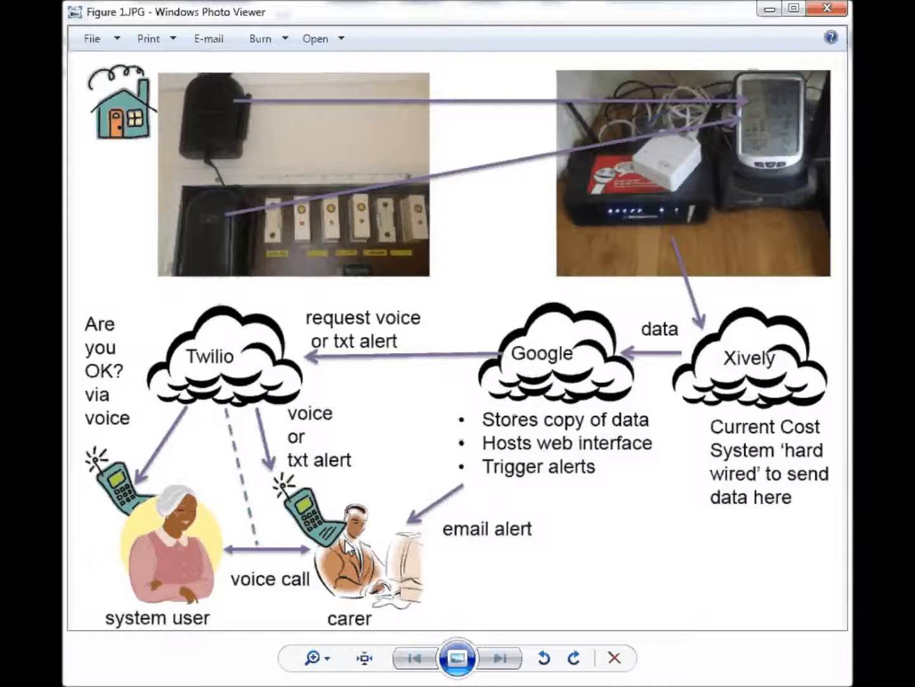
mouse_move(155, 544)
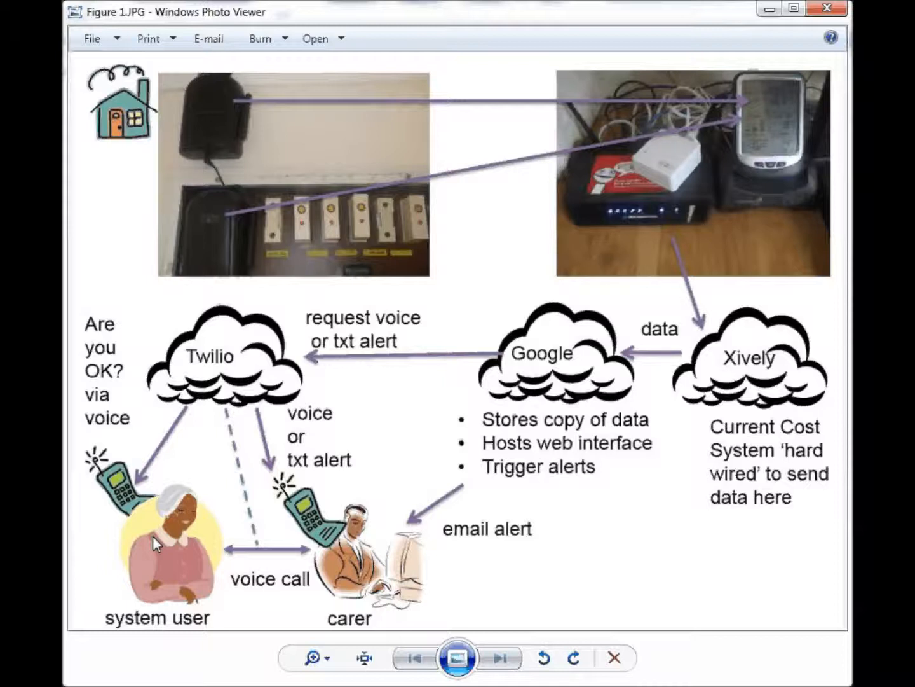
mouse_move(321, 550)
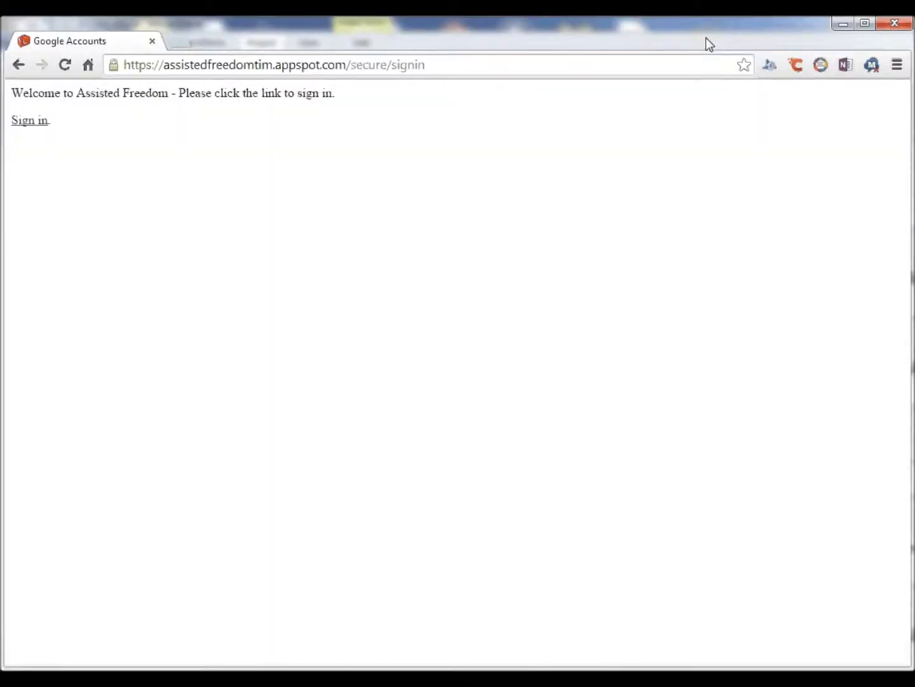
mouse_move(525, 60)
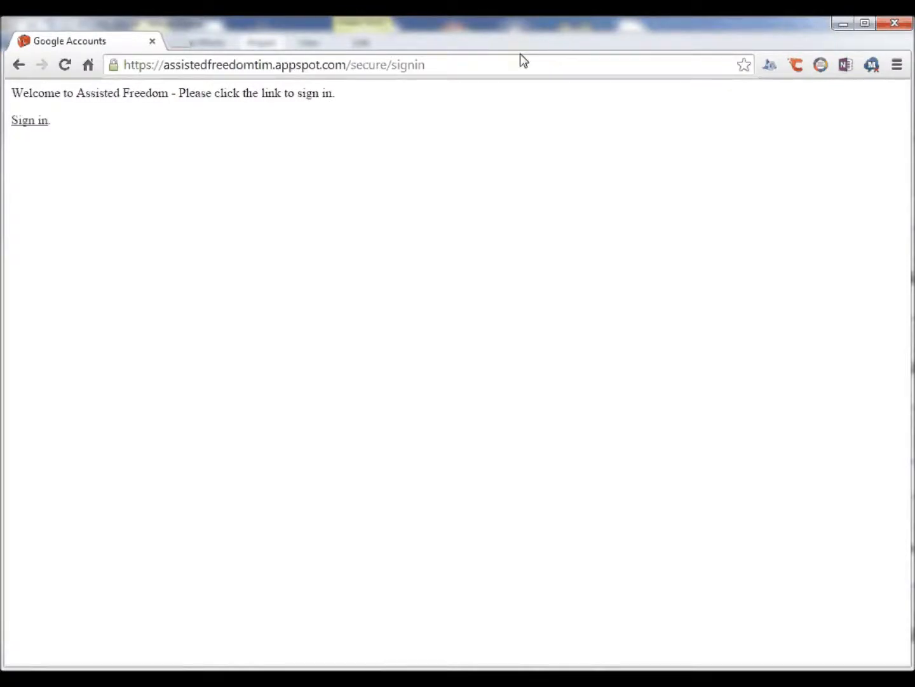
Sign in to Assisted Freedom with the first Google account in the list
click(30, 120)
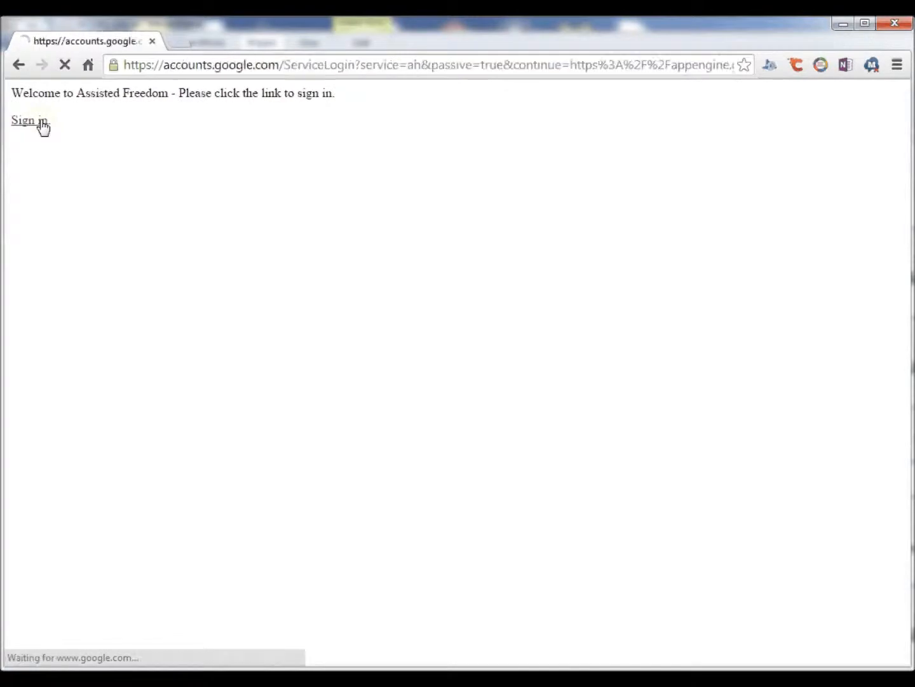
click(28, 121)
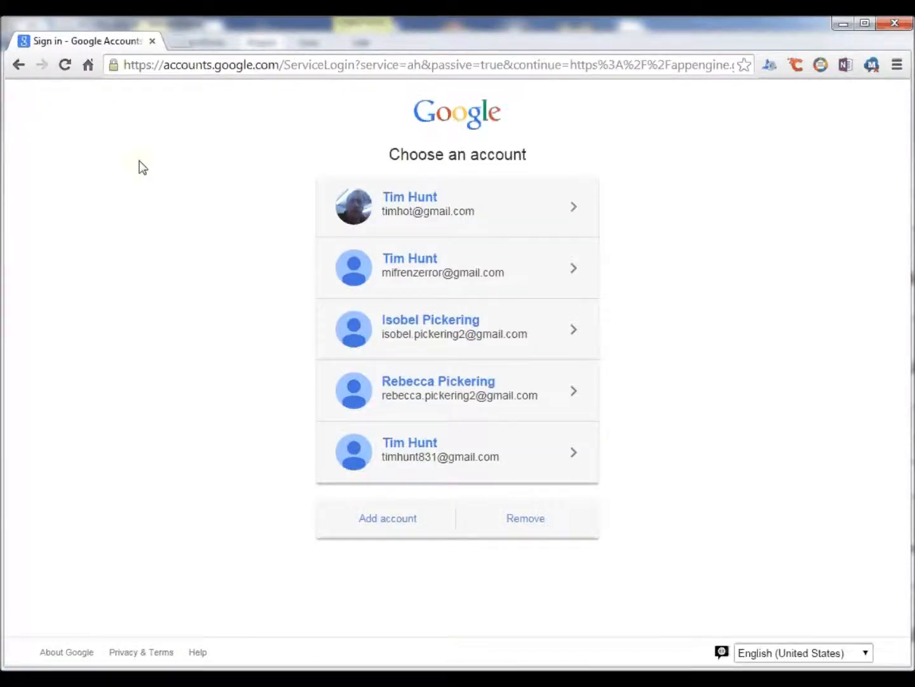
mouse_move(414, 213)
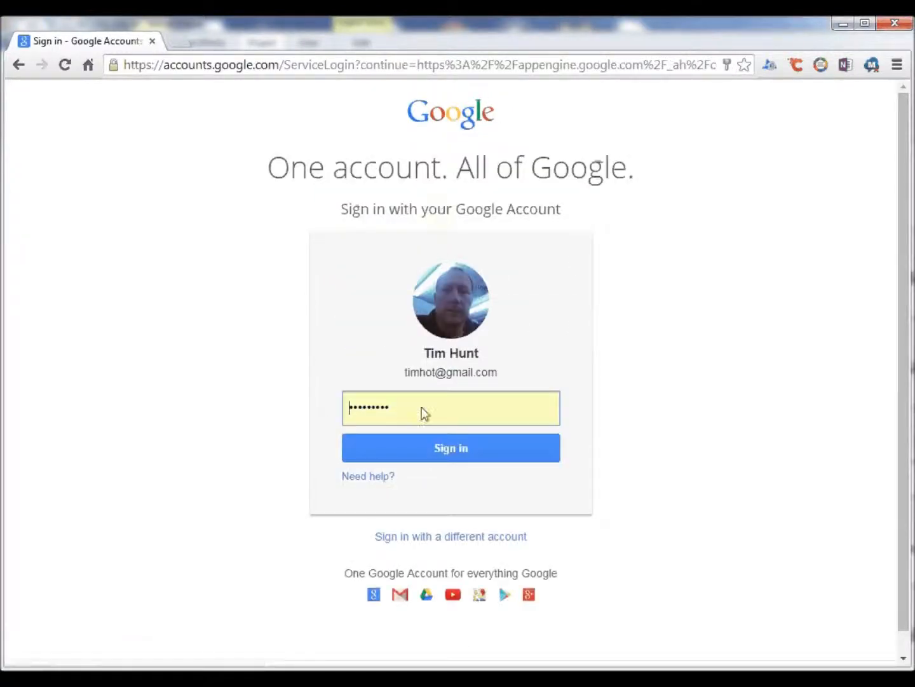
click(450, 447)
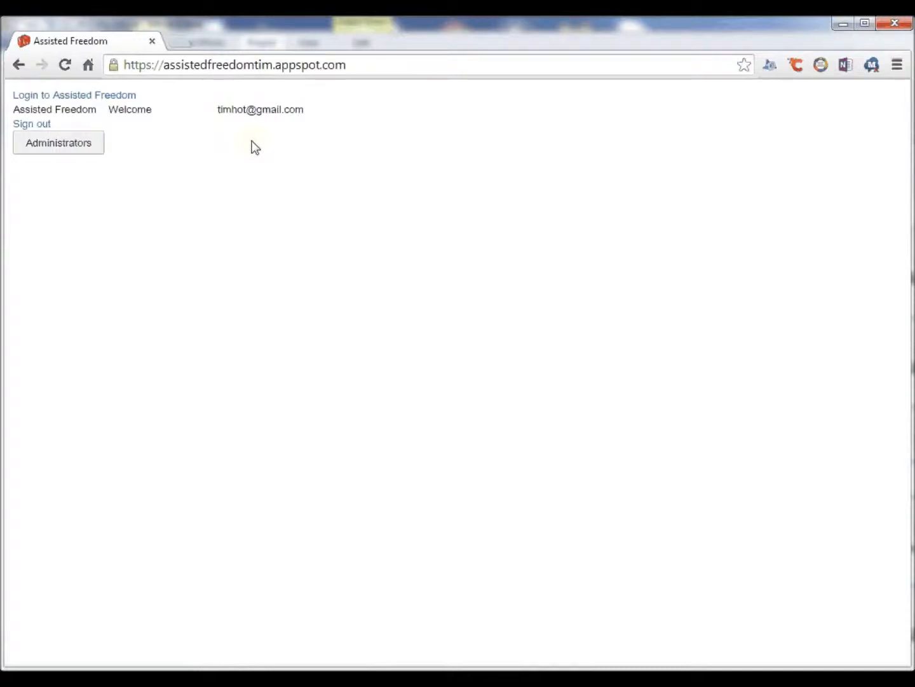
mouse_move(282, 131)
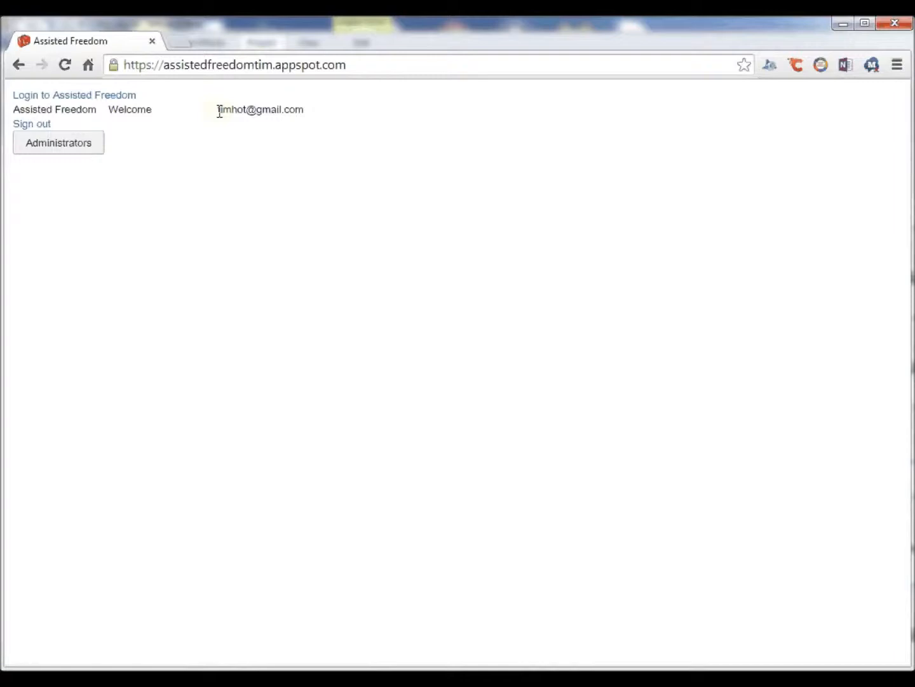
click(58, 142)
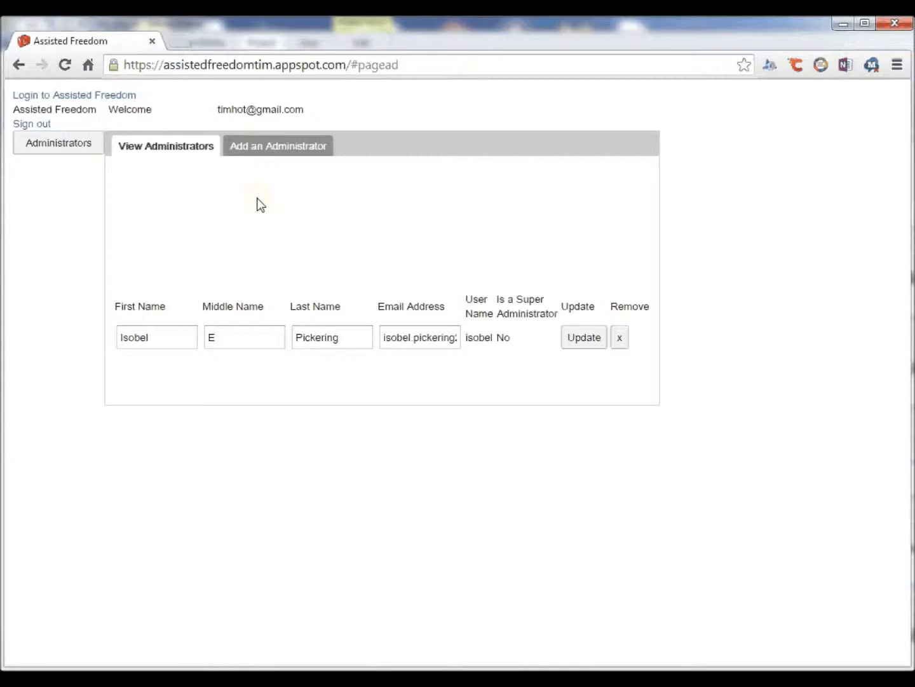
click(277, 145)
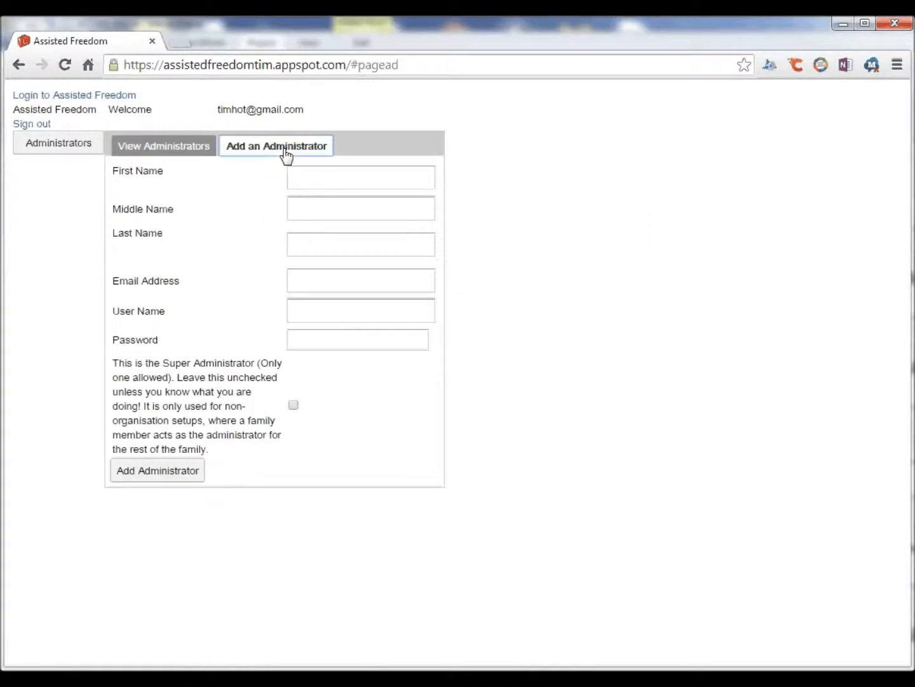
mouse_move(173, 153)
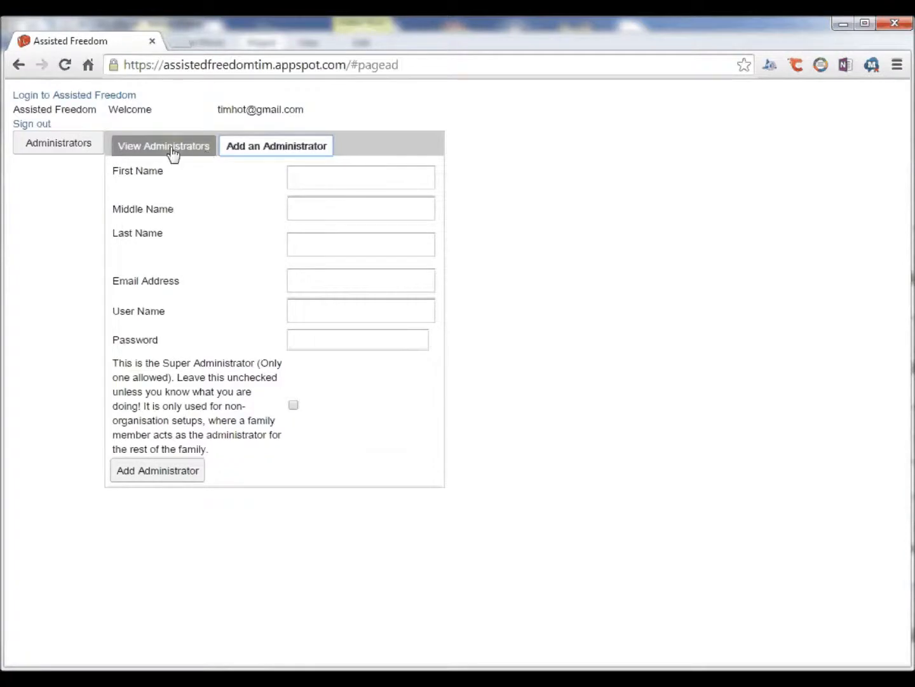
click(164, 146)
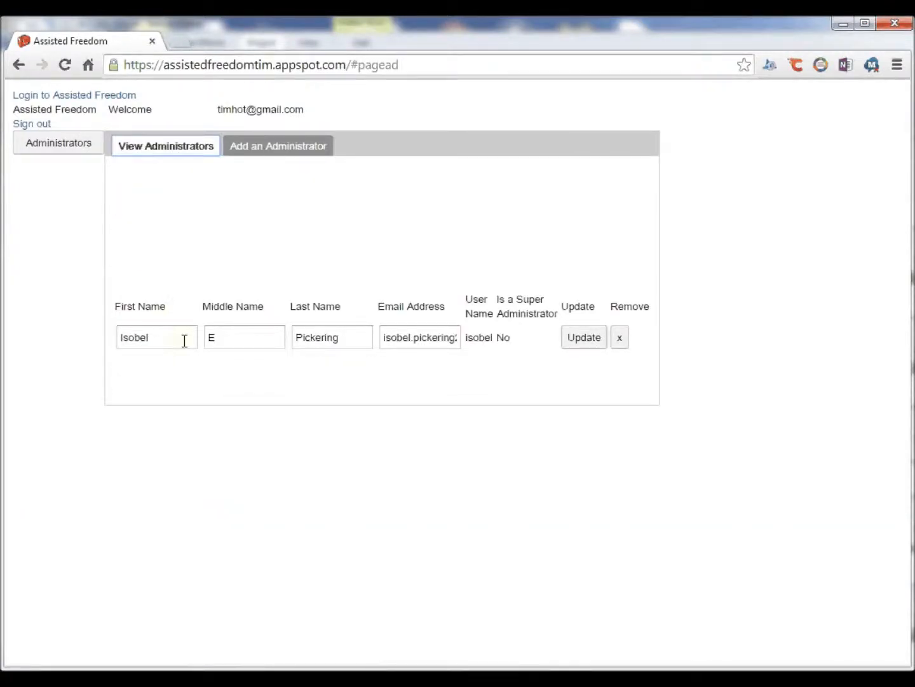
click(419, 337)
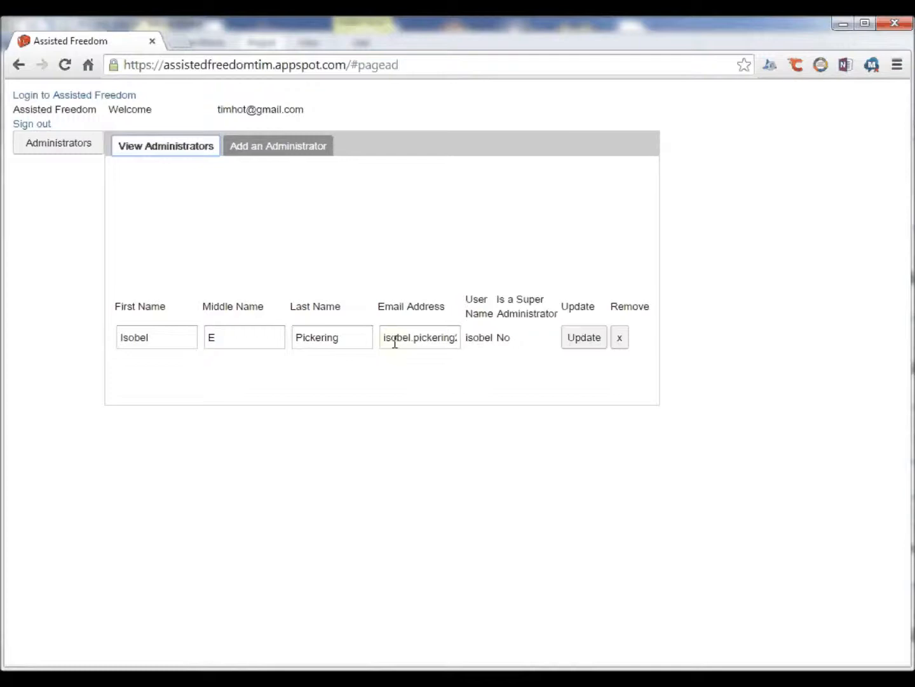
mouse_move(32, 123)
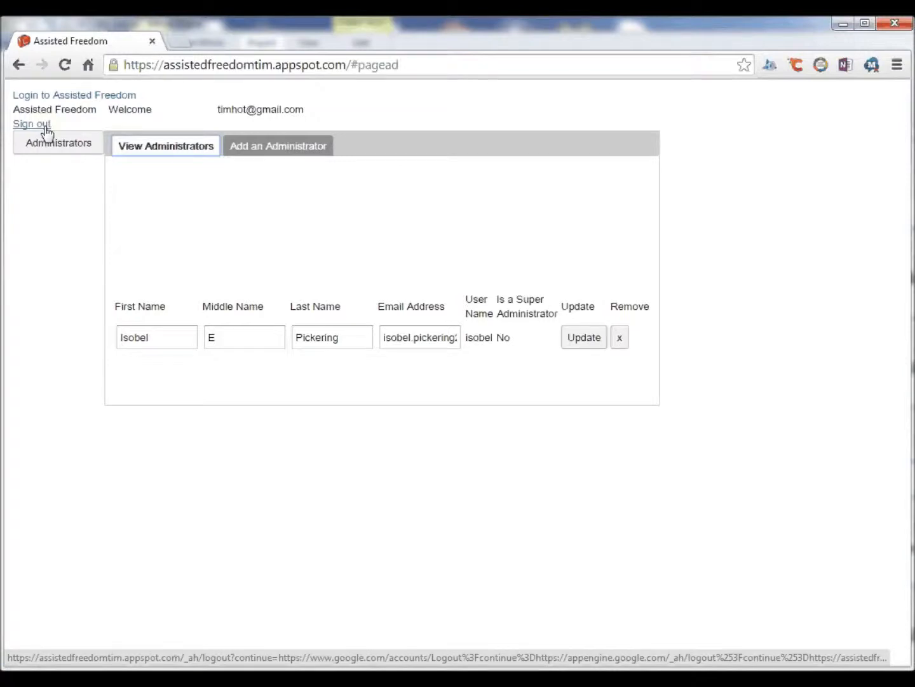
click(31, 123)
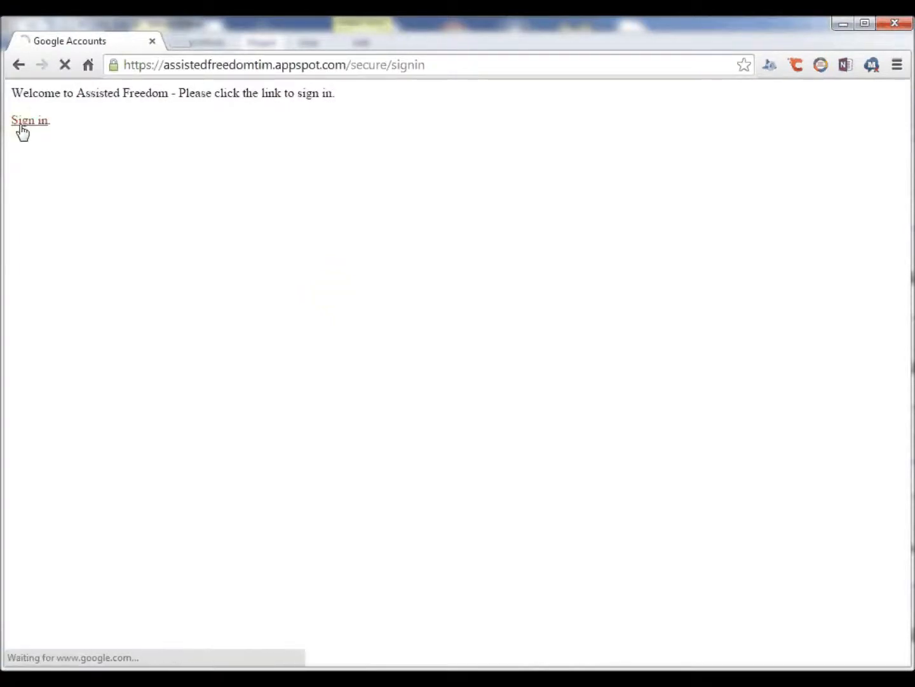
click(29, 120)
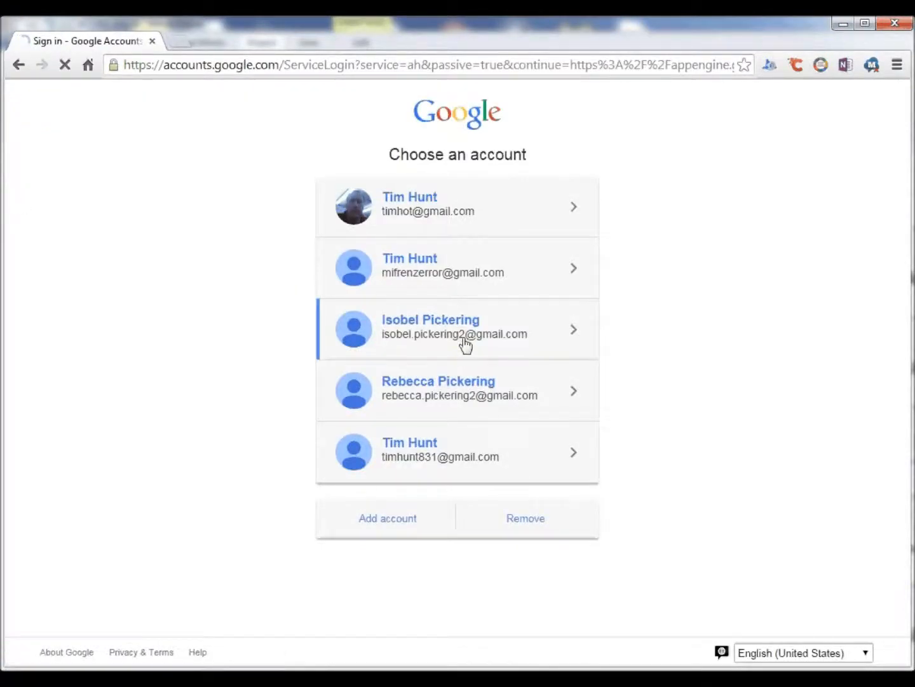
click(456, 329)
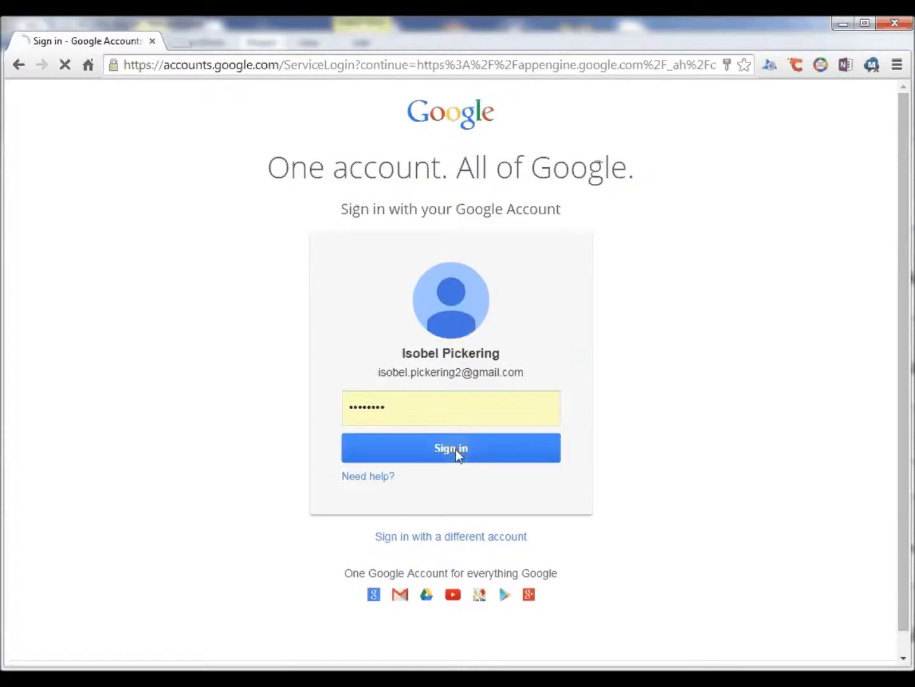
click(450, 448)
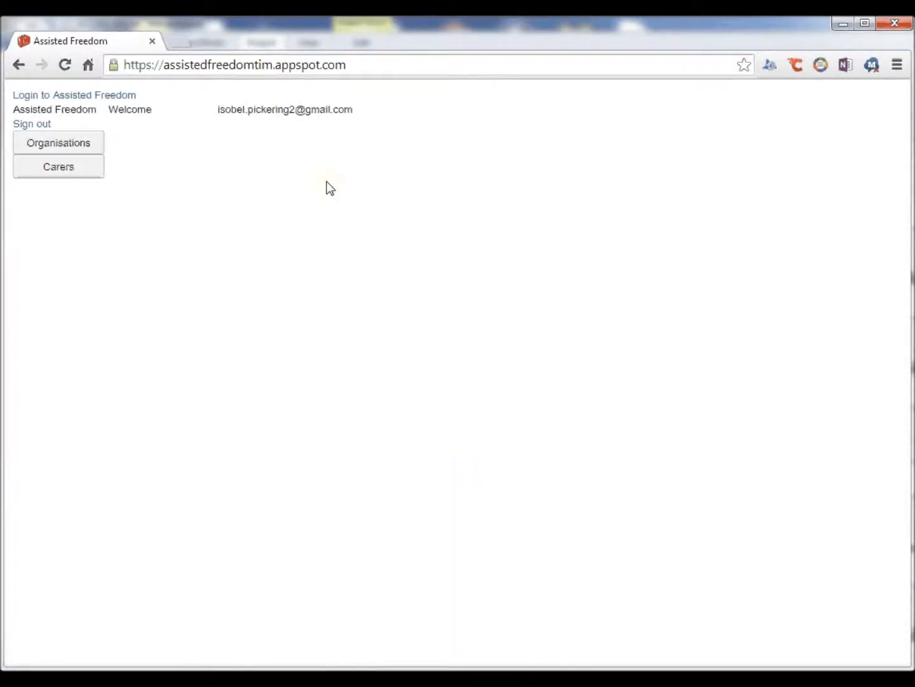
mouse_move(85, 153)
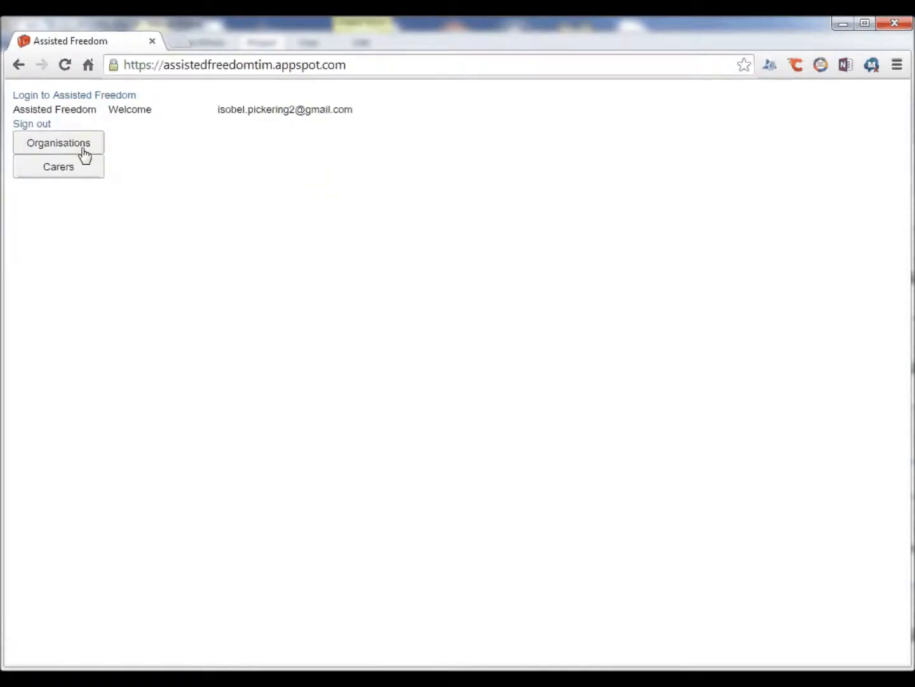
Remove the placeholder test organisation so only Wintec remains listed
click(58, 143)
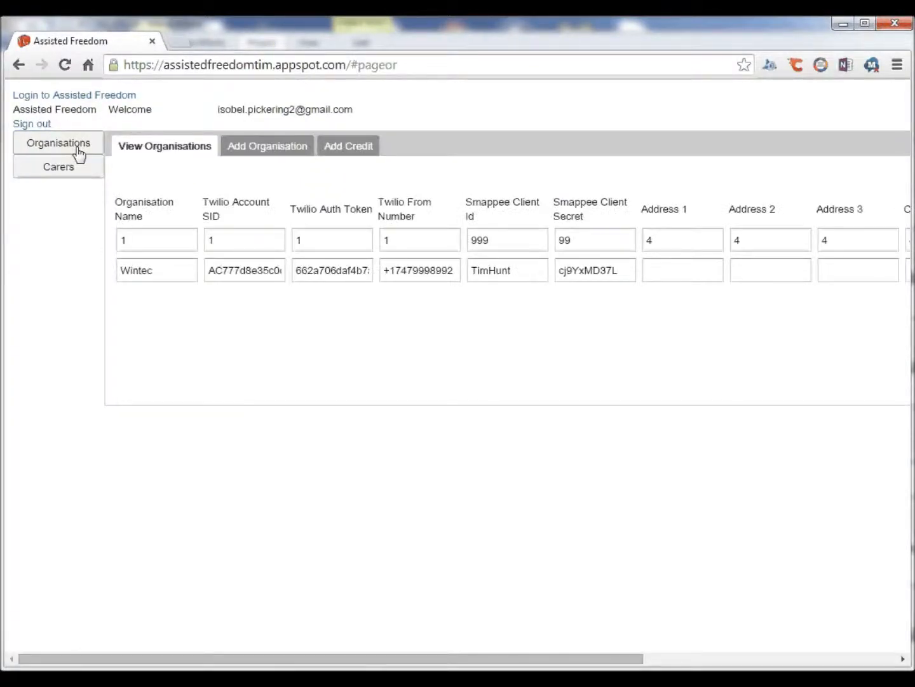
mouse_move(109, 231)
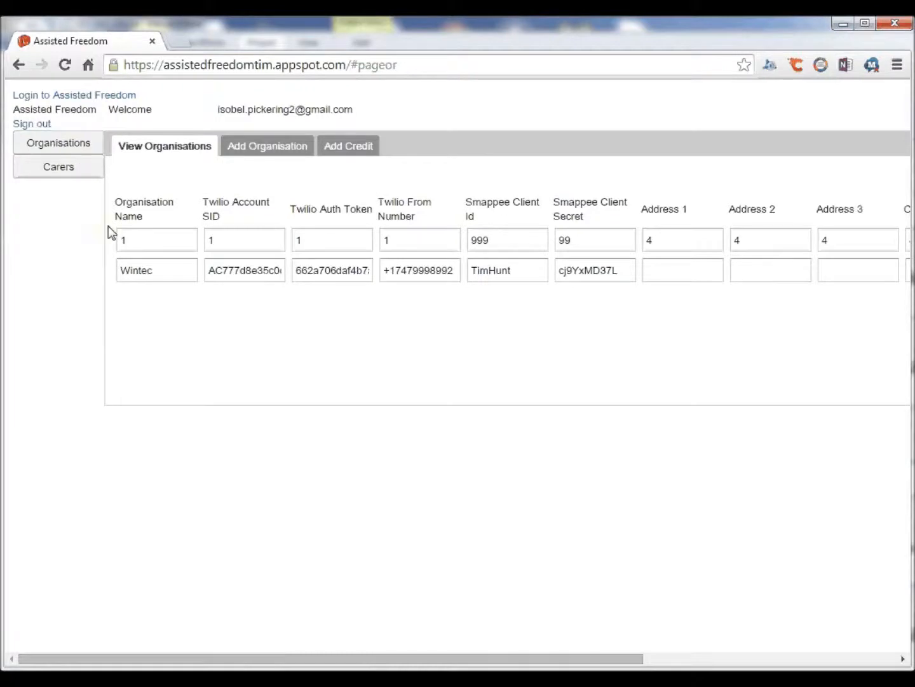
click(156, 270)
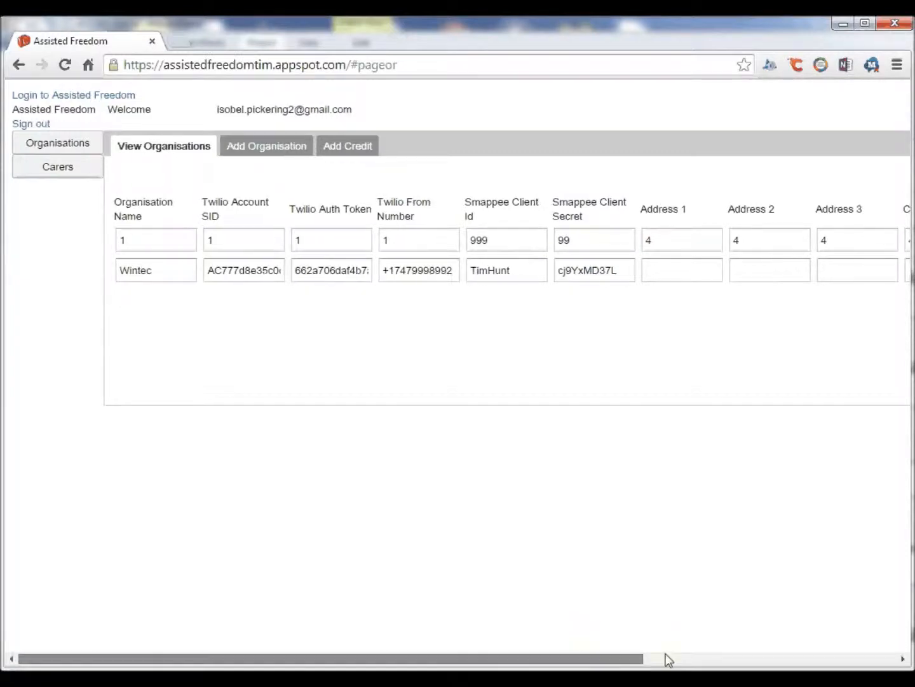
scroll(right, 3)
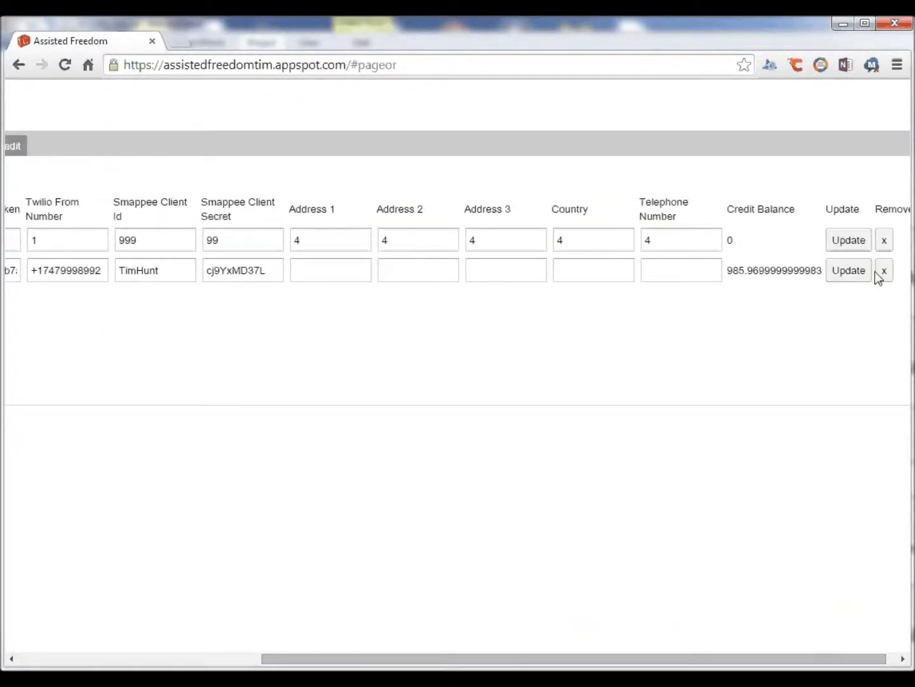
click(884, 240)
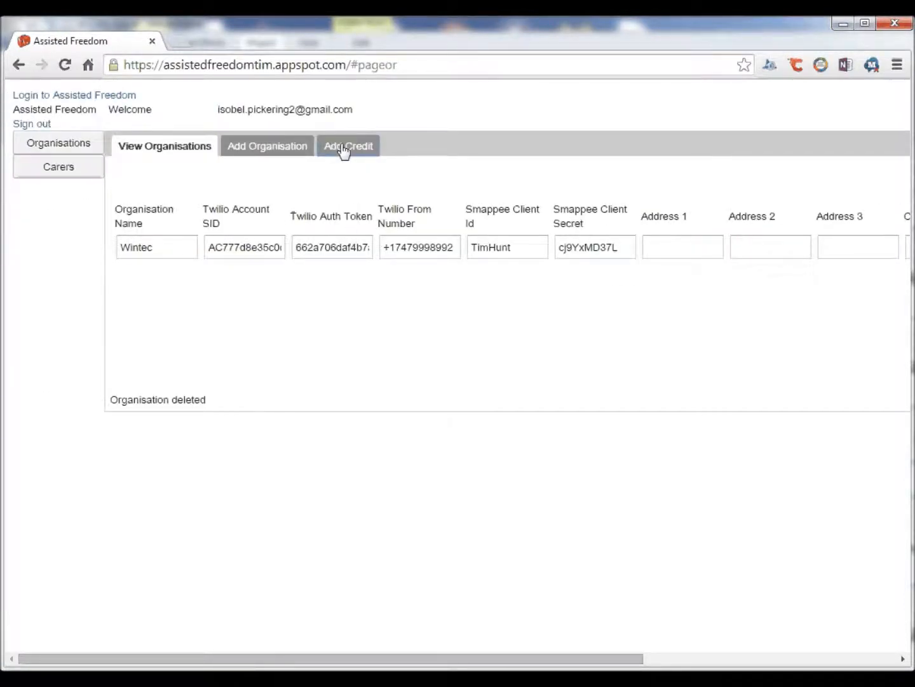
Add 2 credits to Wintec, then go back to View Organisations
click(348, 145)
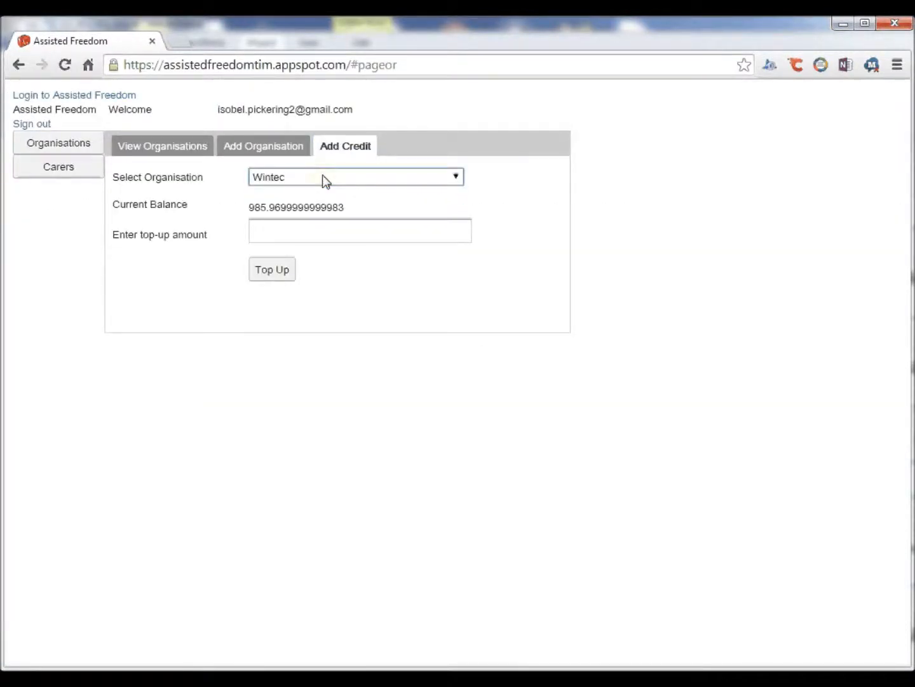
click(360, 231)
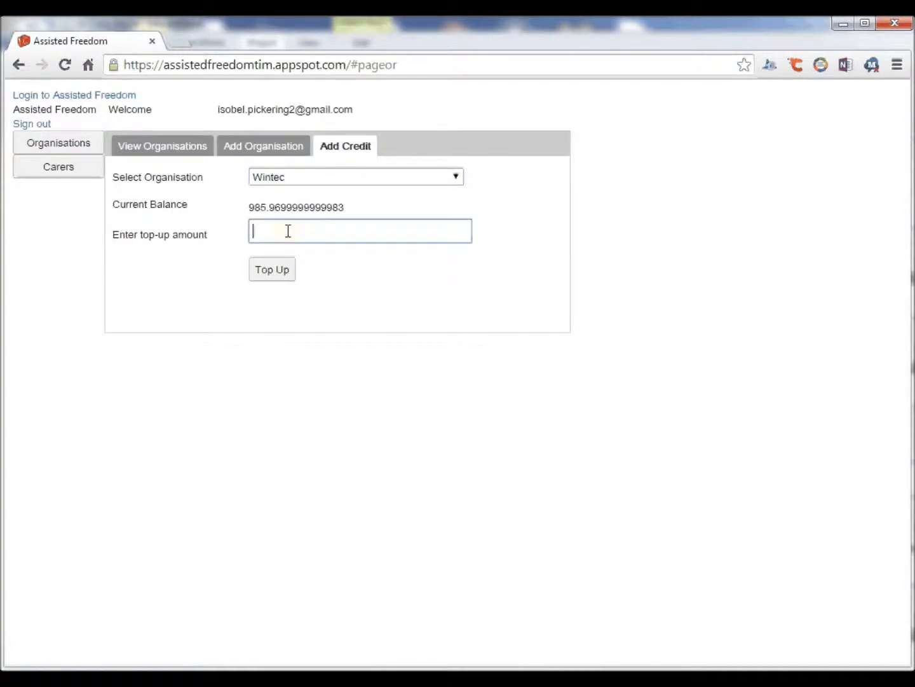
text(2)
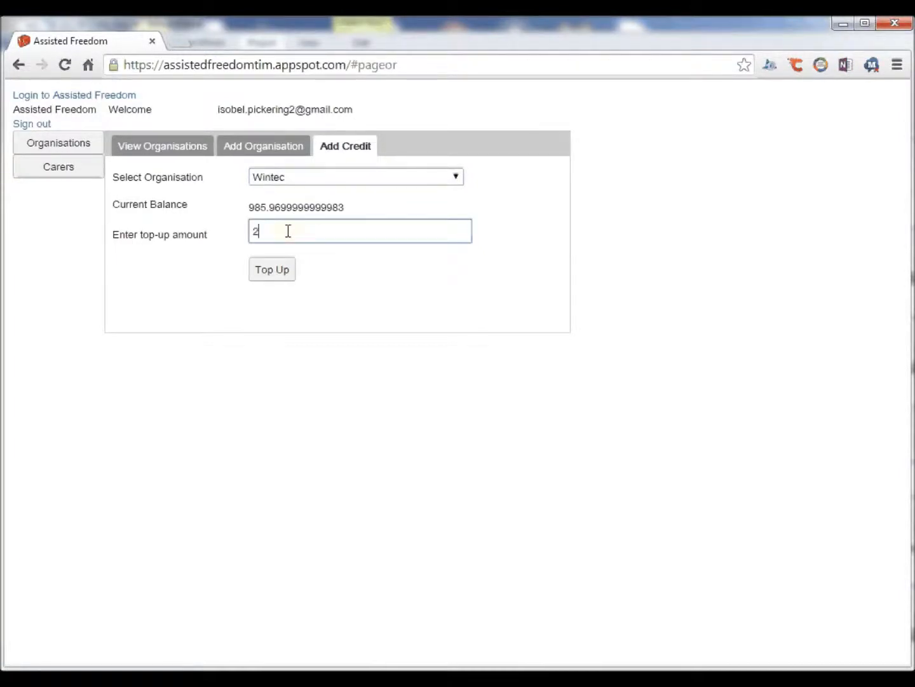
click(271, 268)
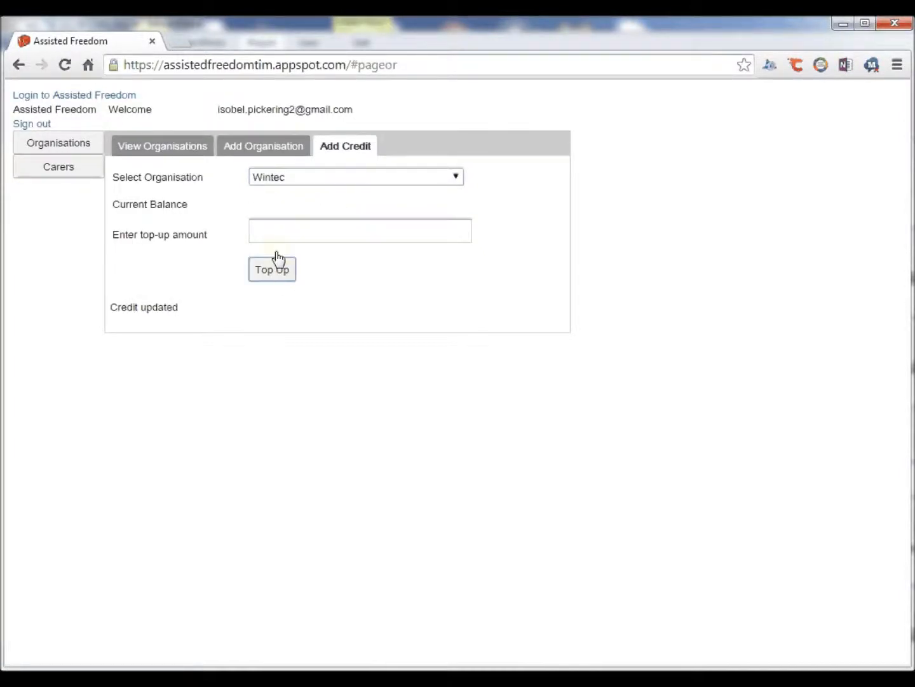
click(163, 145)
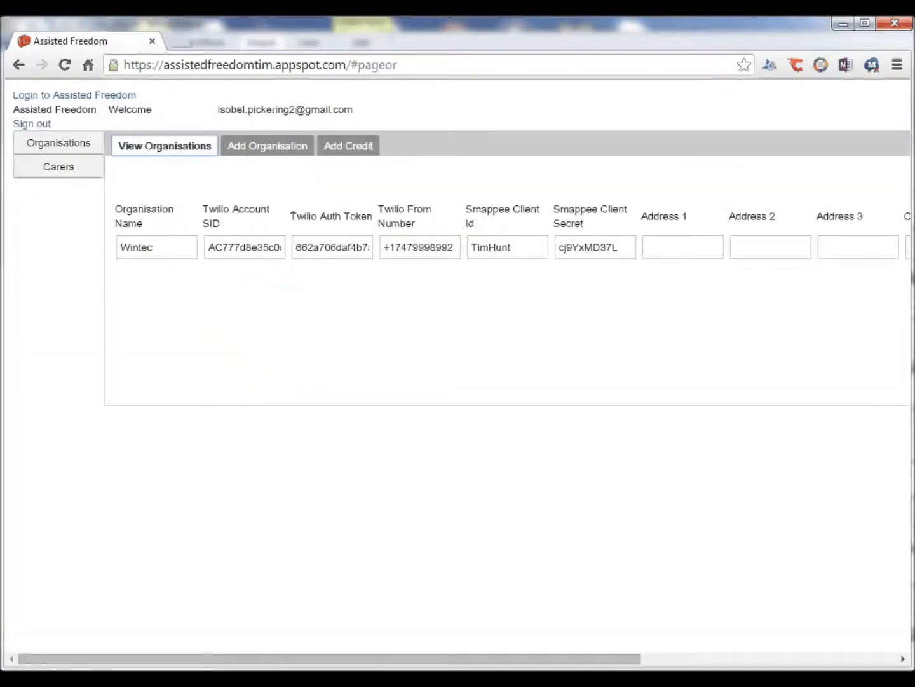
scroll(right, 3)
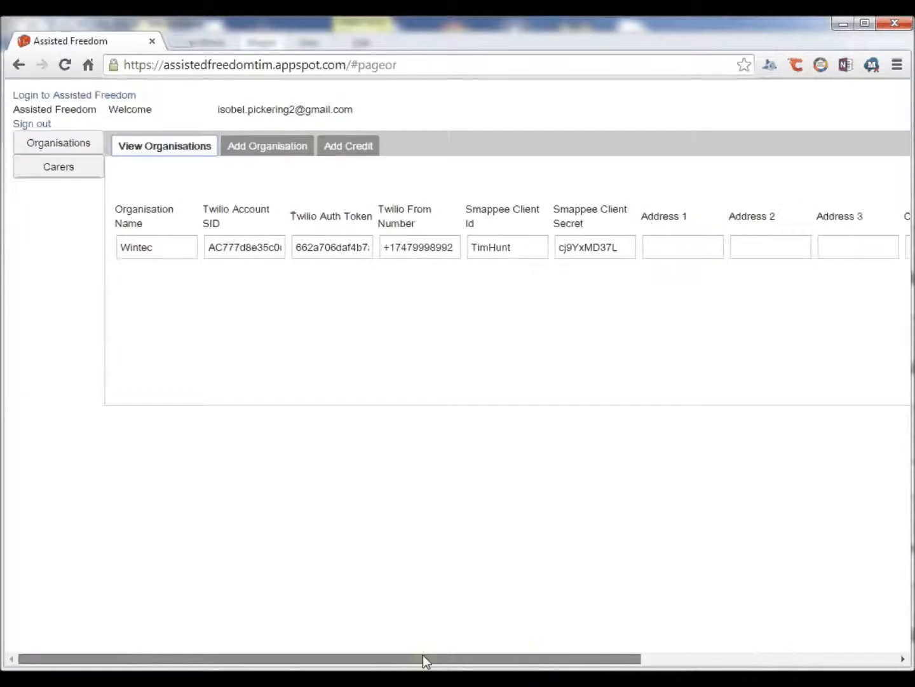
mouse_move(388, 303)
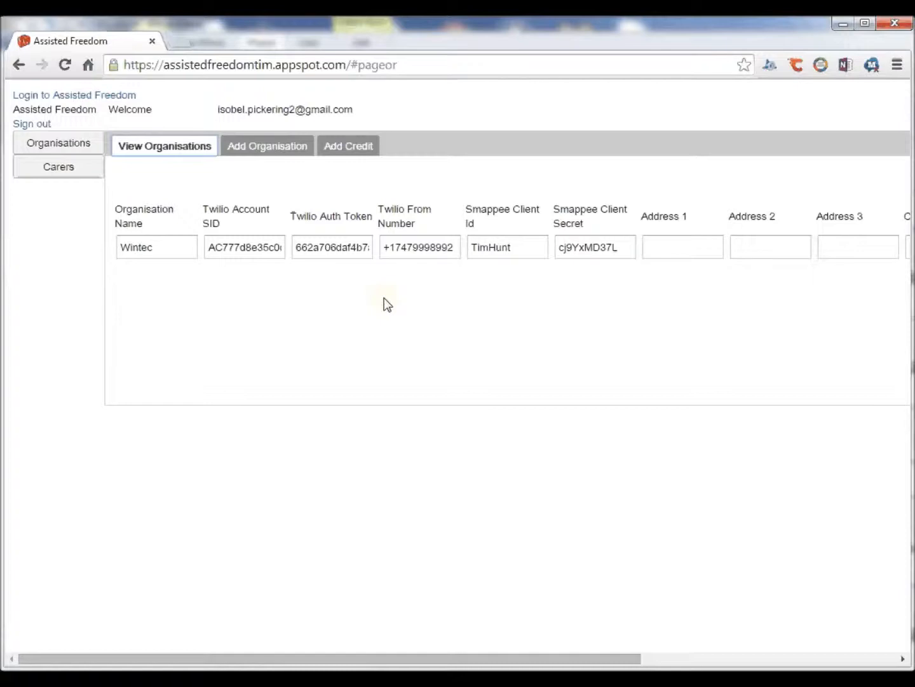
mouse_move(58, 166)
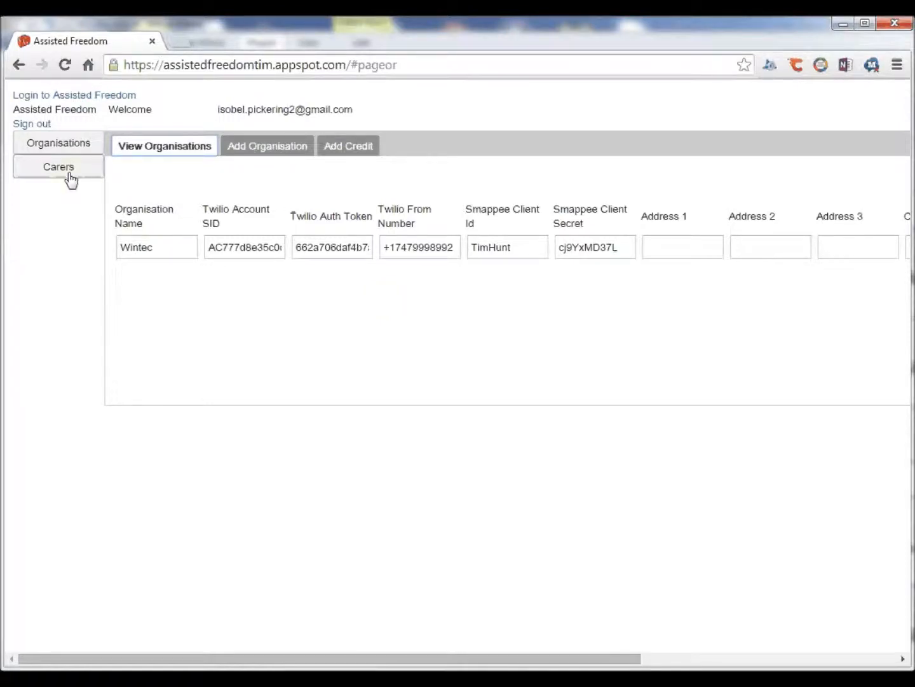
click(58, 167)
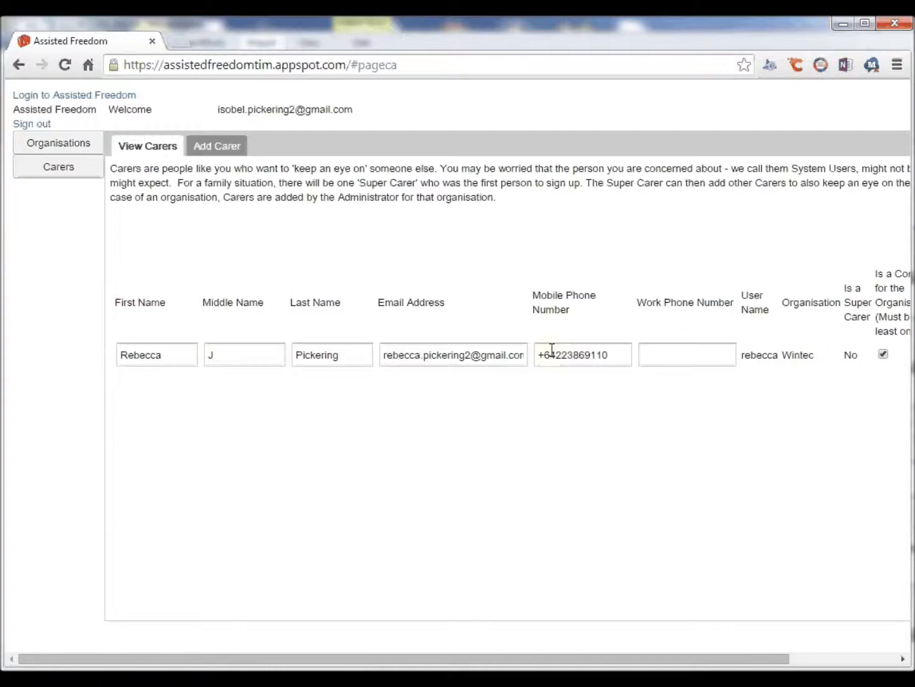
mouse_move(556, 654)
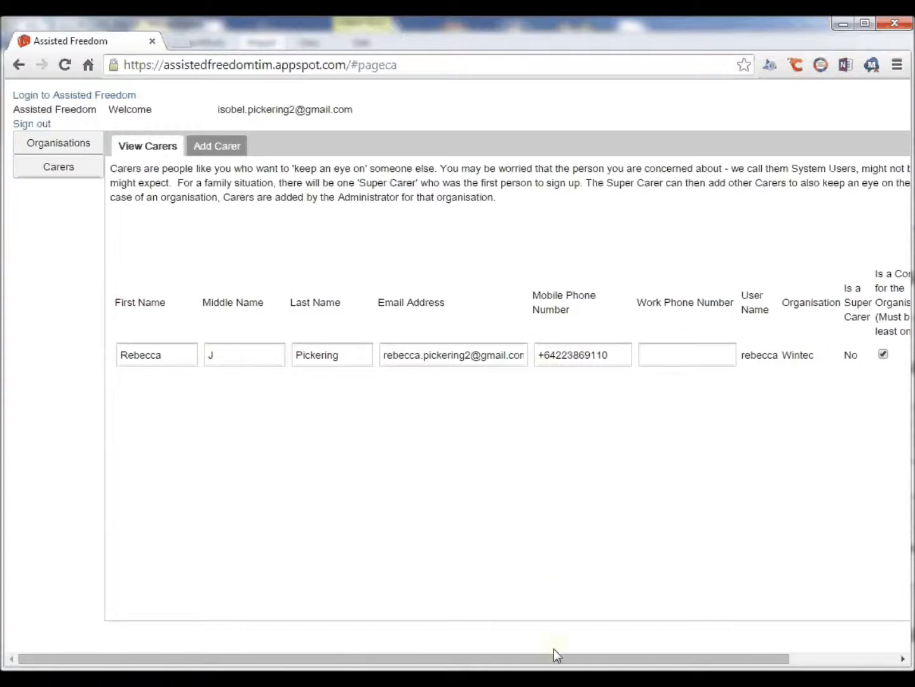
scroll(right, 3)
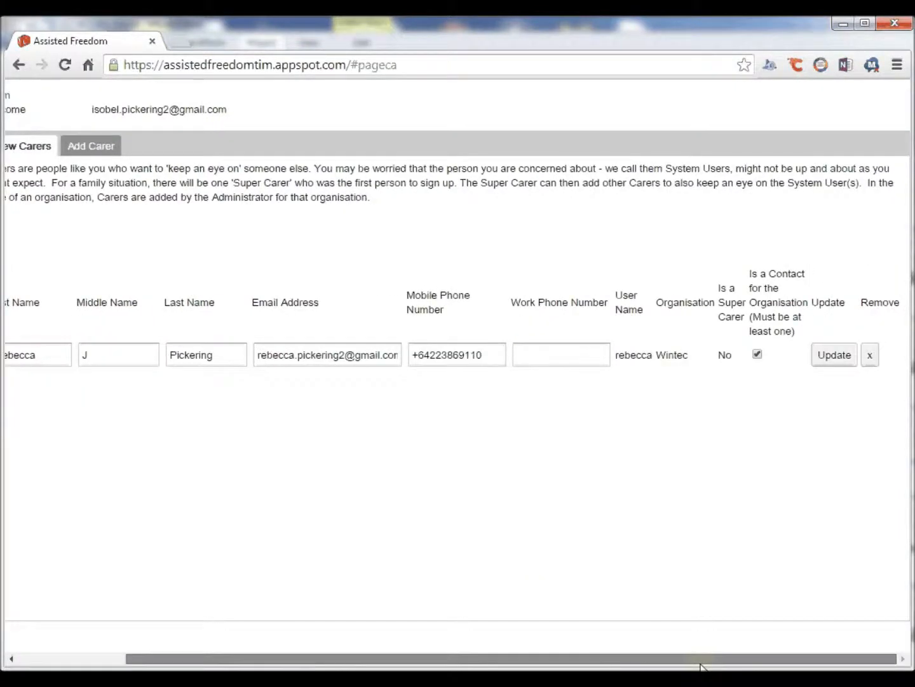
mouse_move(776, 647)
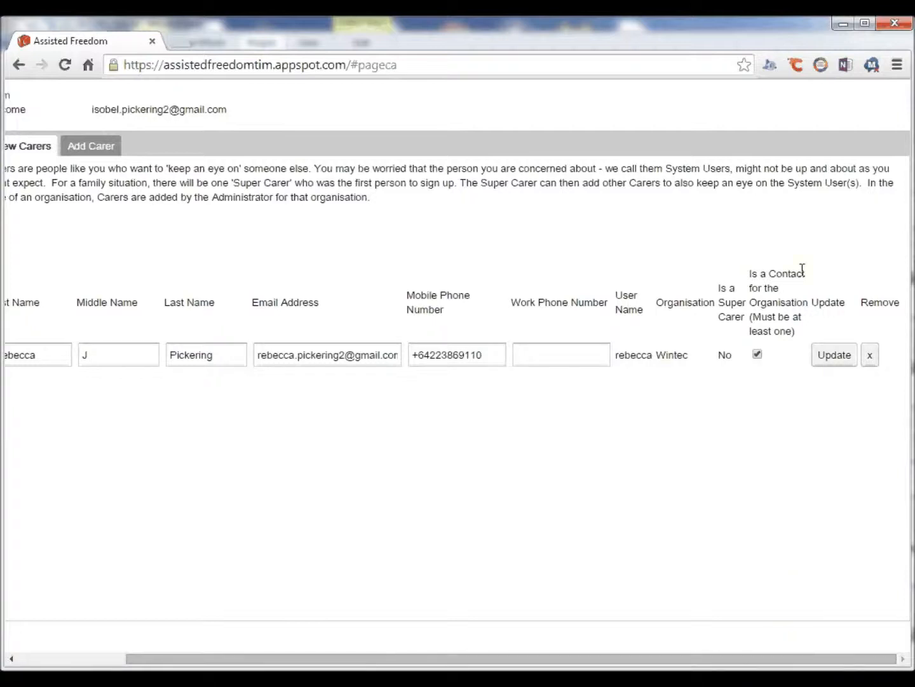
mouse_move(722, 382)
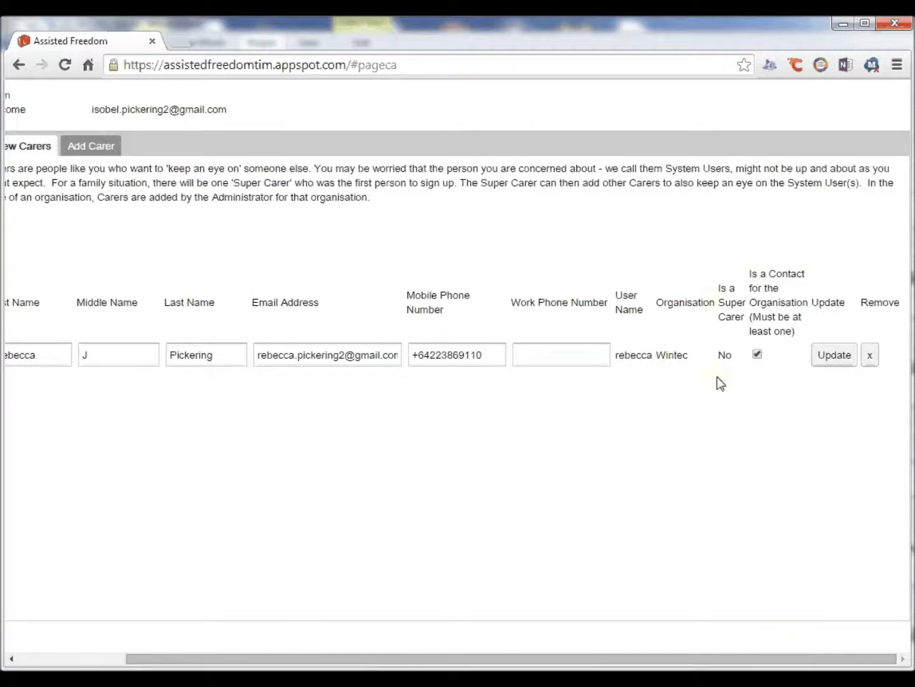
mouse_move(766, 302)
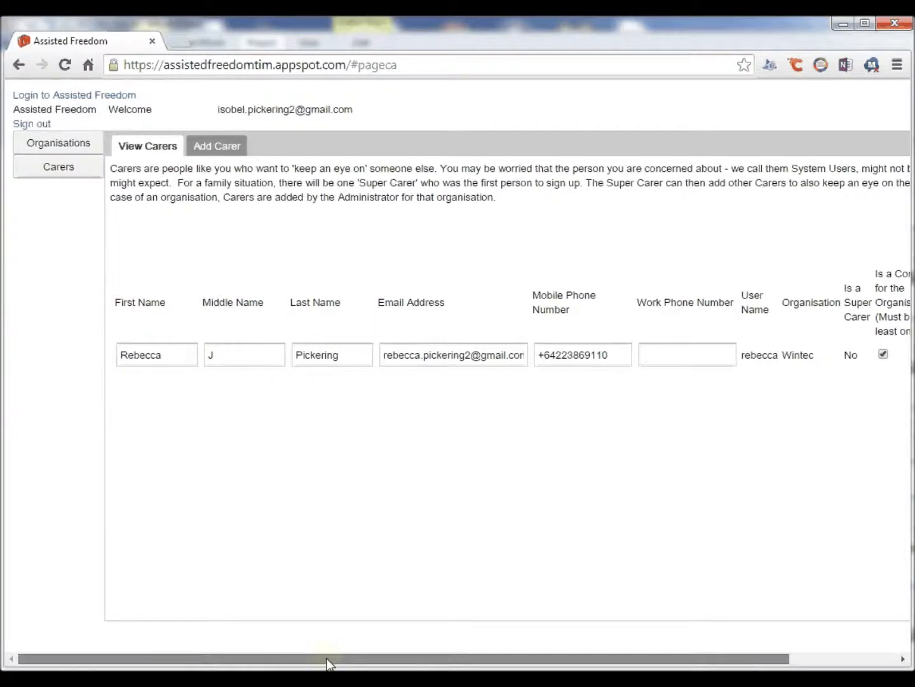
Open the Add Carer form and confirm Wintec stays selected as organisation
click(216, 145)
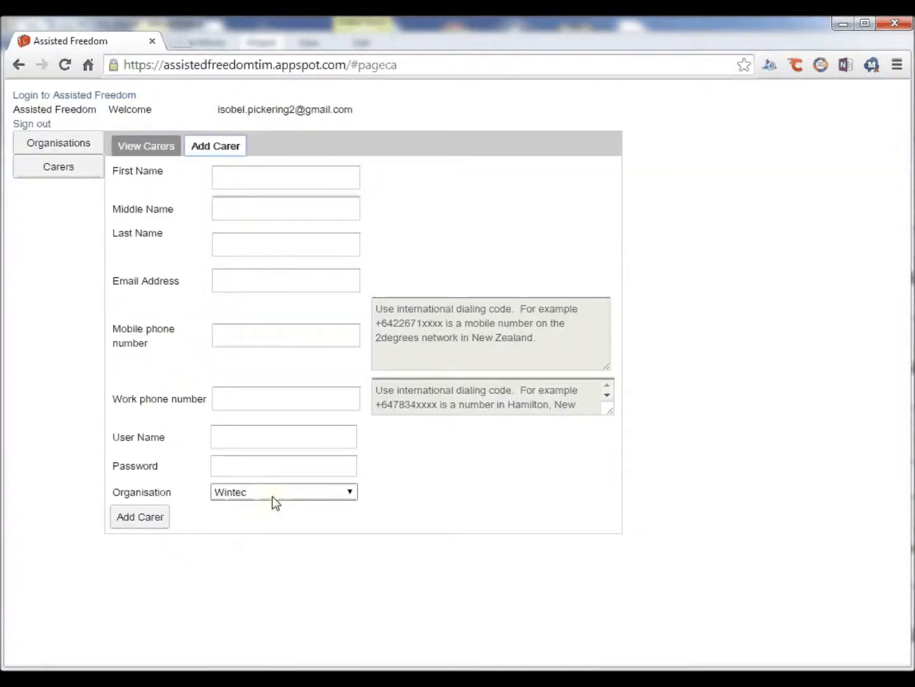
click(284, 491)
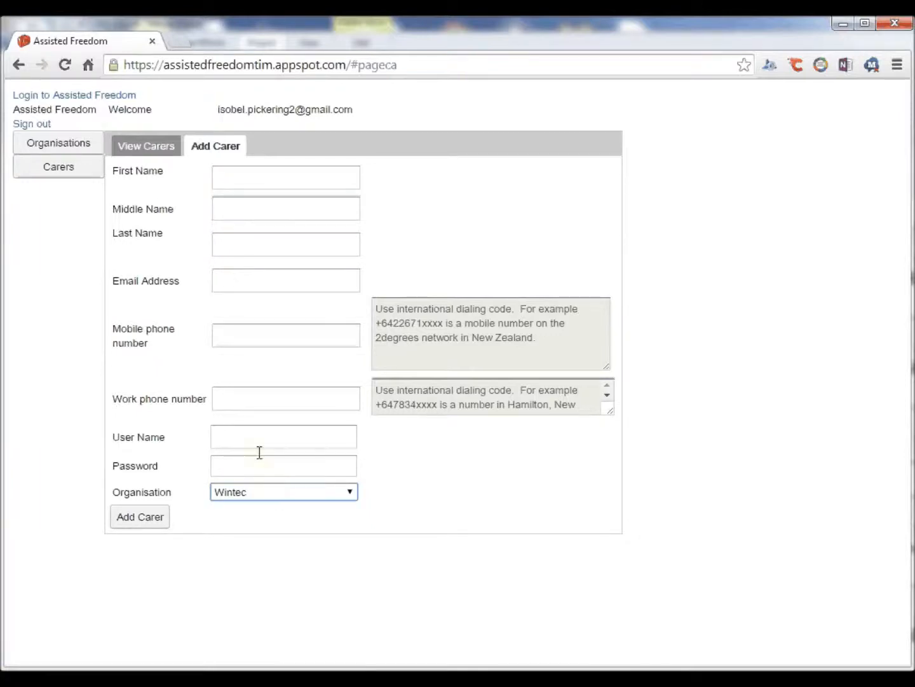
click(31, 123)
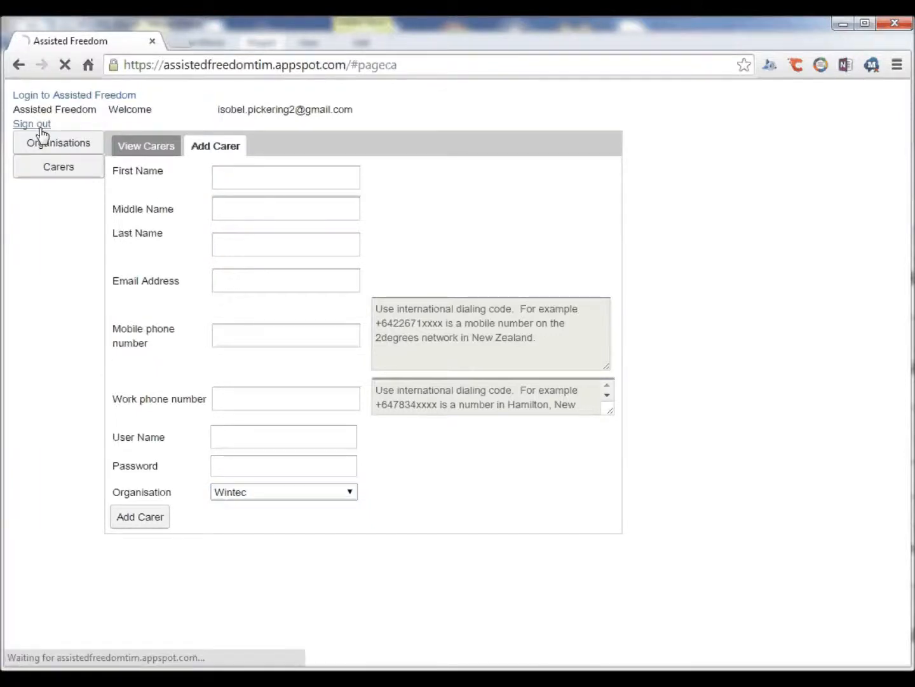
click(31, 124)
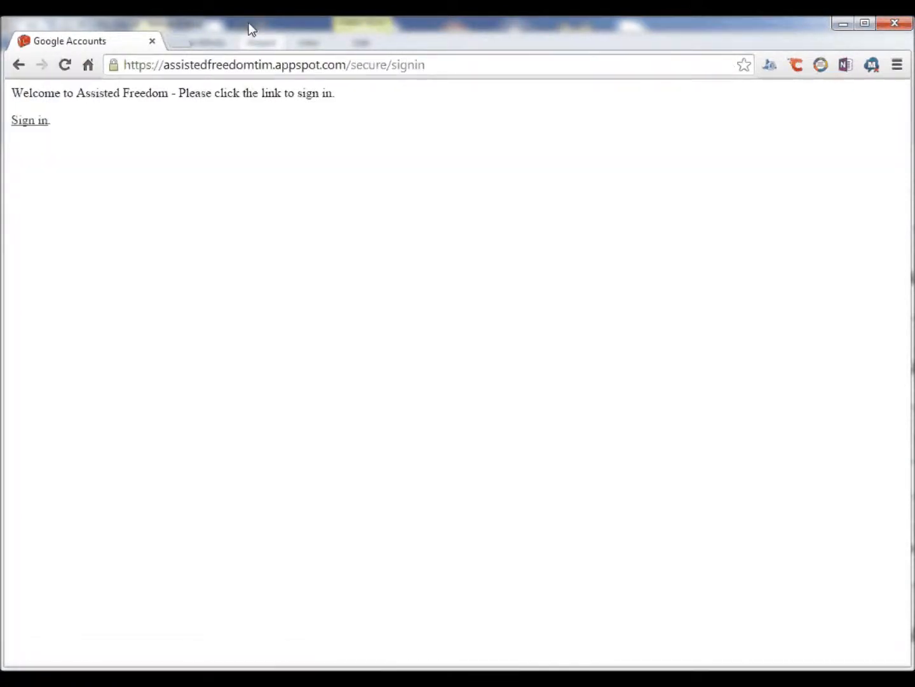
click(29, 120)
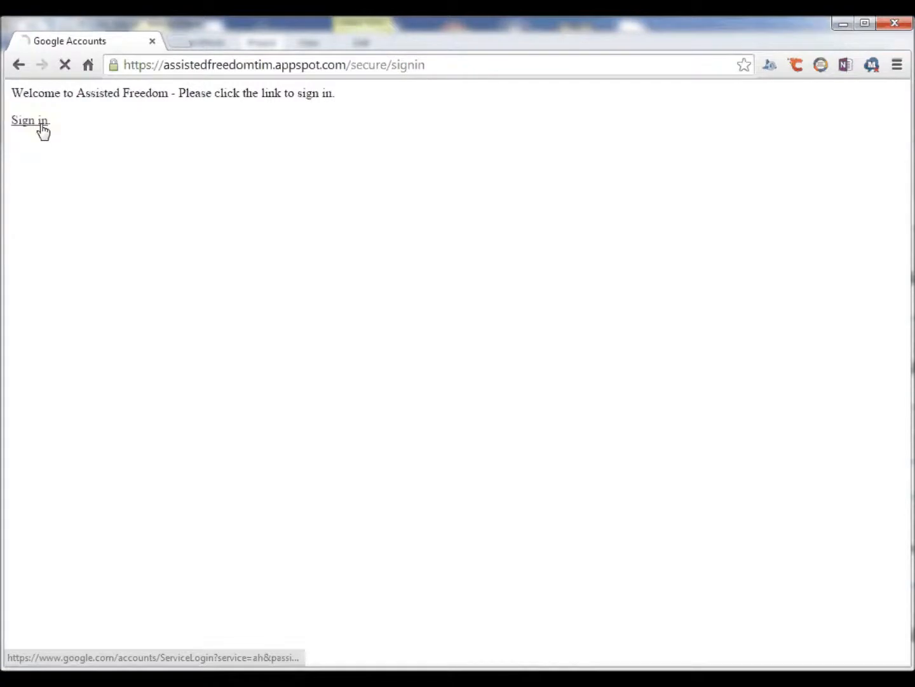
click(29, 120)
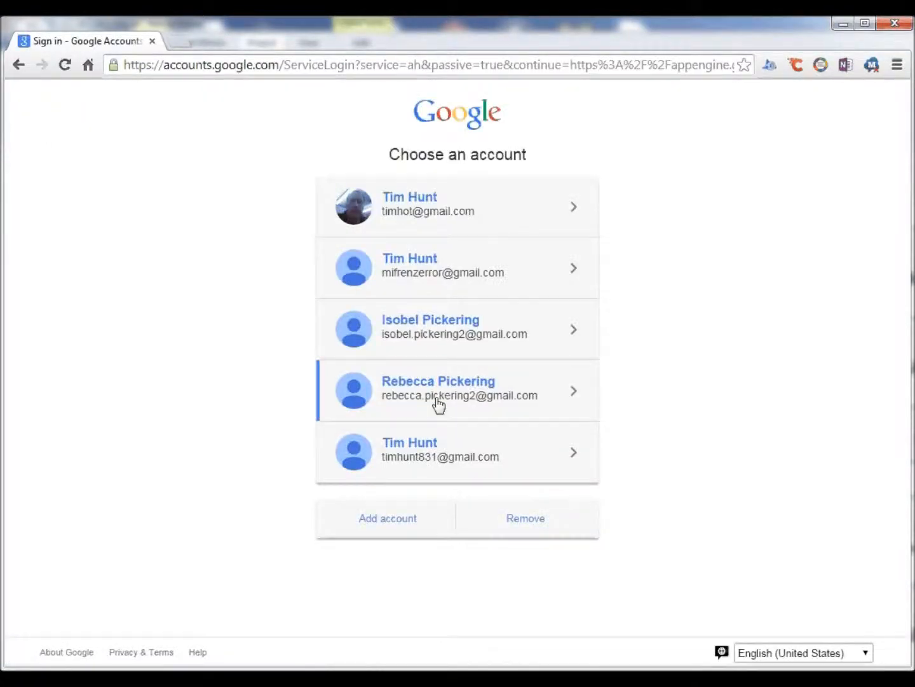
click(457, 390)
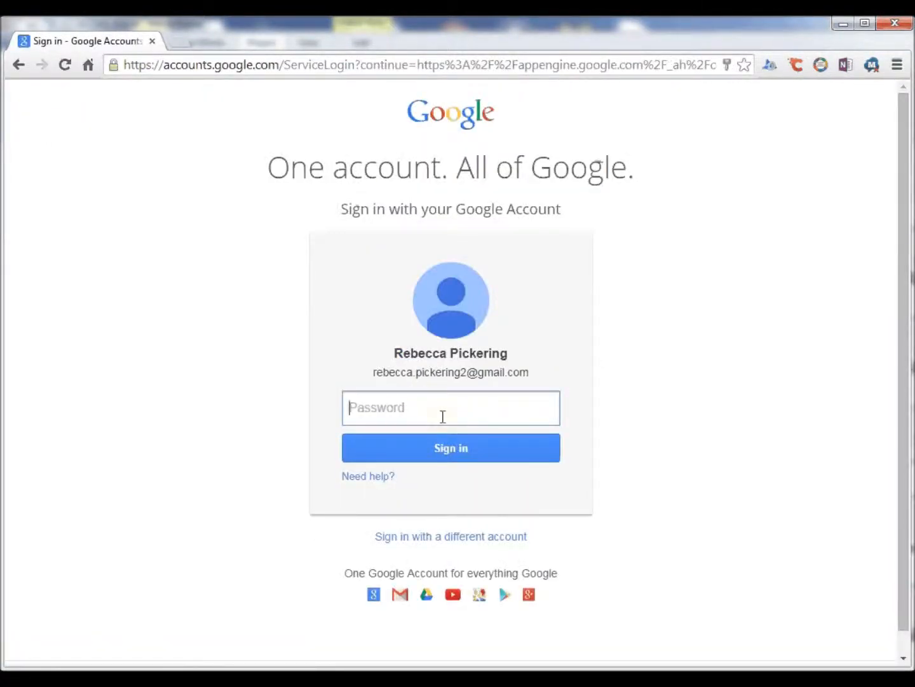
text(password)
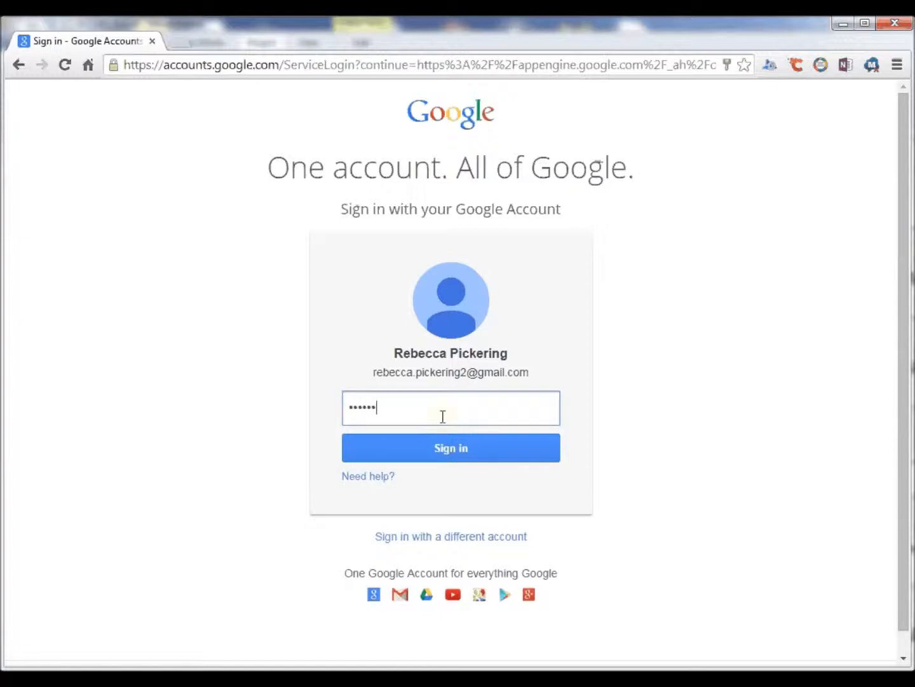
click(450, 447)
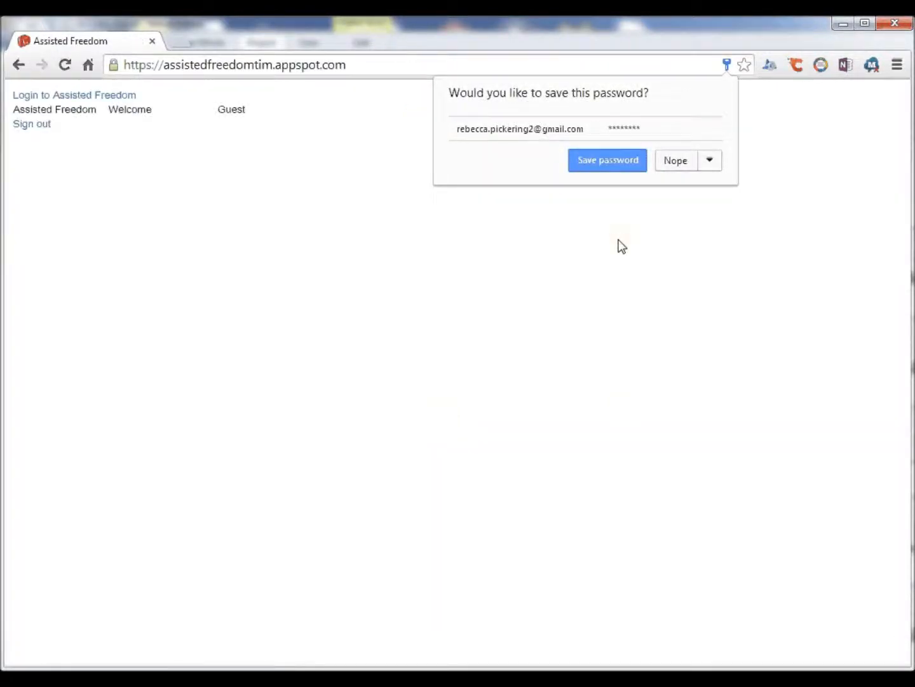
click(675, 160)
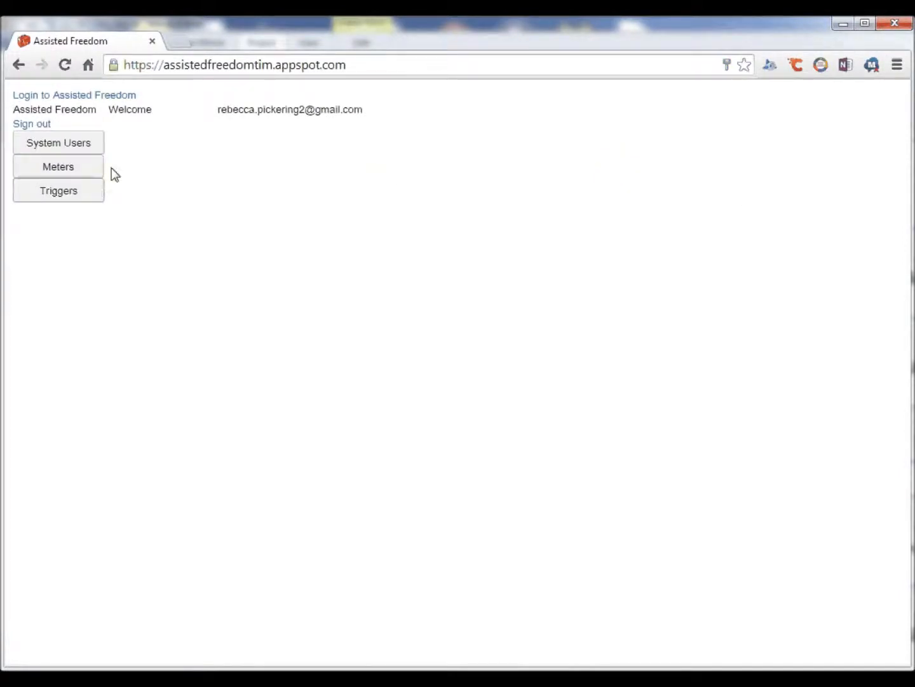
mouse_move(158, 188)
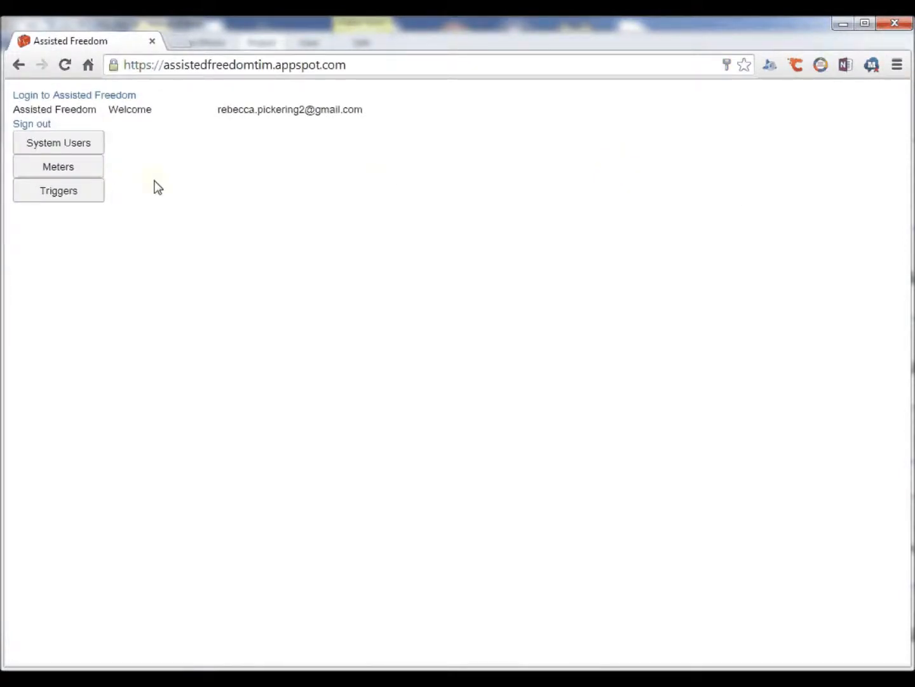
mouse_move(58, 142)
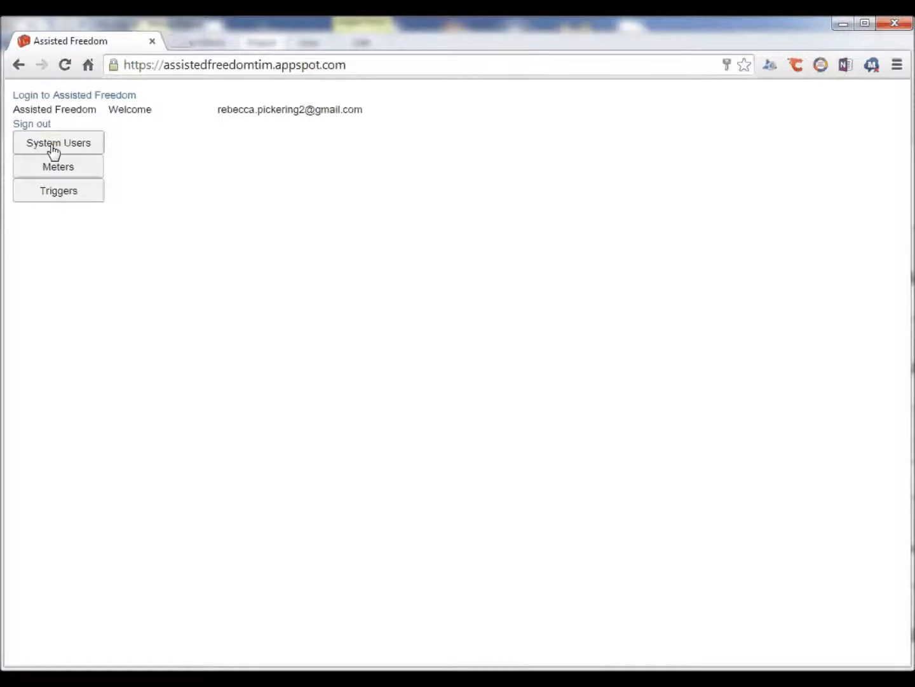
click(58, 142)
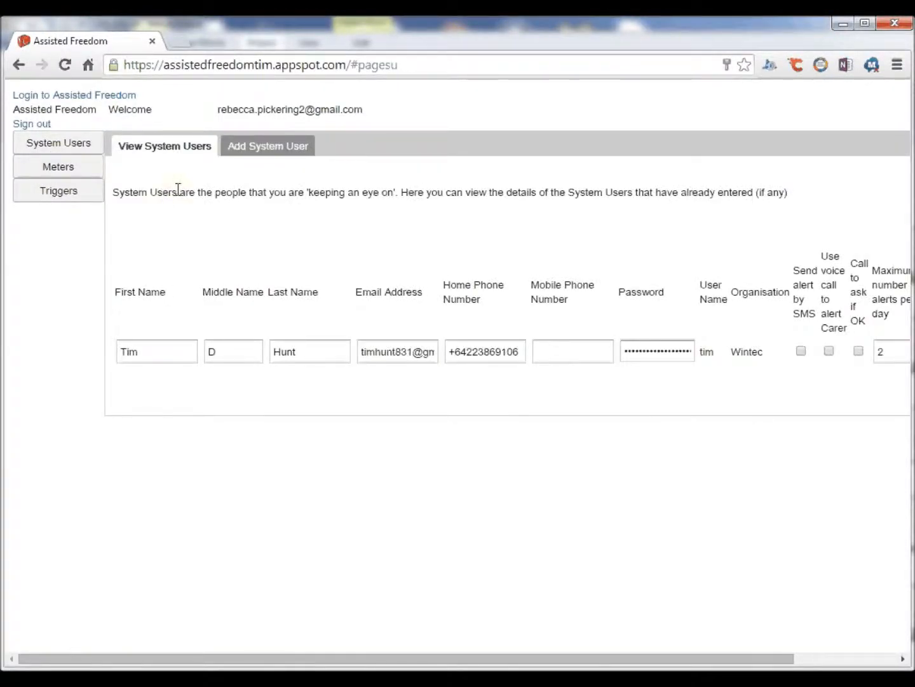
mouse_move(58, 191)
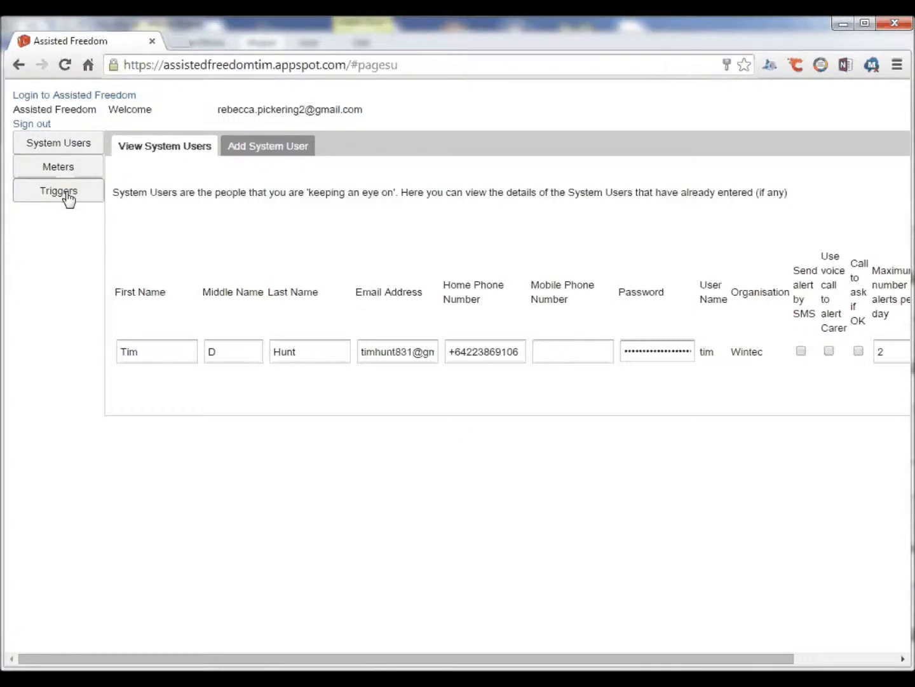
mouse_move(156, 157)
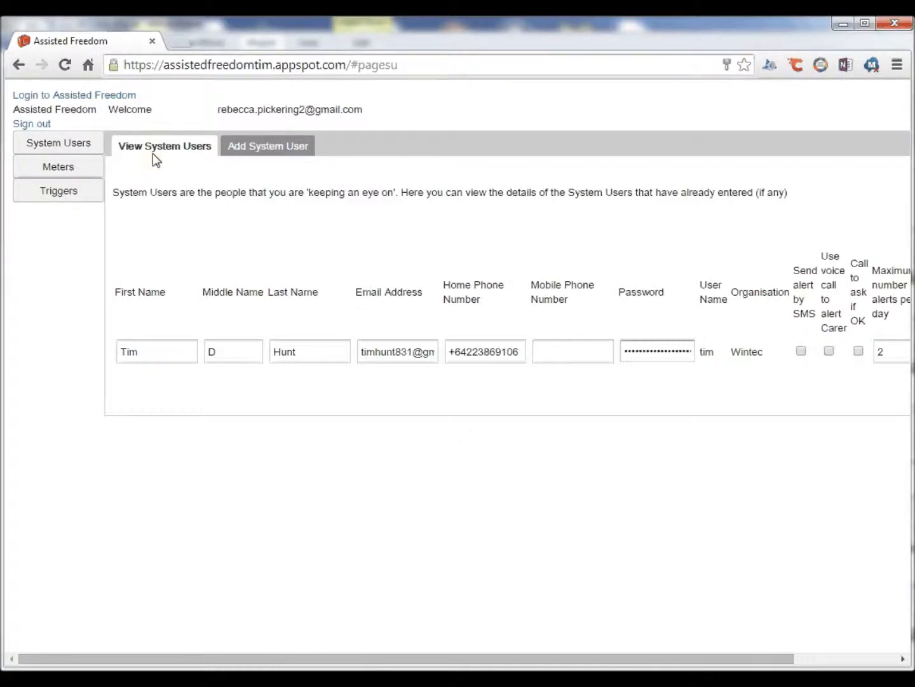
mouse_move(262, 346)
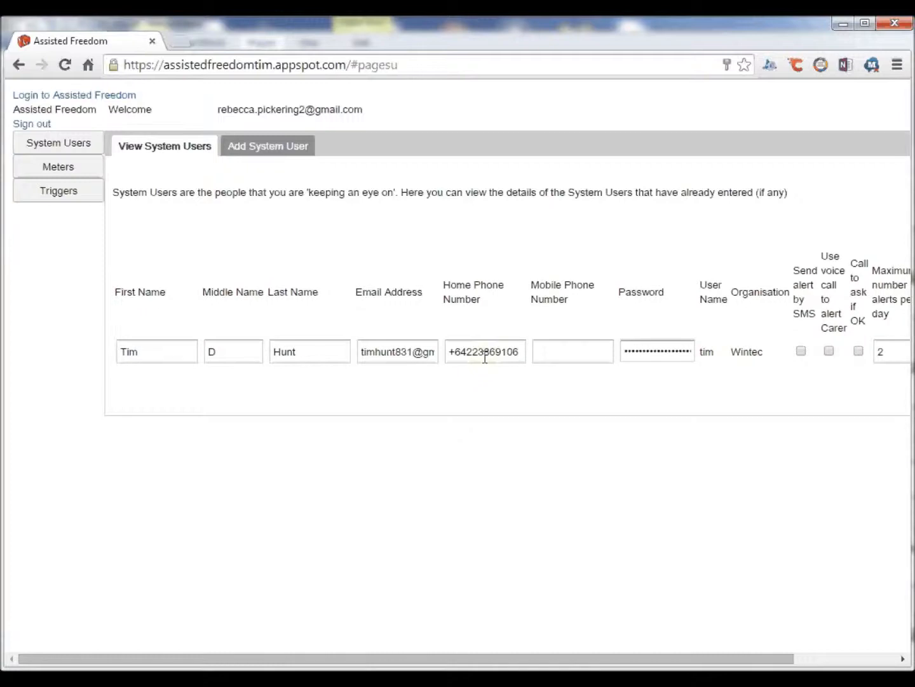
mouse_move(591, 664)
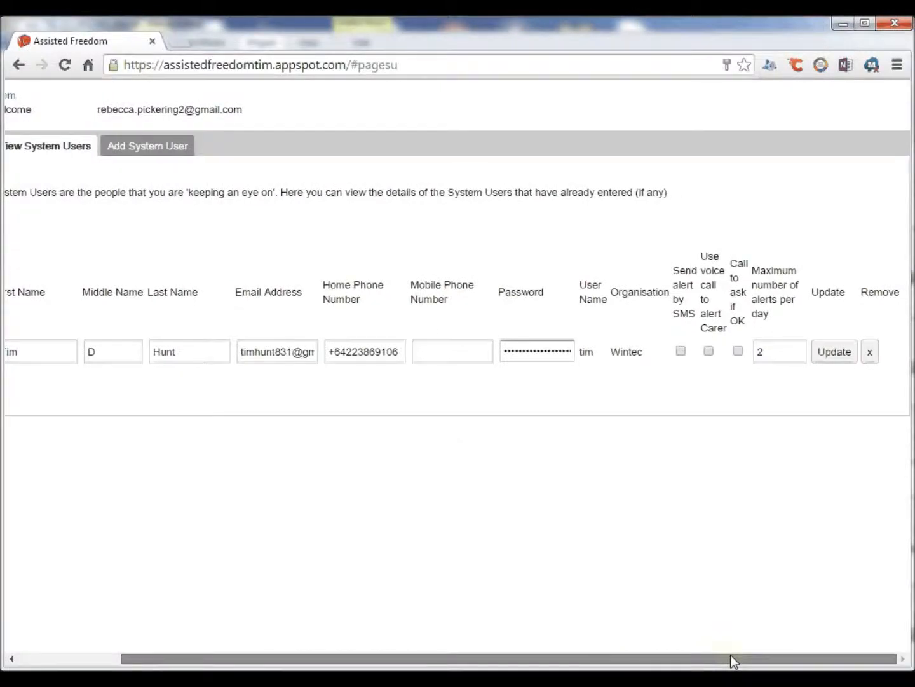
mouse_move(677, 379)
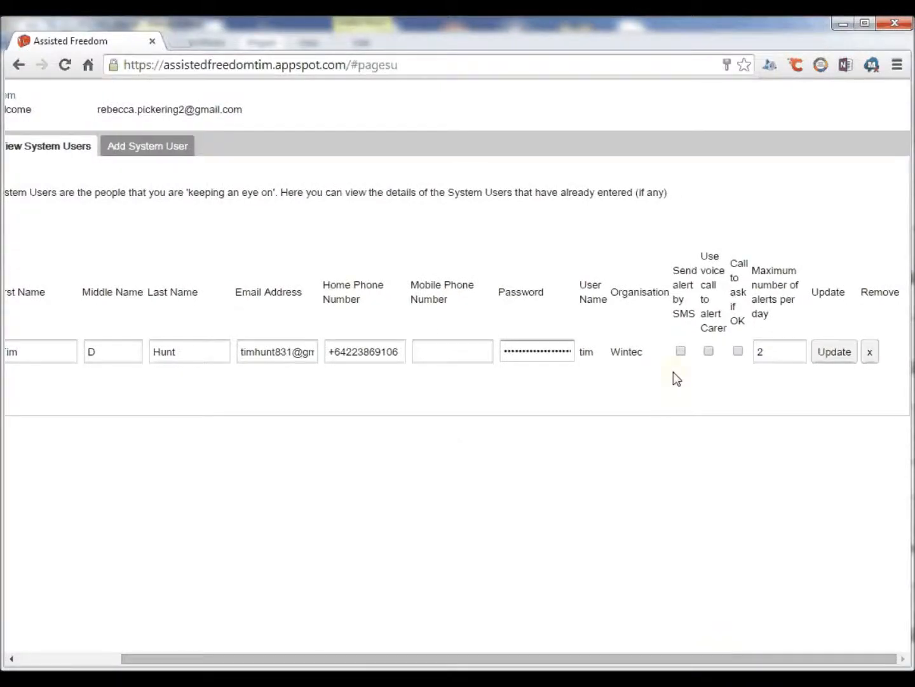
mouse_move(674, 361)
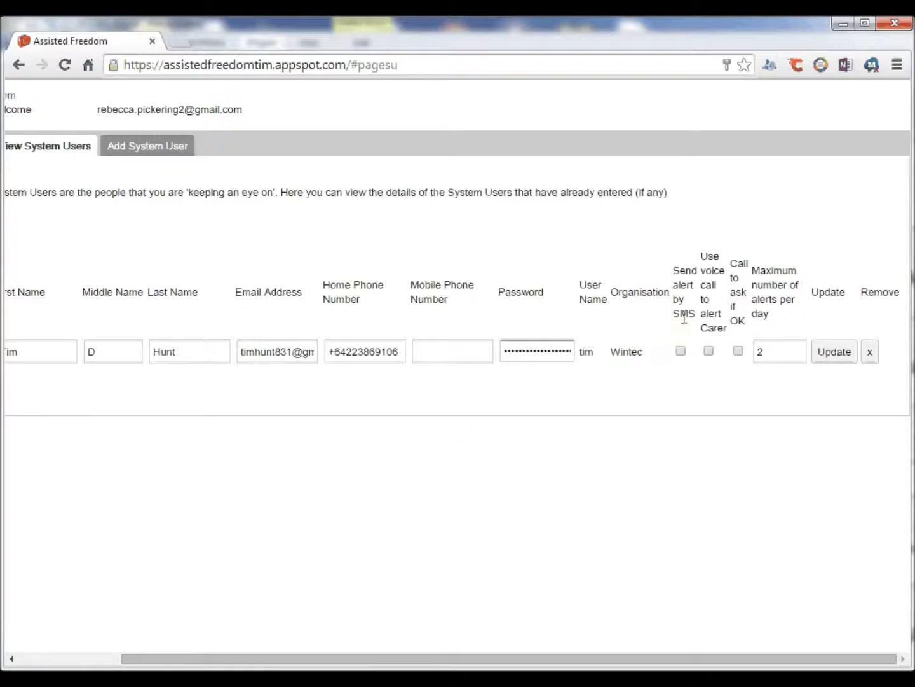
mouse_move(709, 351)
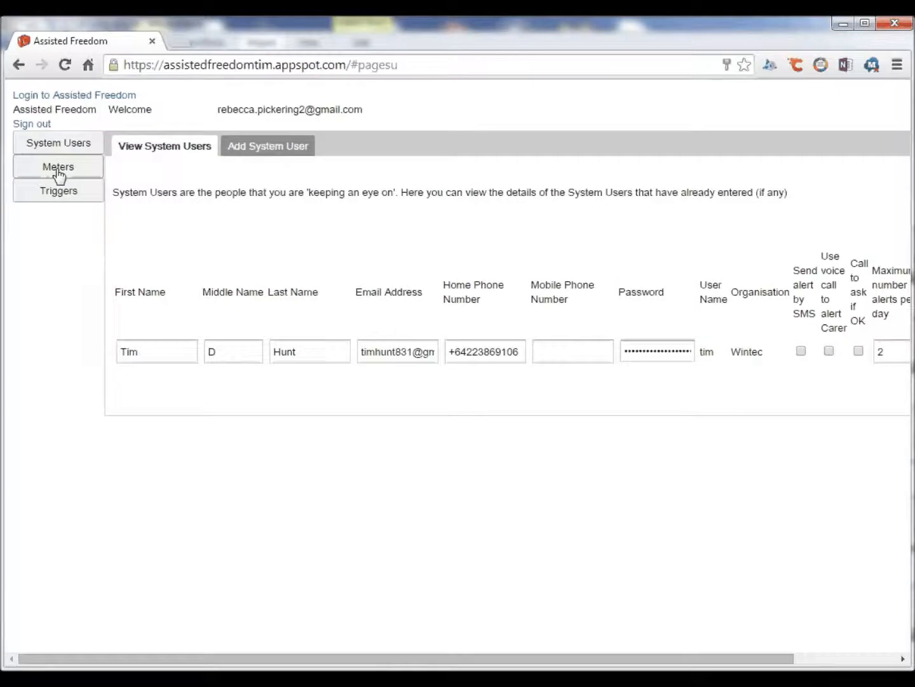
On the Meters page, set tim as user for the power meter's IAMs 1–4
click(58, 166)
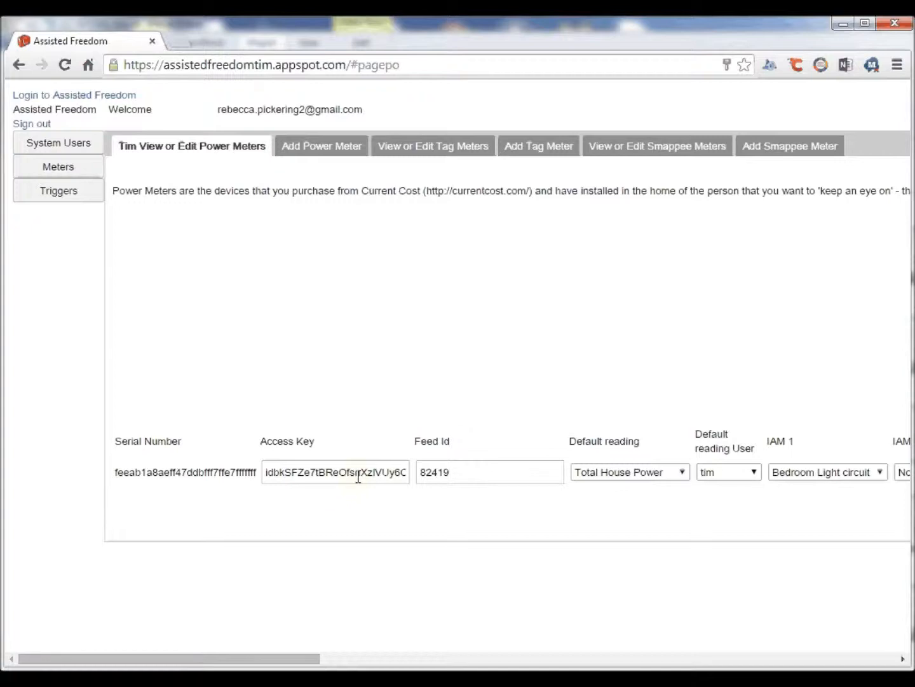
mouse_move(318, 649)
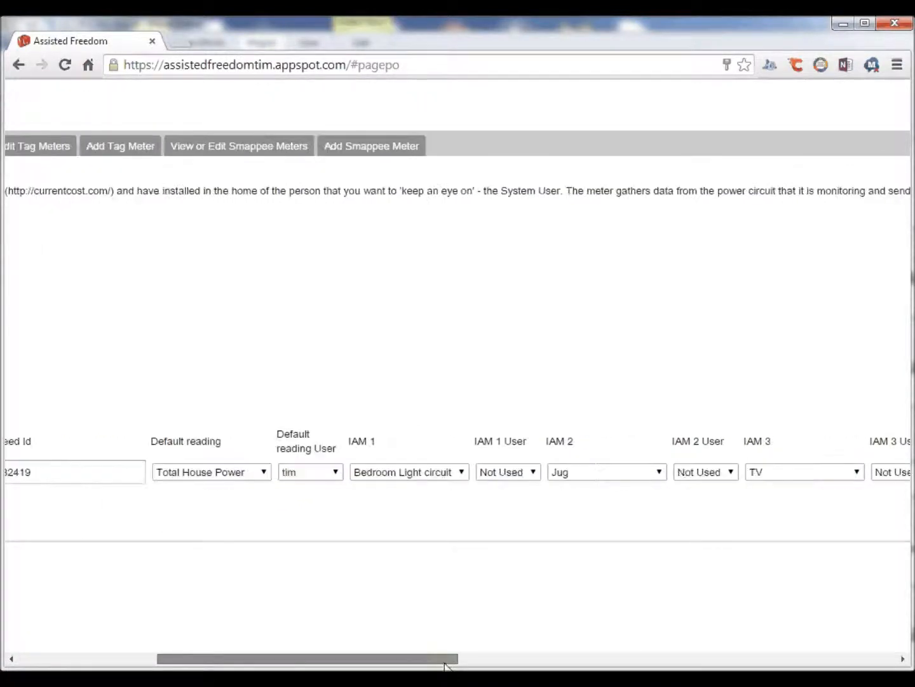
mouse_move(410, 472)
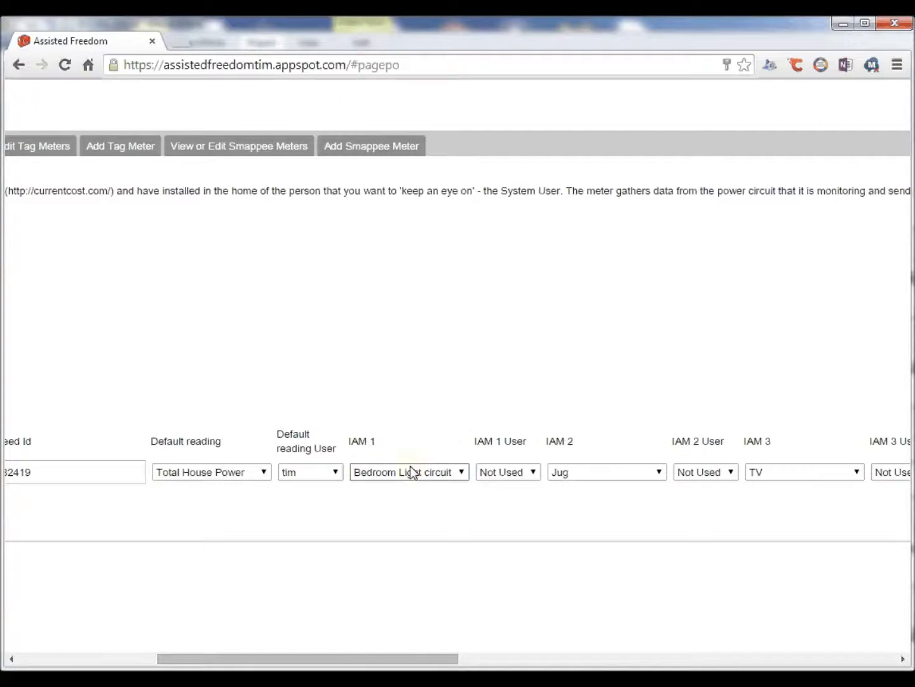
mouse_move(240, 484)
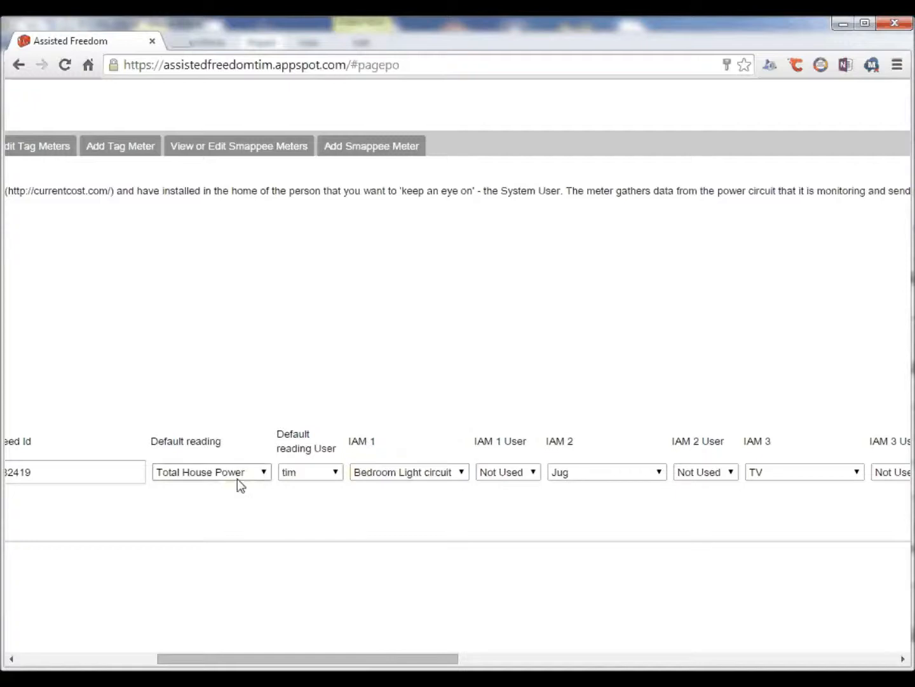
mouse_move(258, 480)
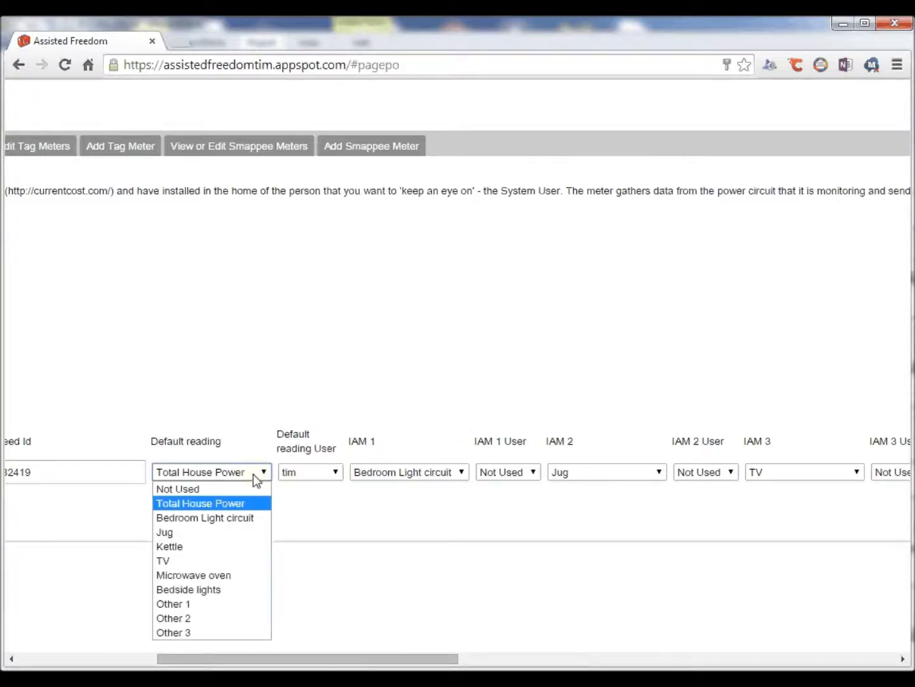
click(200, 502)
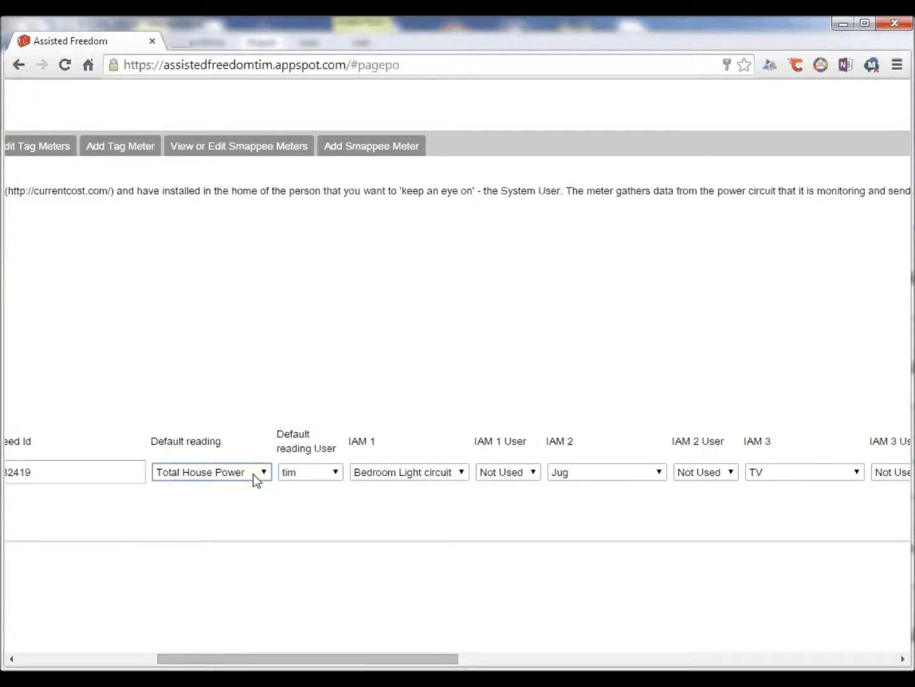
mouse_move(324, 477)
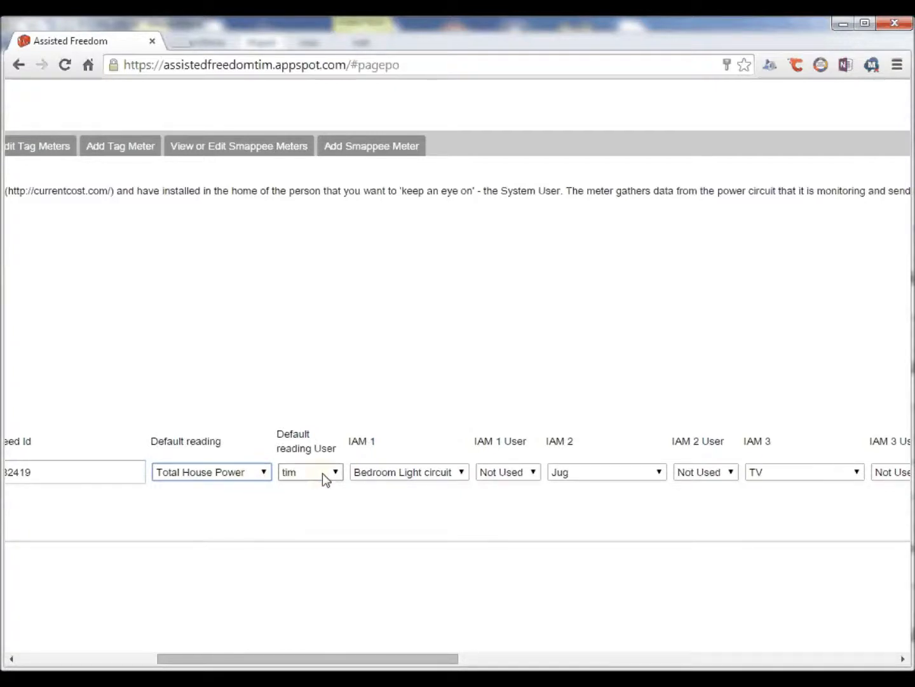
click(310, 472)
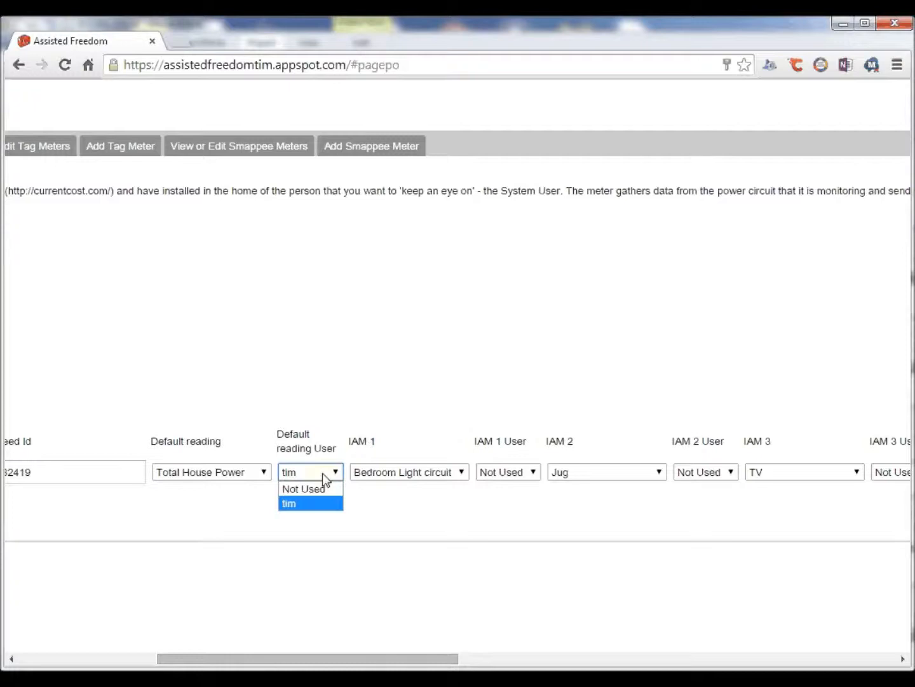
mouse_move(325, 478)
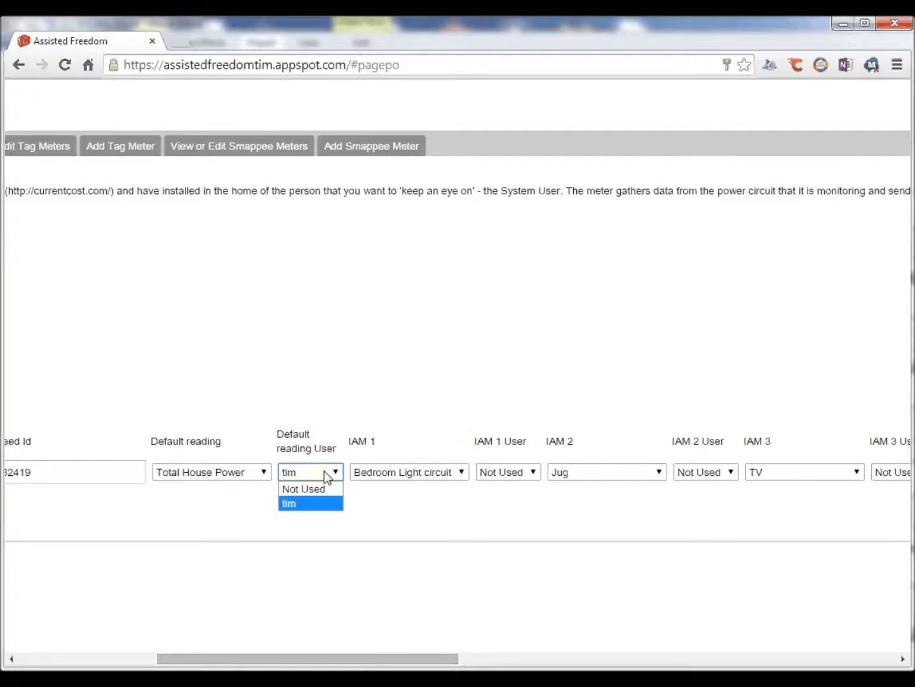
mouse_move(304, 488)
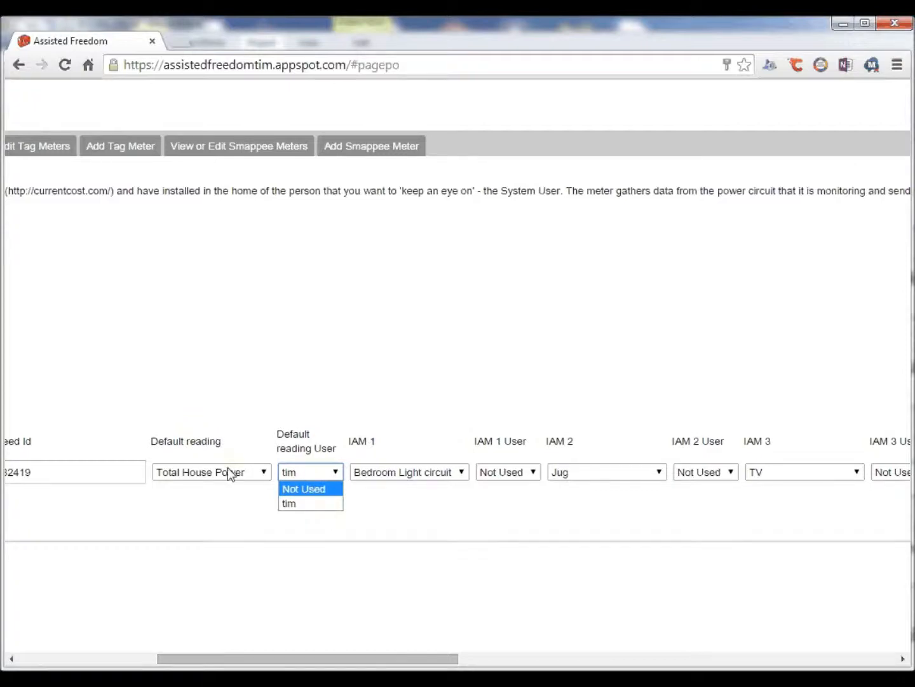
click(408, 472)
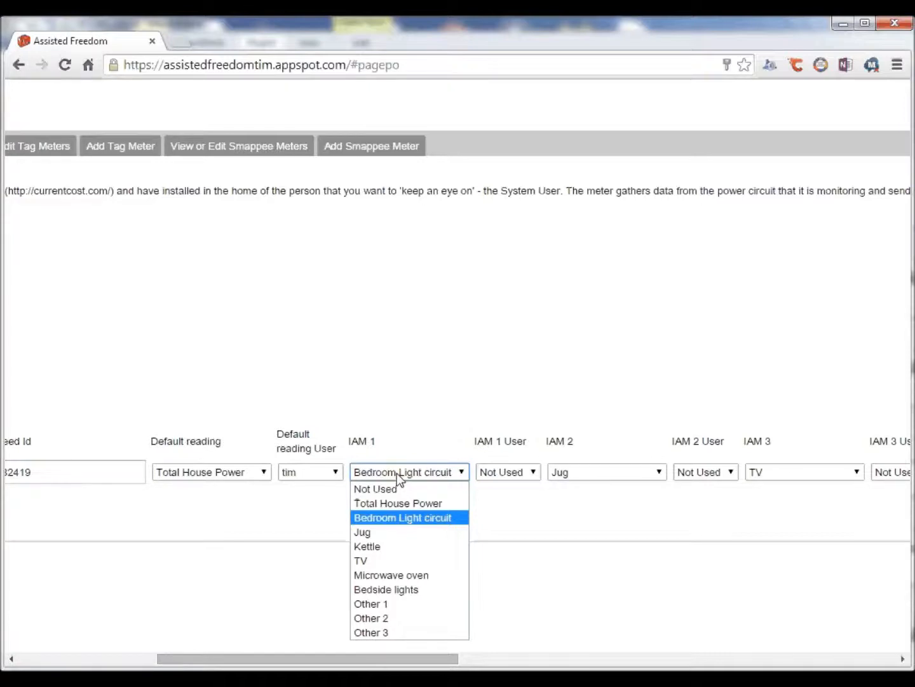
mouse_move(507, 472)
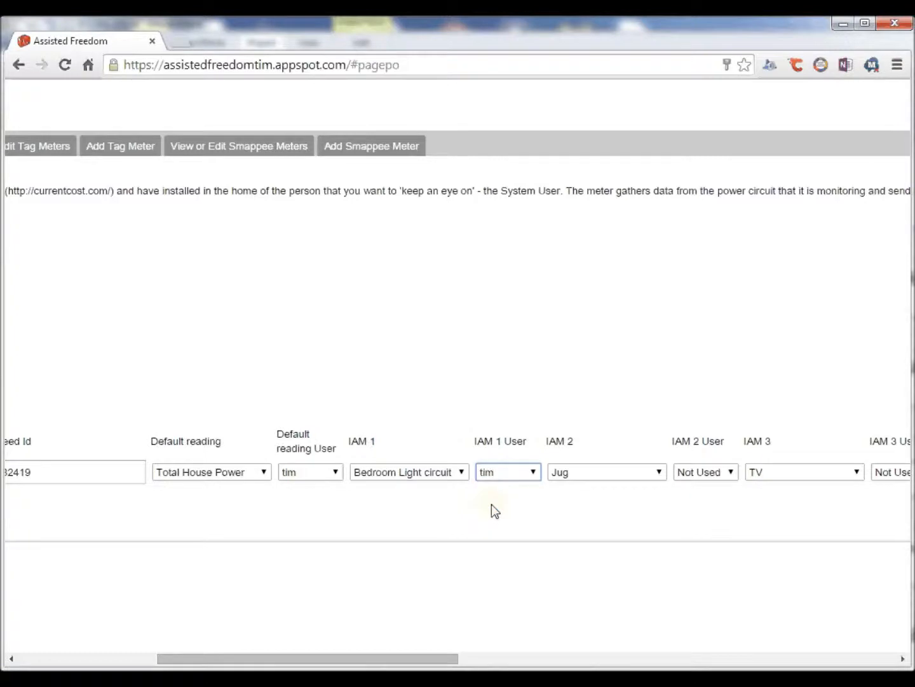
mouse_move(591, 478)
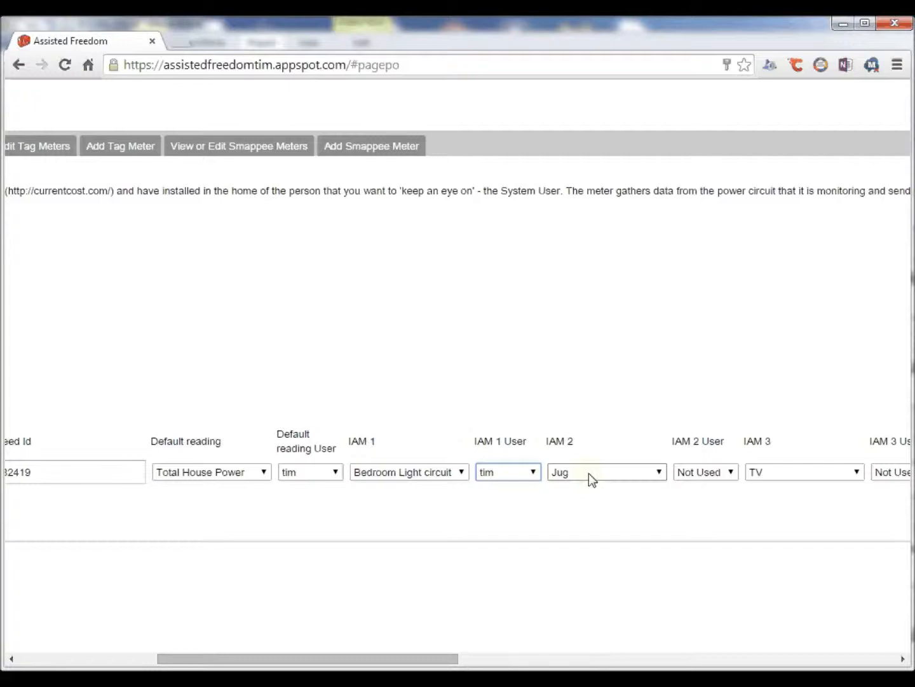
click(705, 472)
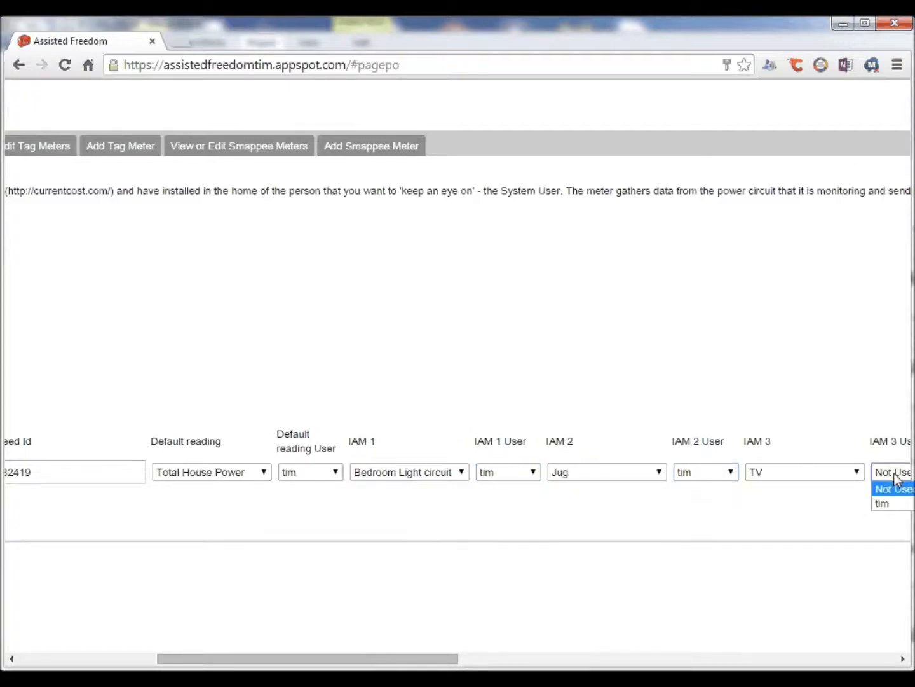
click(882, 503)
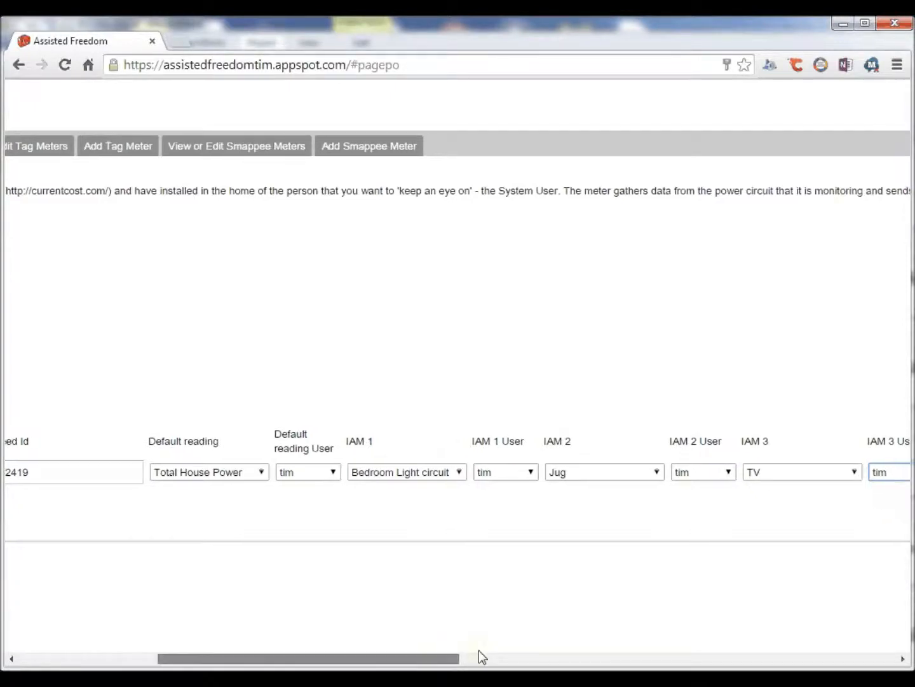
scroll(right, 3)
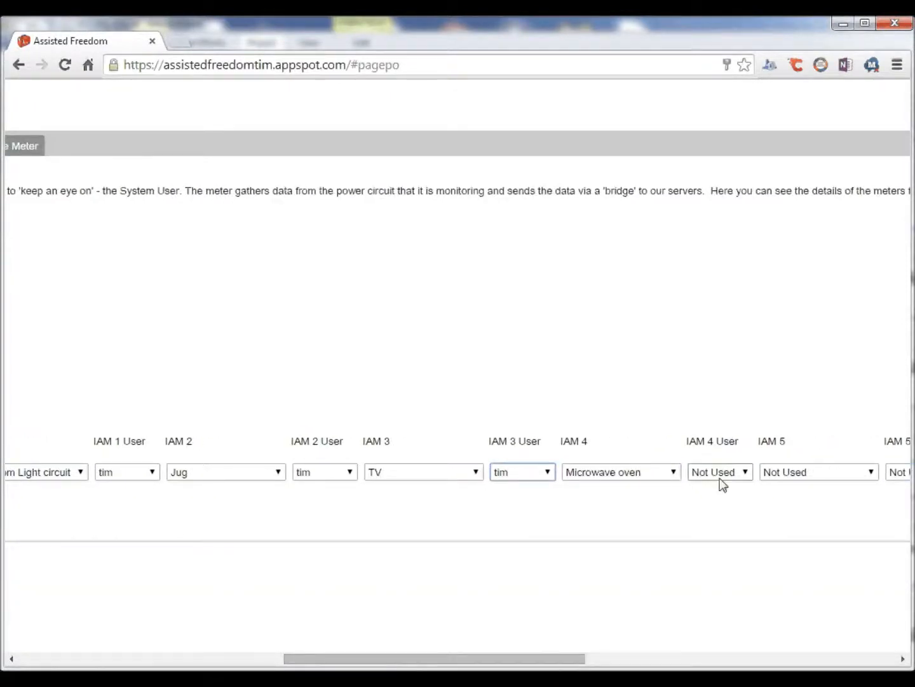
click(720, 471)
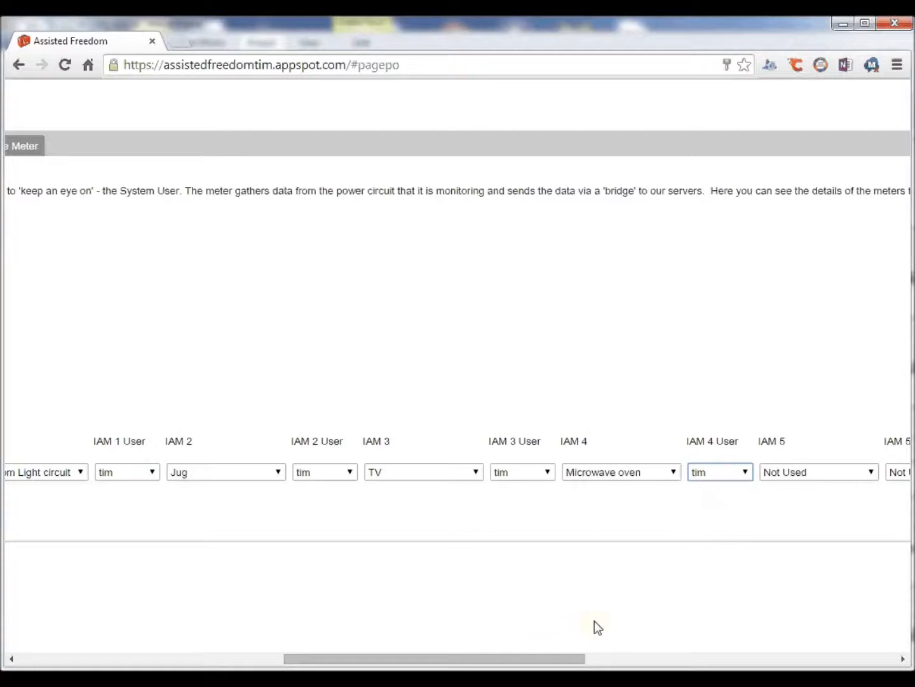
scroll(right, 3)
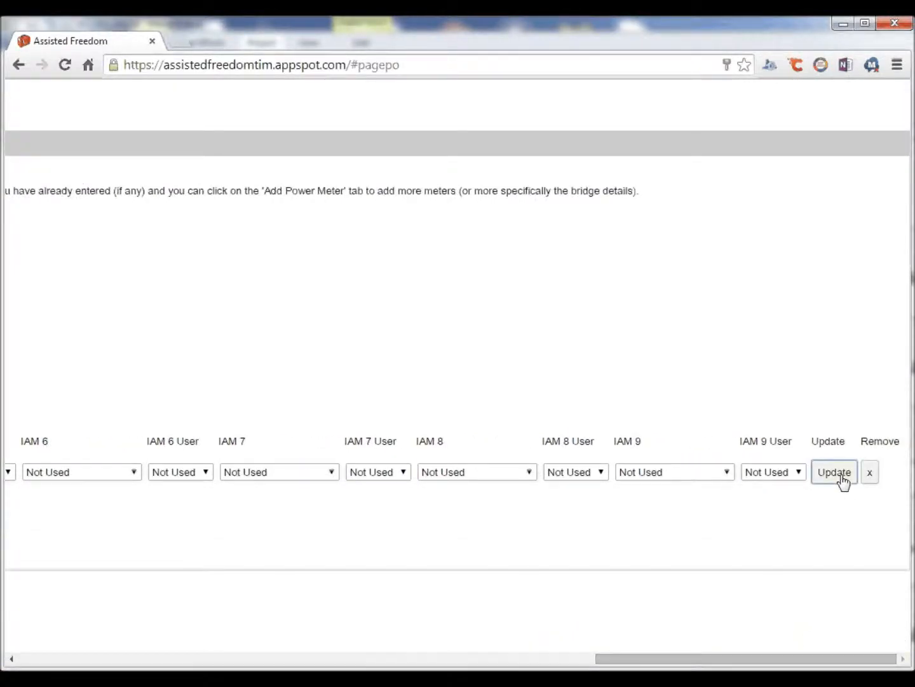
mouse_move(817, 663)
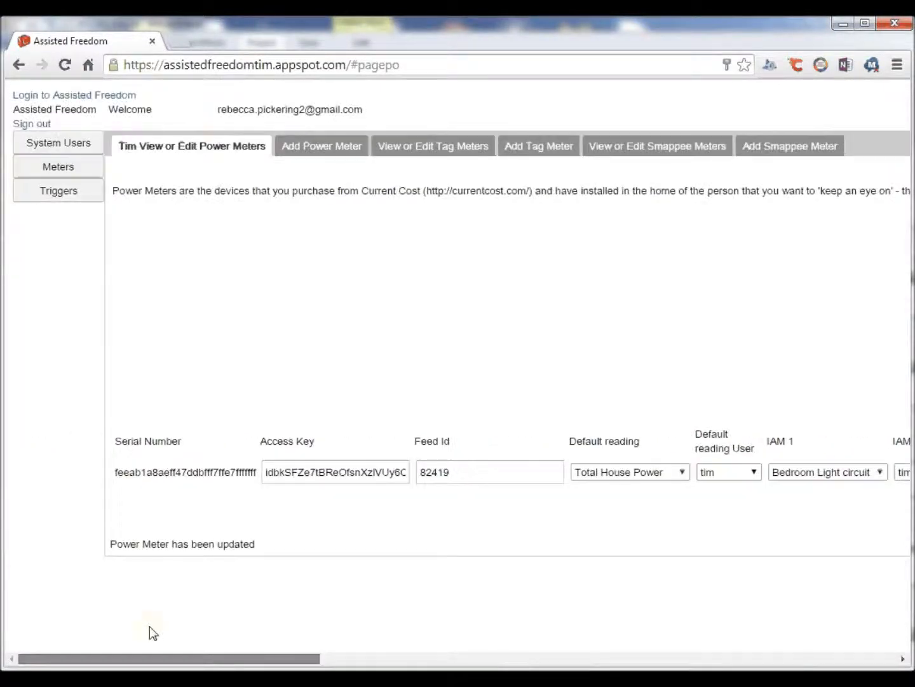
mouse_move(87, 220)
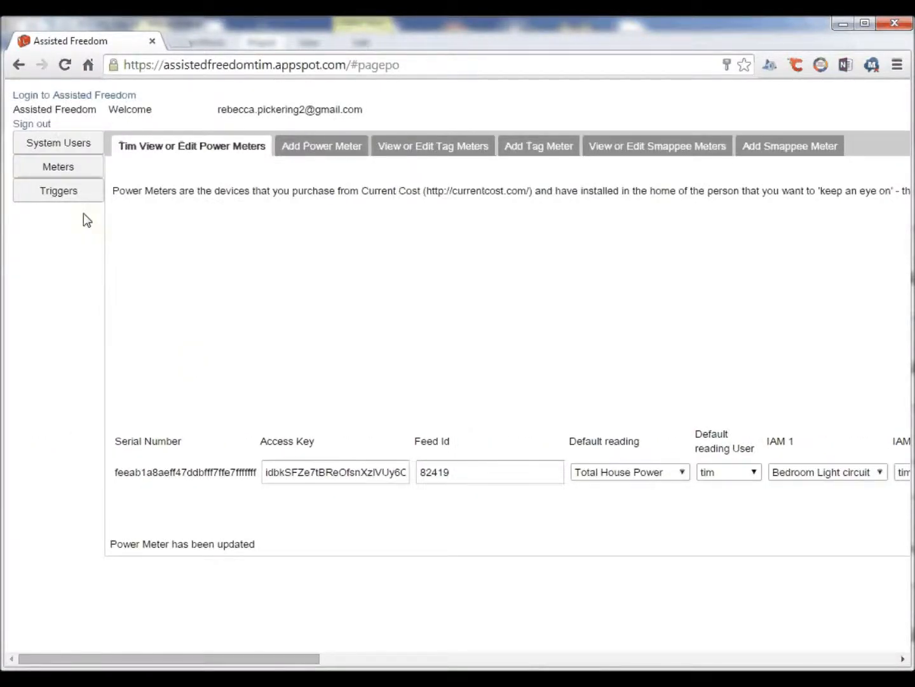
click(58, 191)
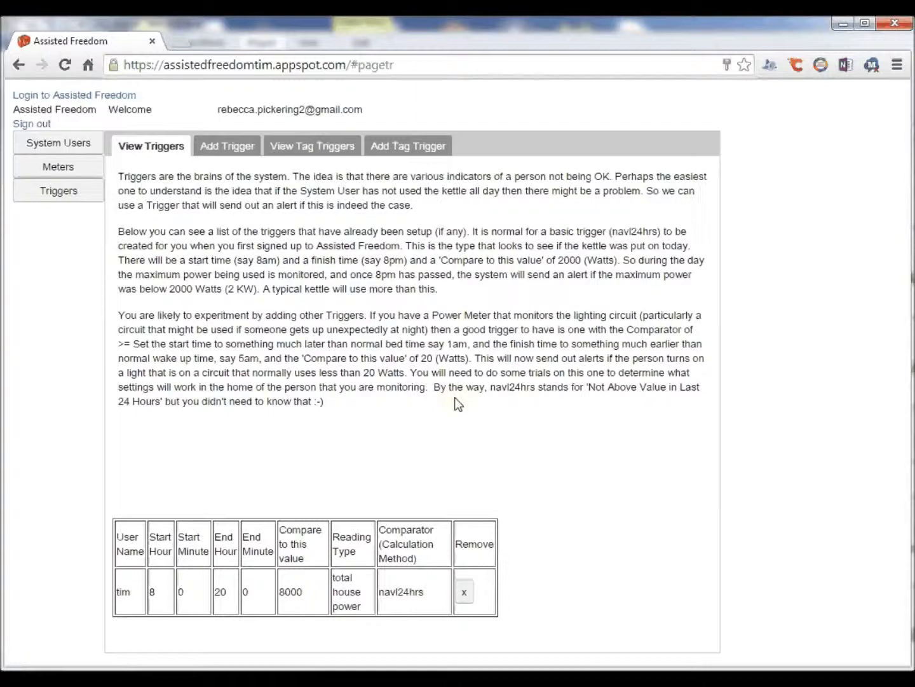
mouse_move(338, 499)
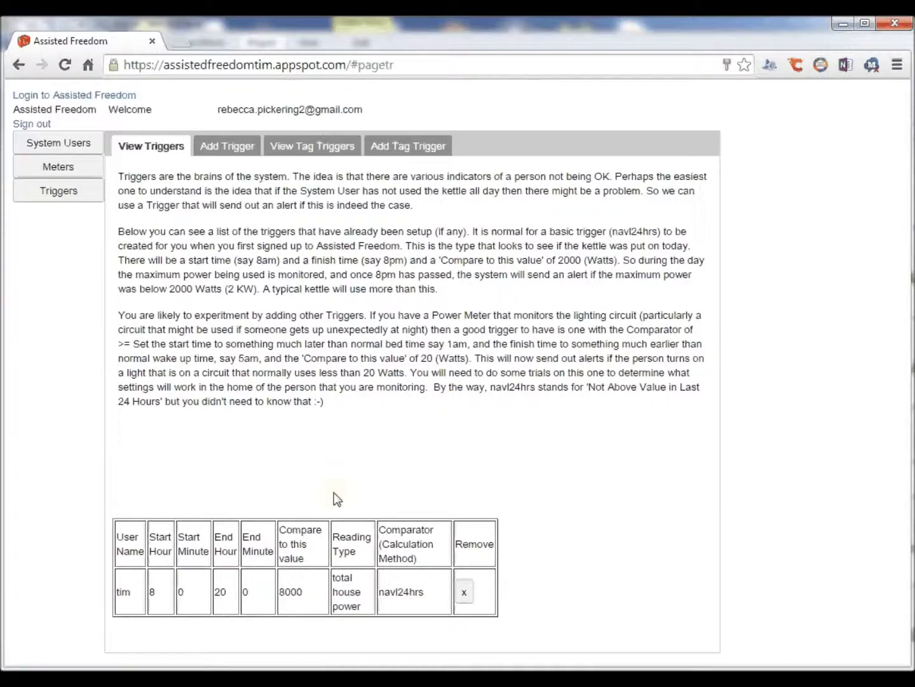
mouse_move(228, 594)
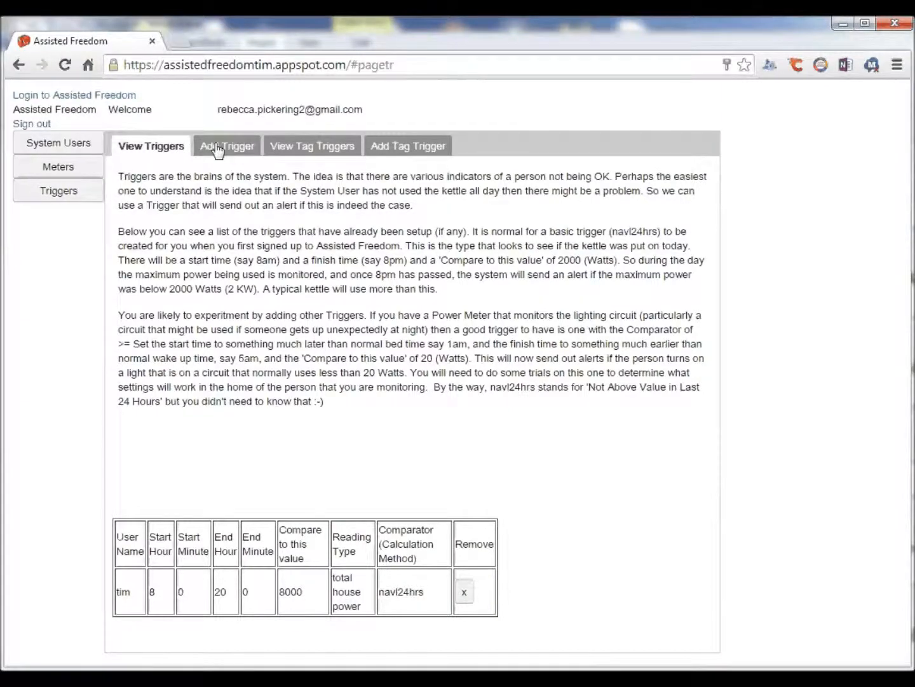
Start a new trigger for system user tim, running from 06:00 to 10:00
click(226, 146)
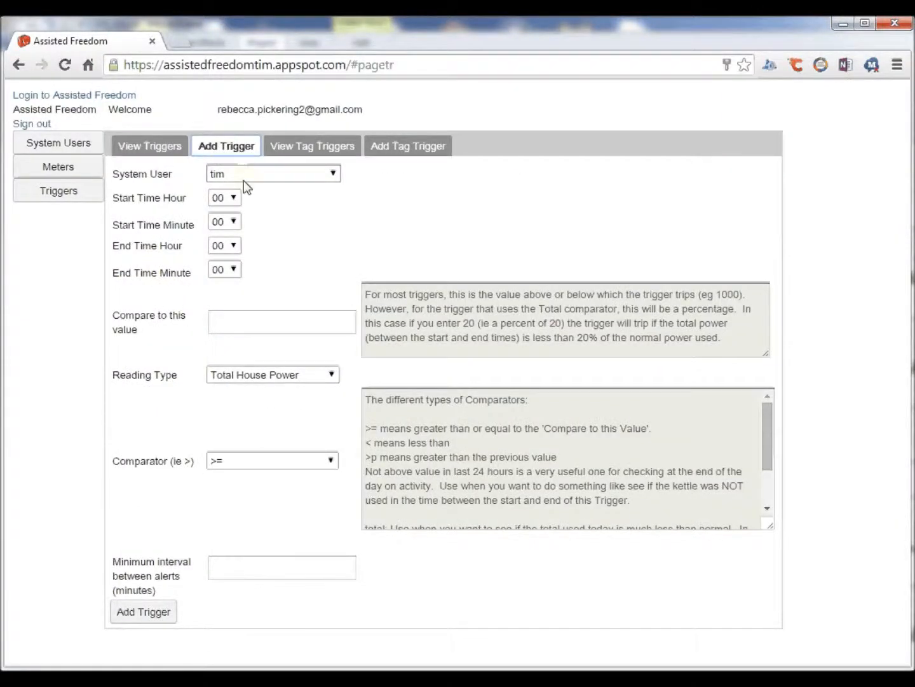
click(272, 173)
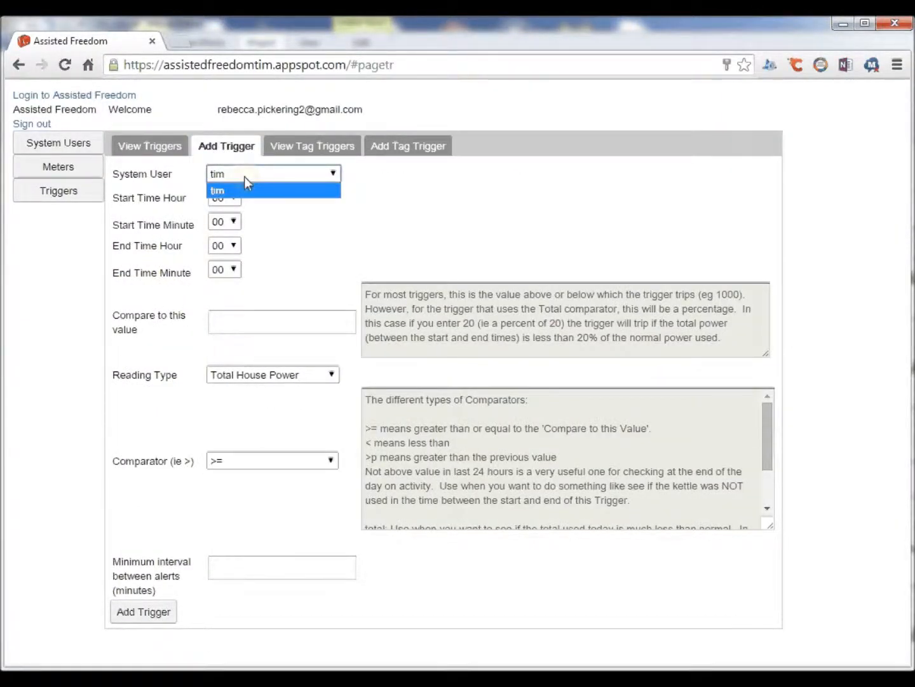
click(218, 190)
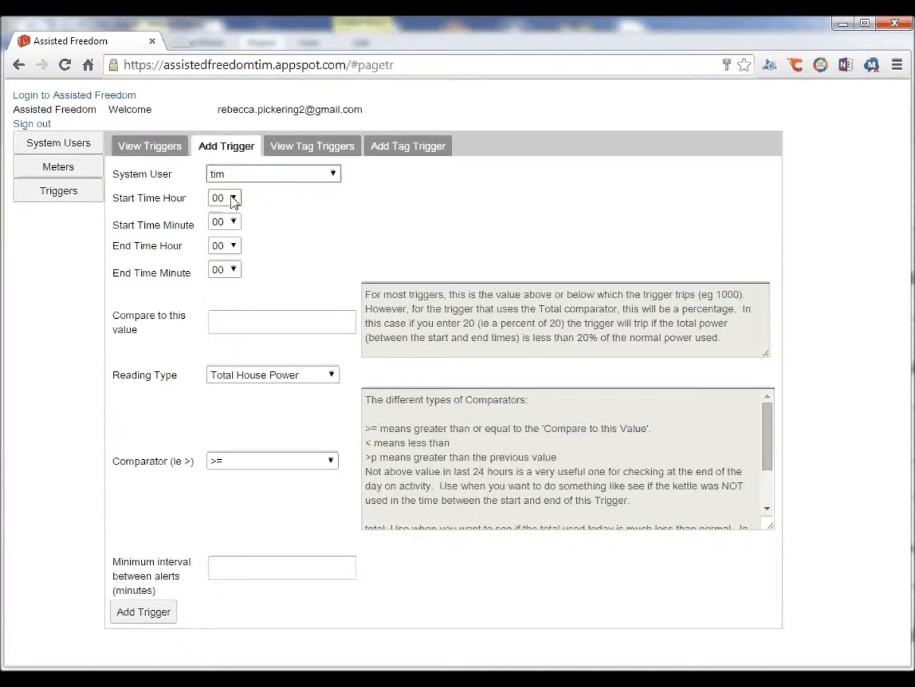
click(233, 197)
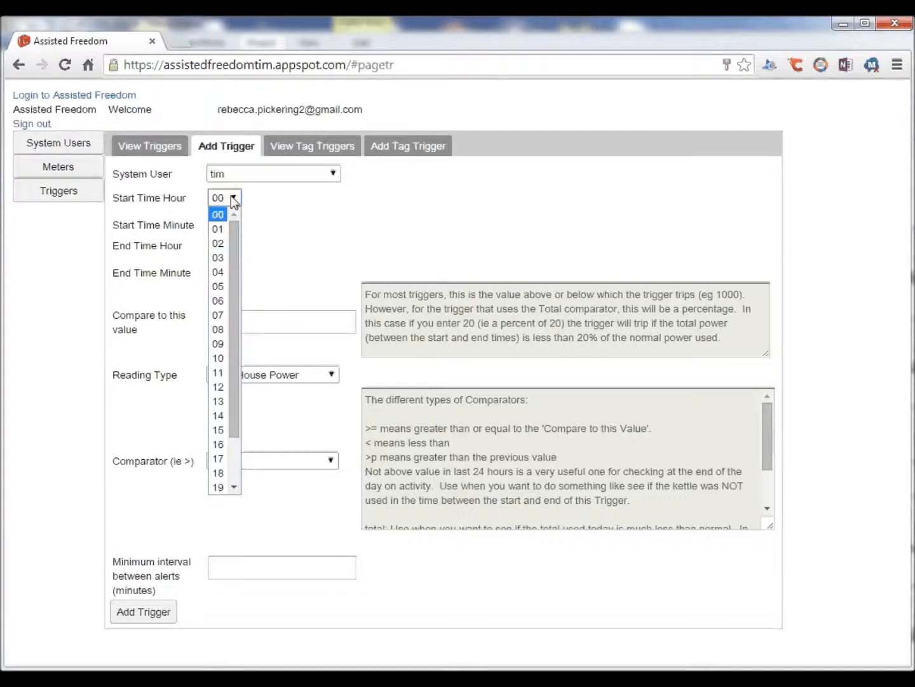
click(218, 315)
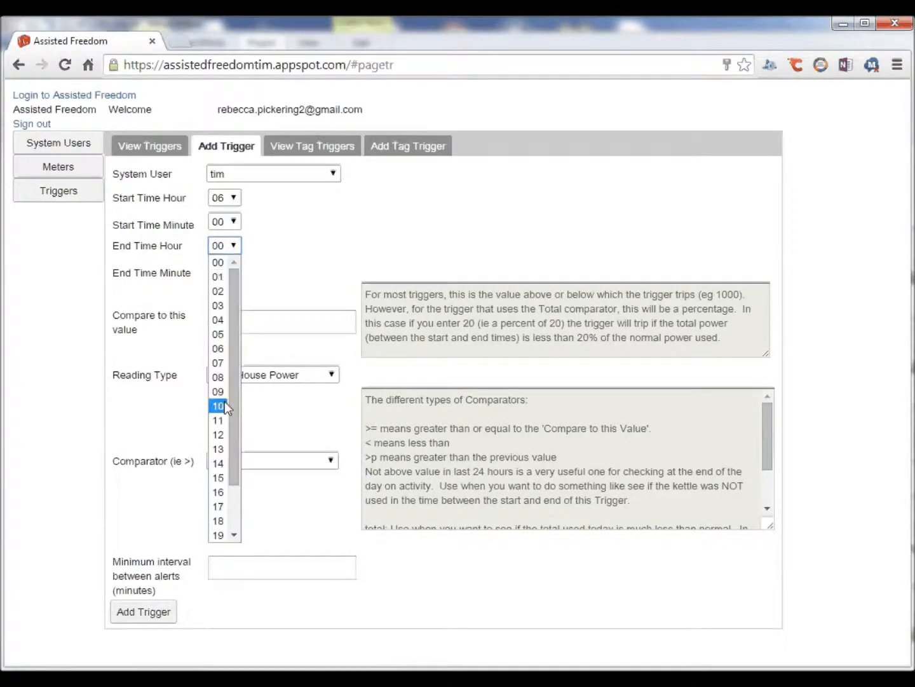
click(218, 405)
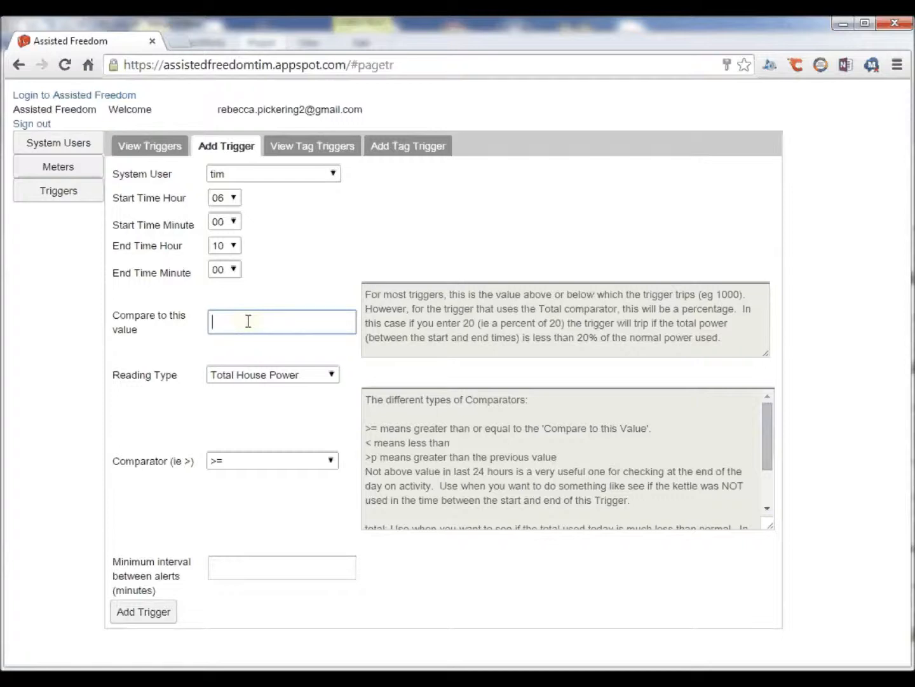
text(6)
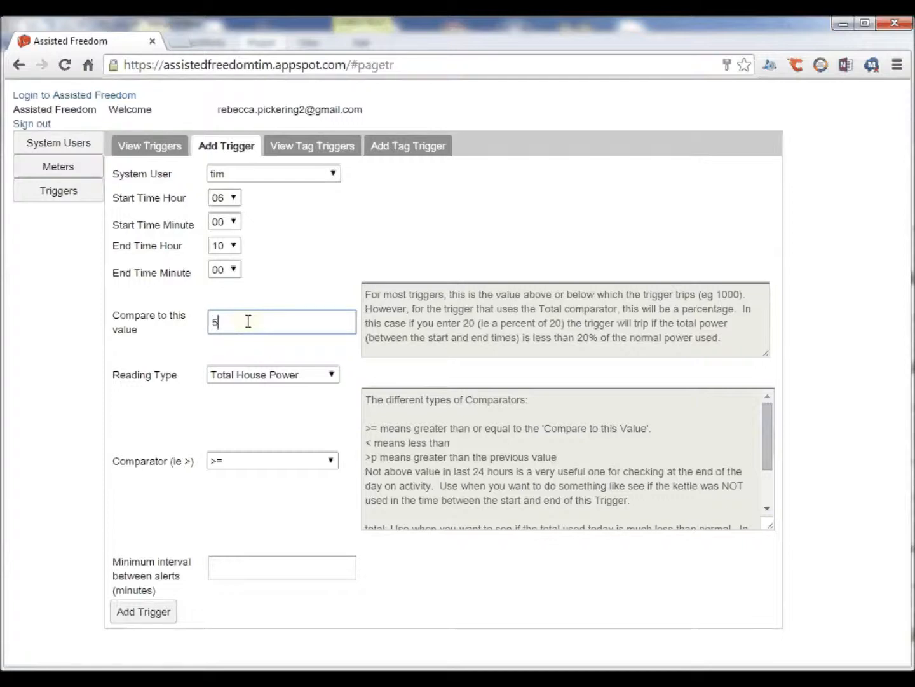
text(00)
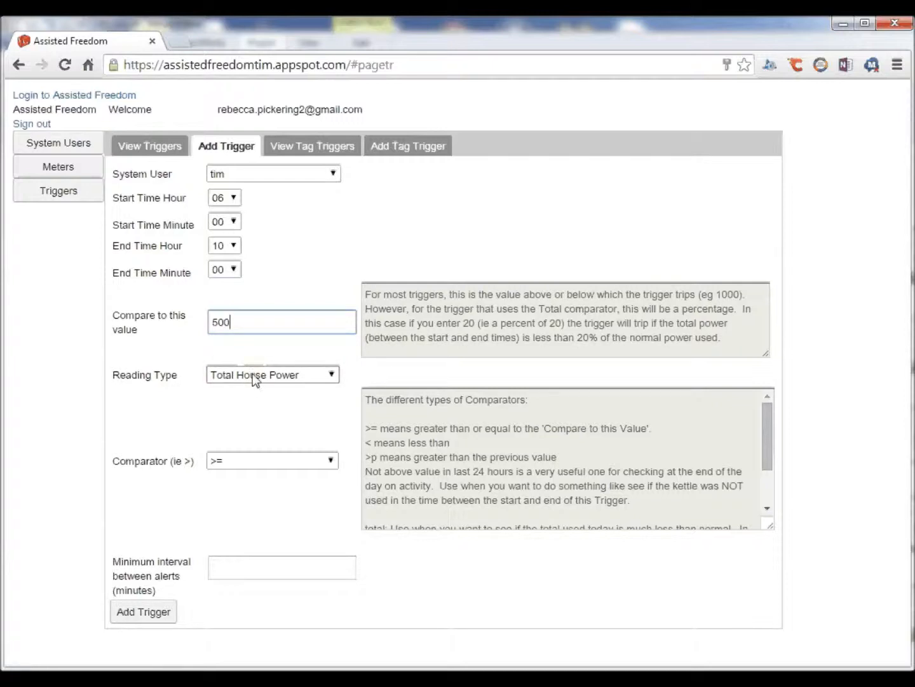
Set reading type Jug, not above value in last 24 hours, interval 2, and add the trigger
click(272, 373)
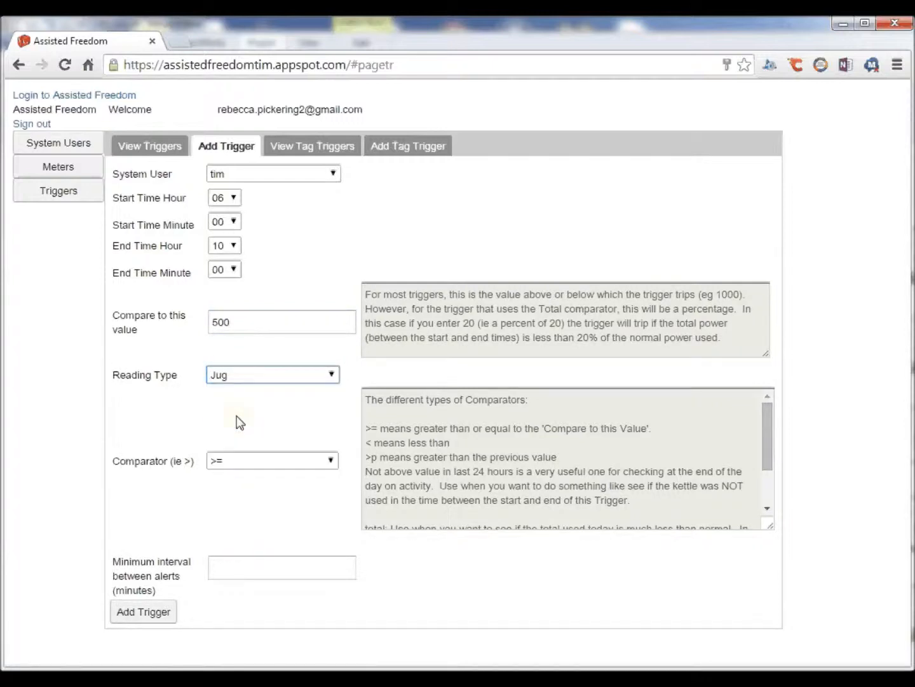
click(272, 460)
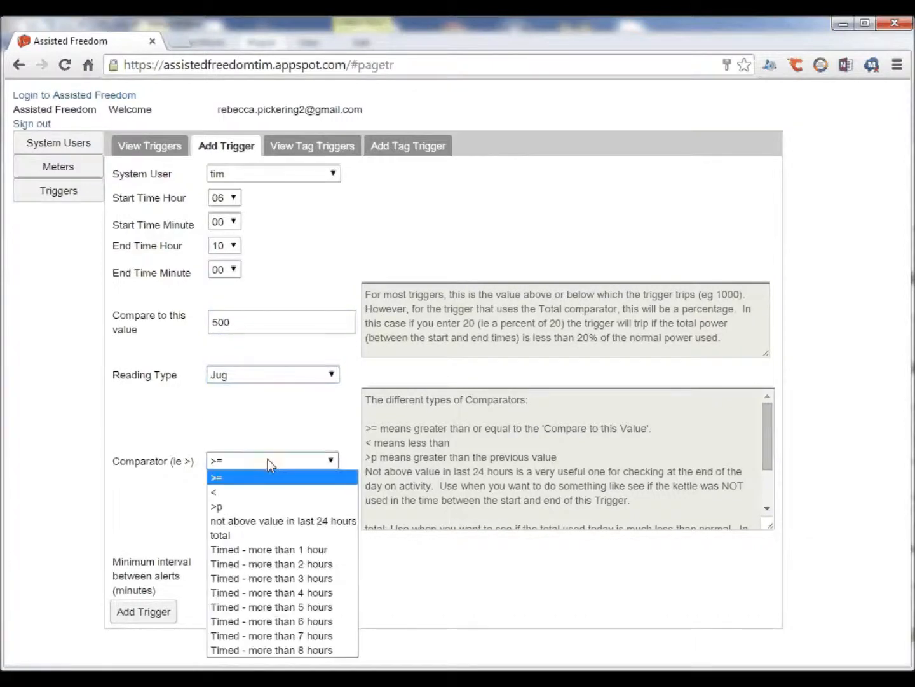
mouse_move(283, 521)
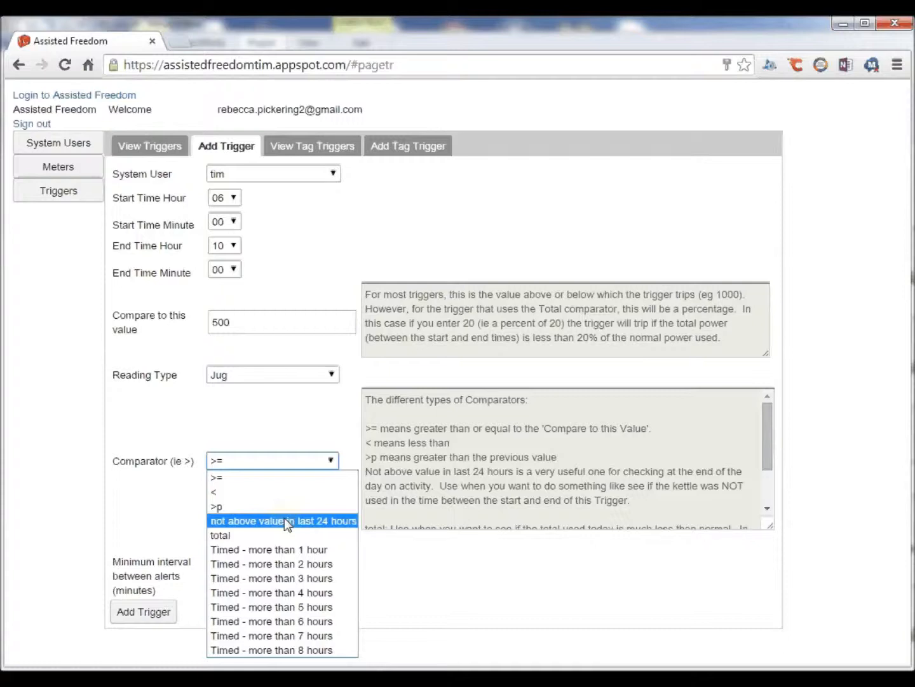
click(283, 520)
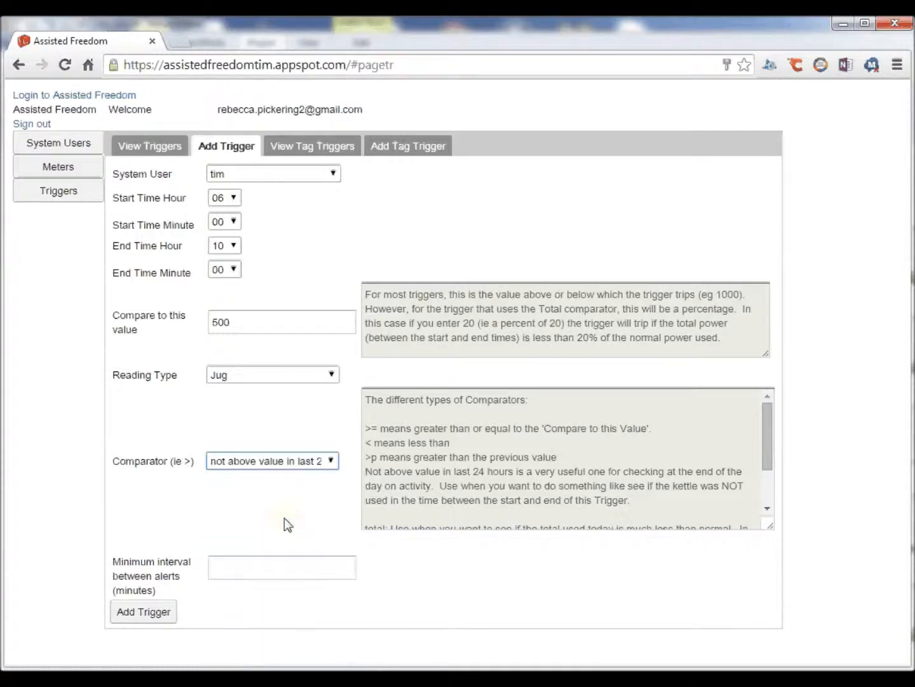
mouse_move(231, 223)
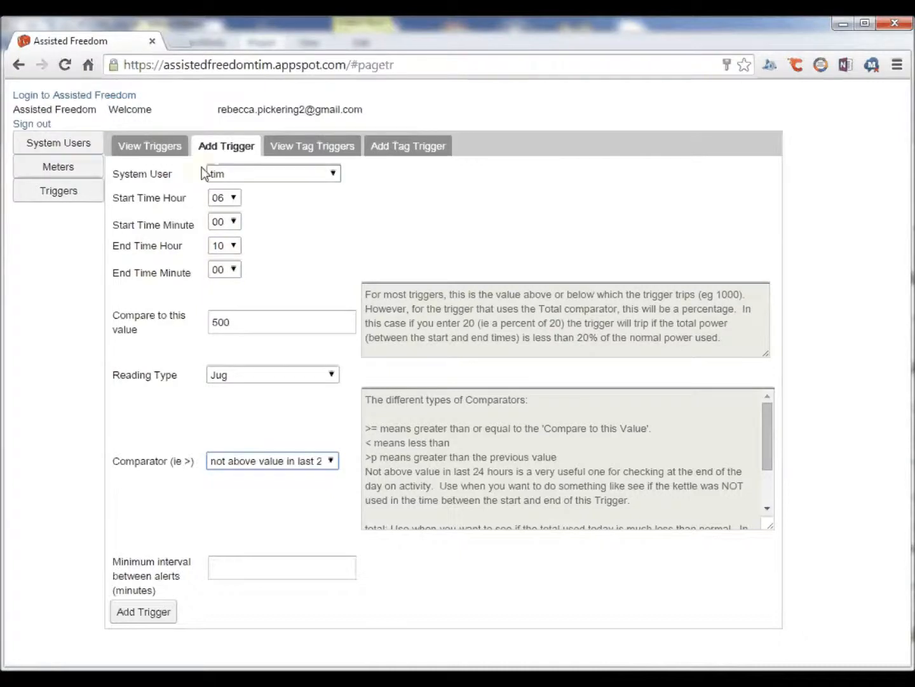
mouse_move(223, 293)
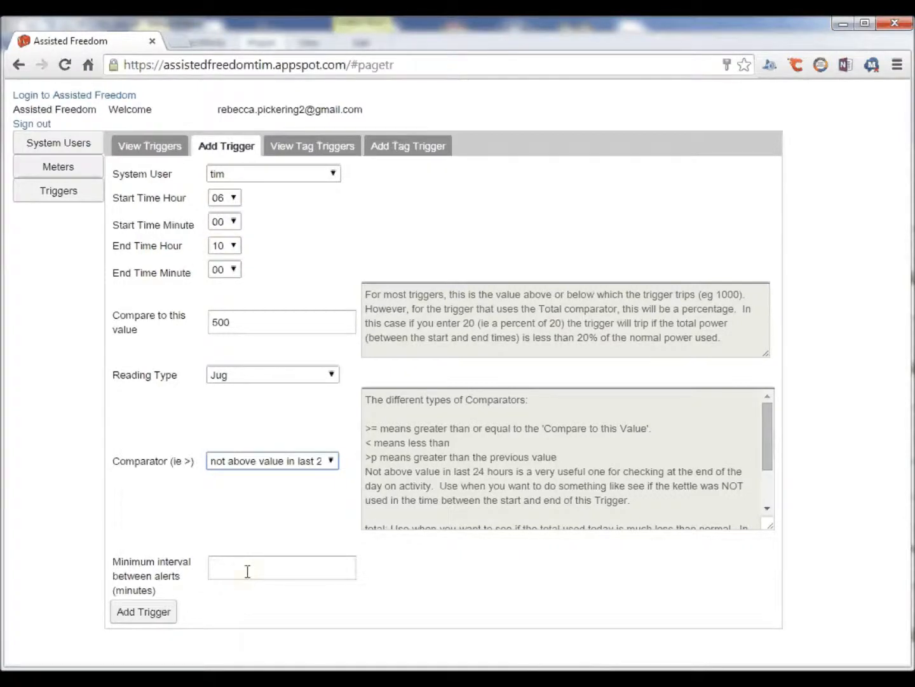
text(2)
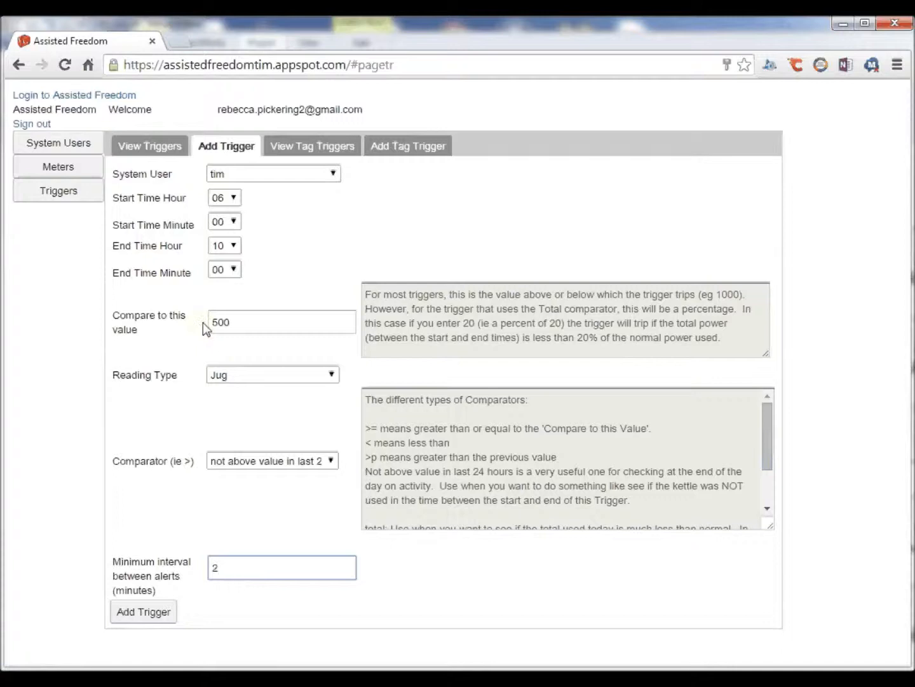
click(282, 567)
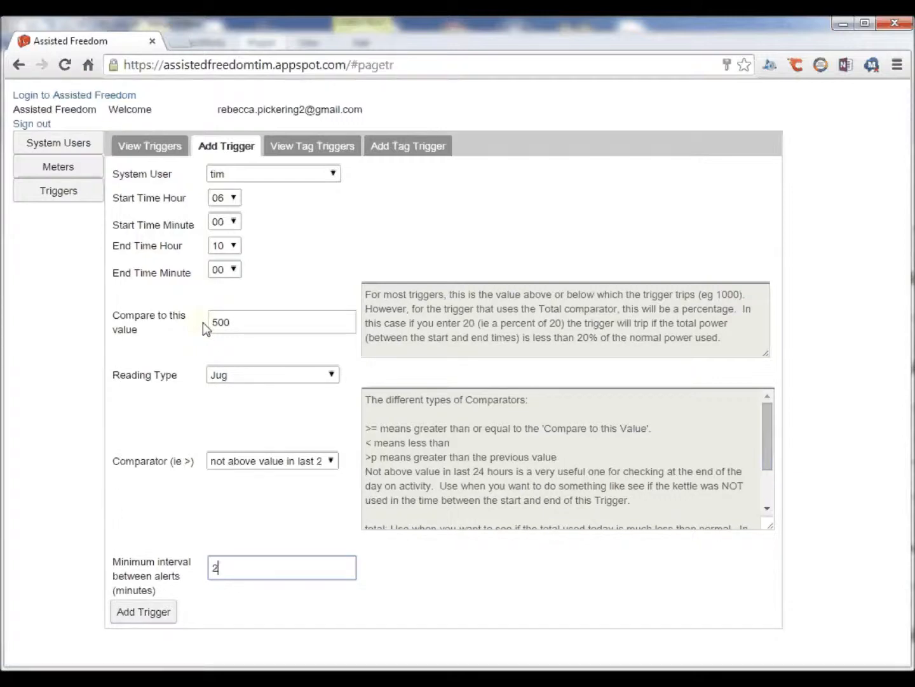
click(143, 611)
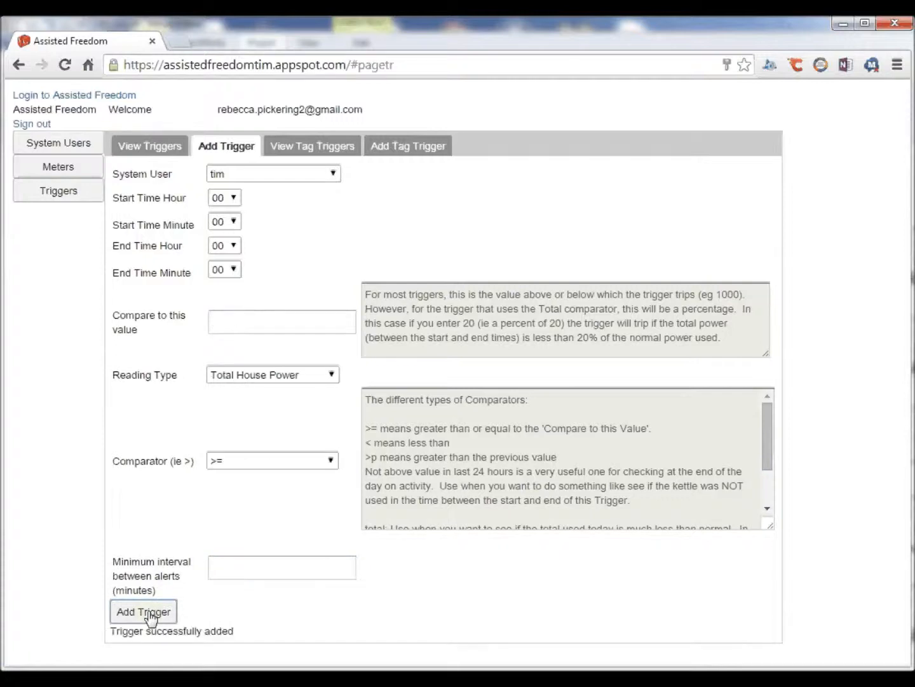
Show the trigger table listing the new Jug navl24hrs trigger and the total house power trigger
click(150, 145)
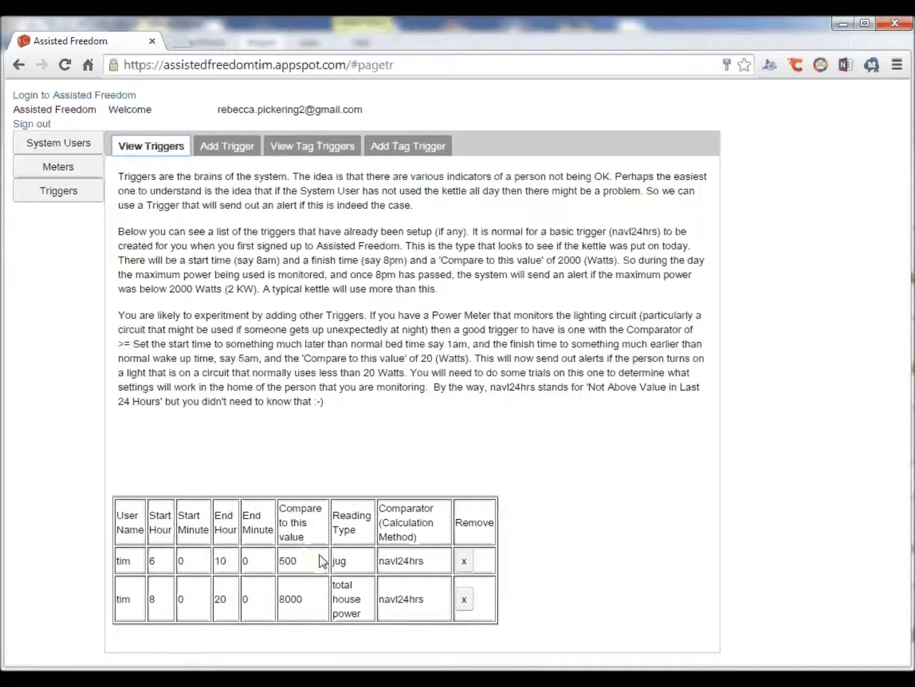
mouse_move(271, 433)
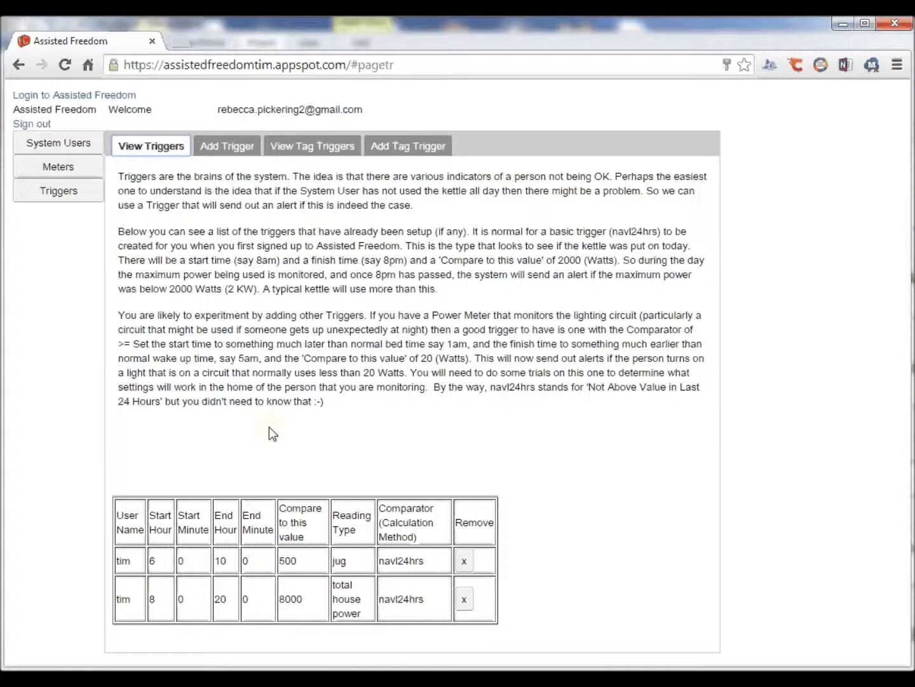
mouse_move(375, 254)
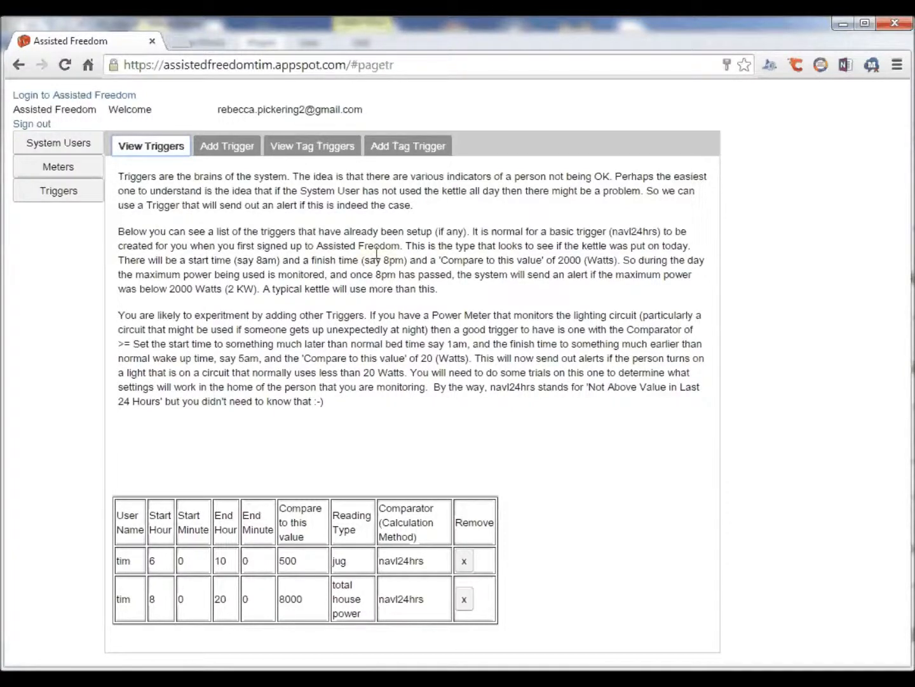
mouse_move(32, 123)
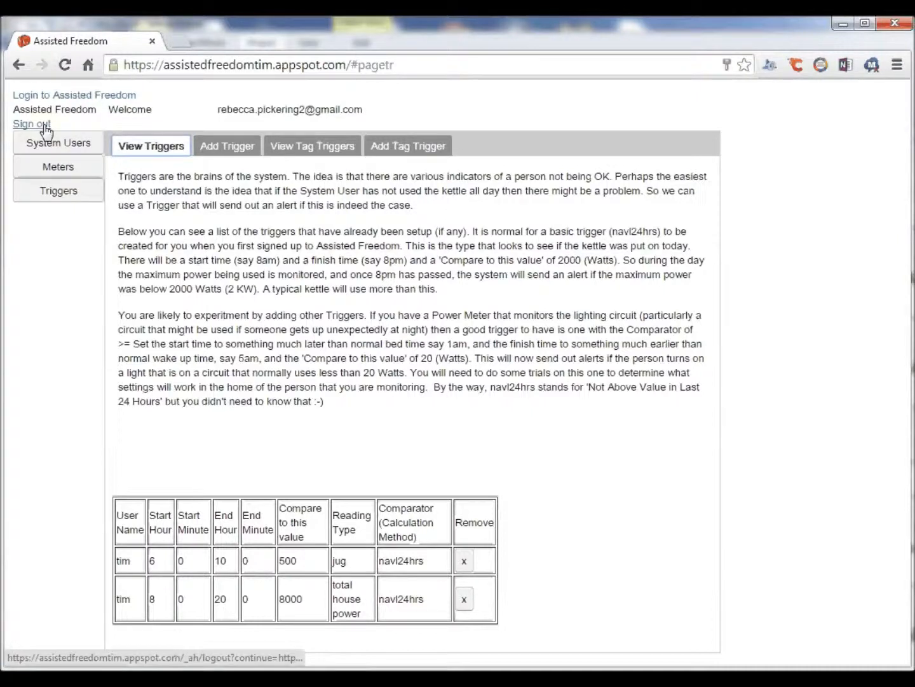
click(31, 123)
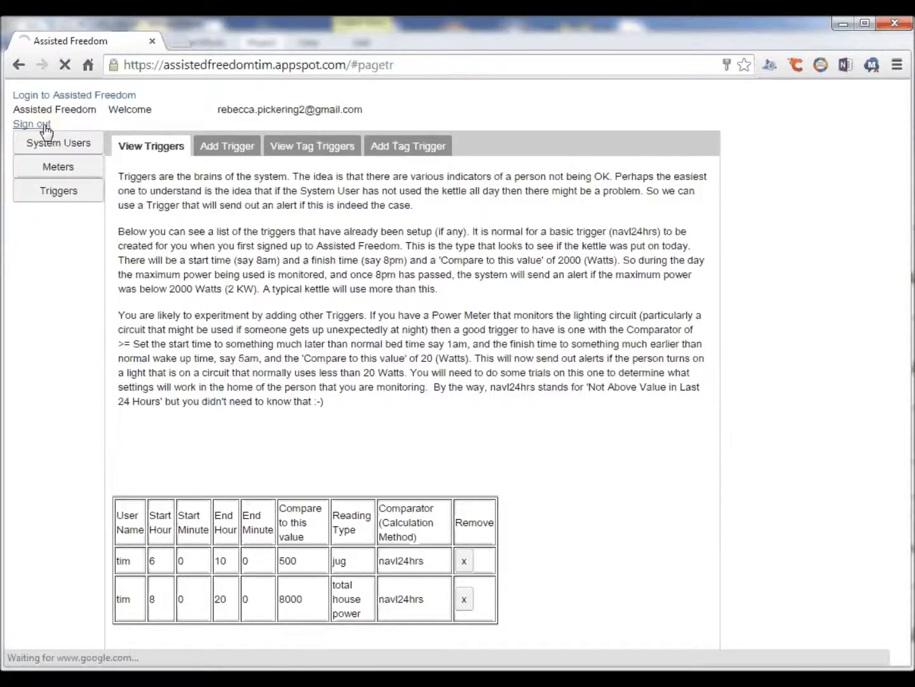
click(31, 124)
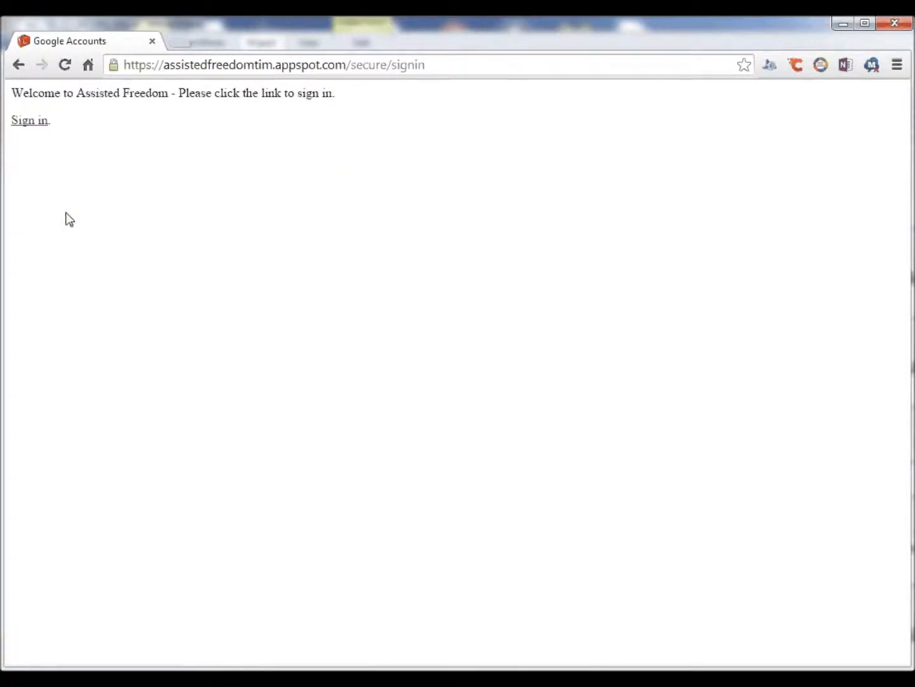
mouse_move(30, 121)
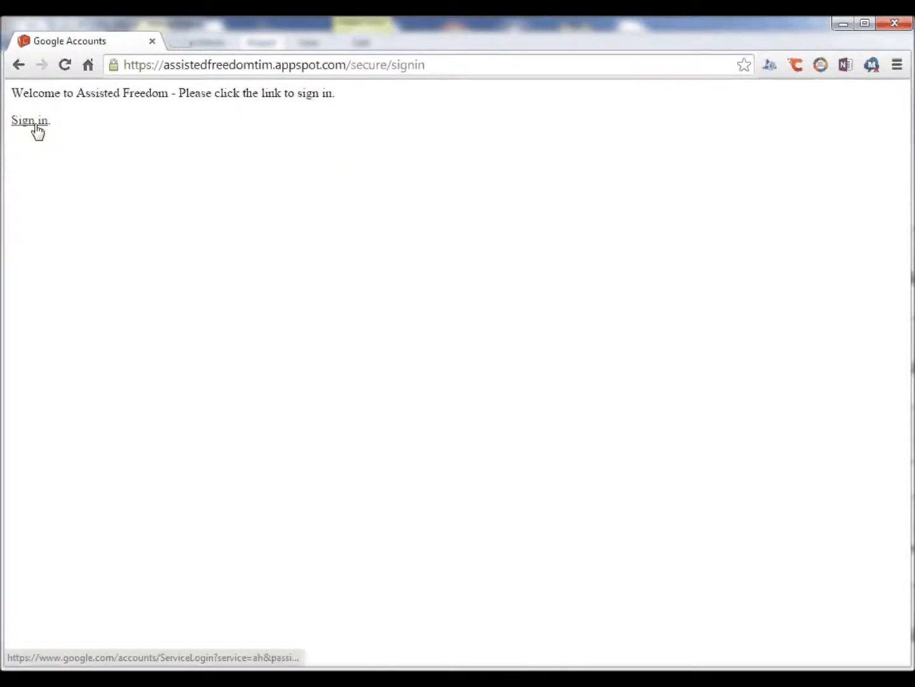
click(29, 121)
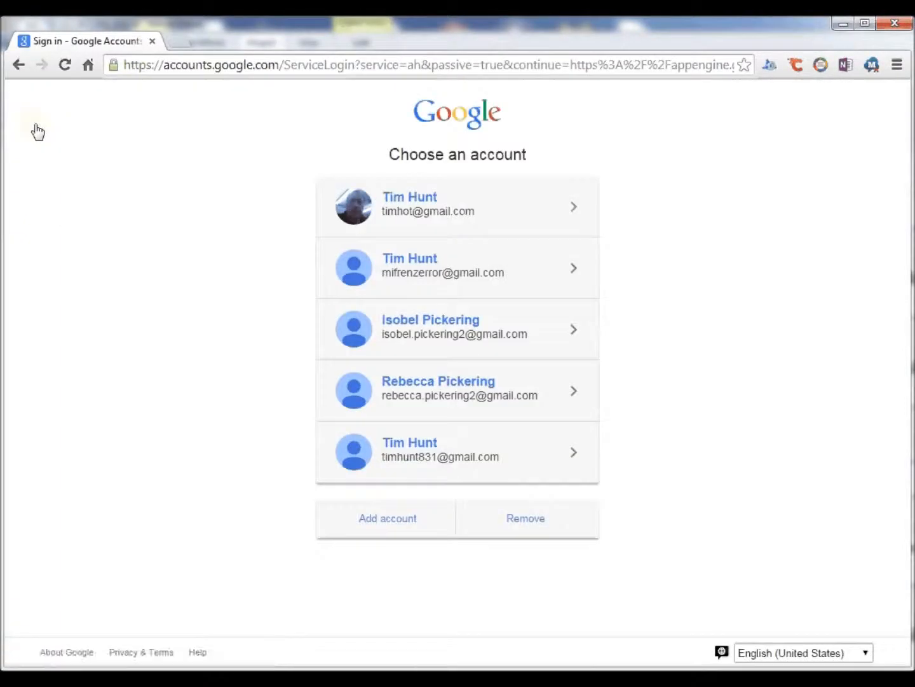
click(441, 451)
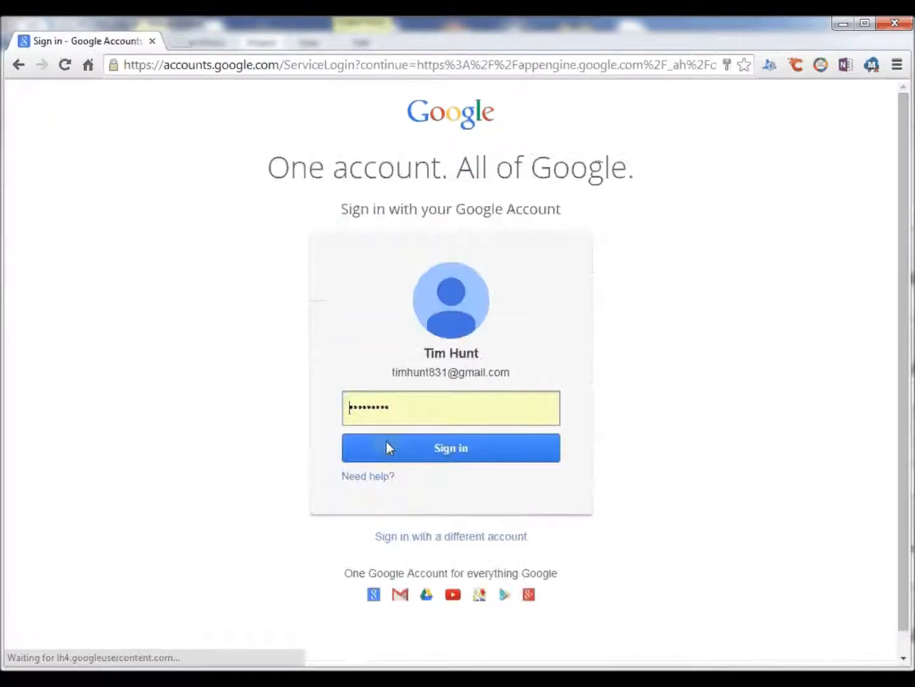
click(451, 447)
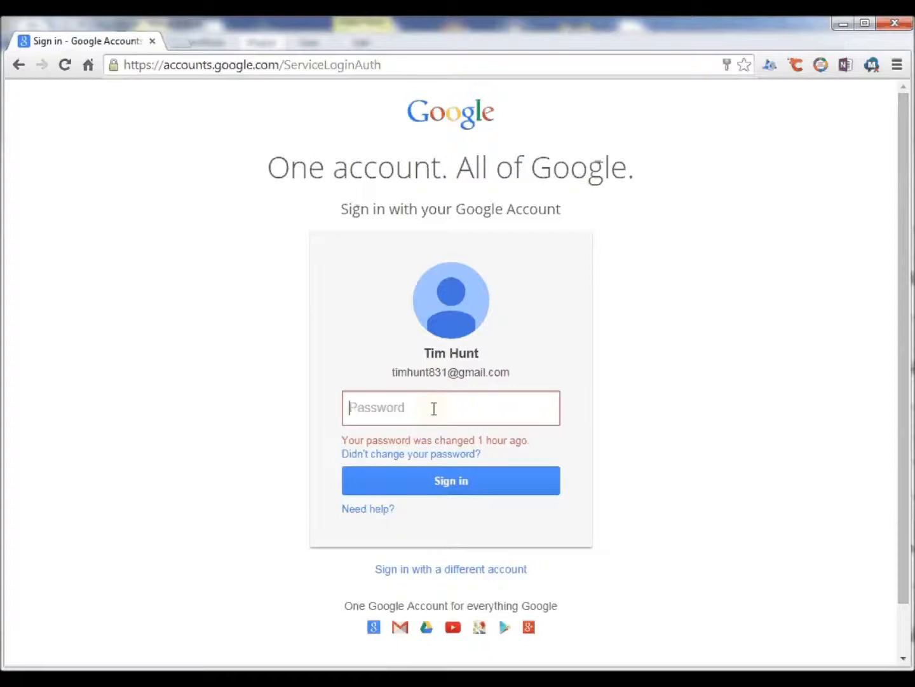
text(password)
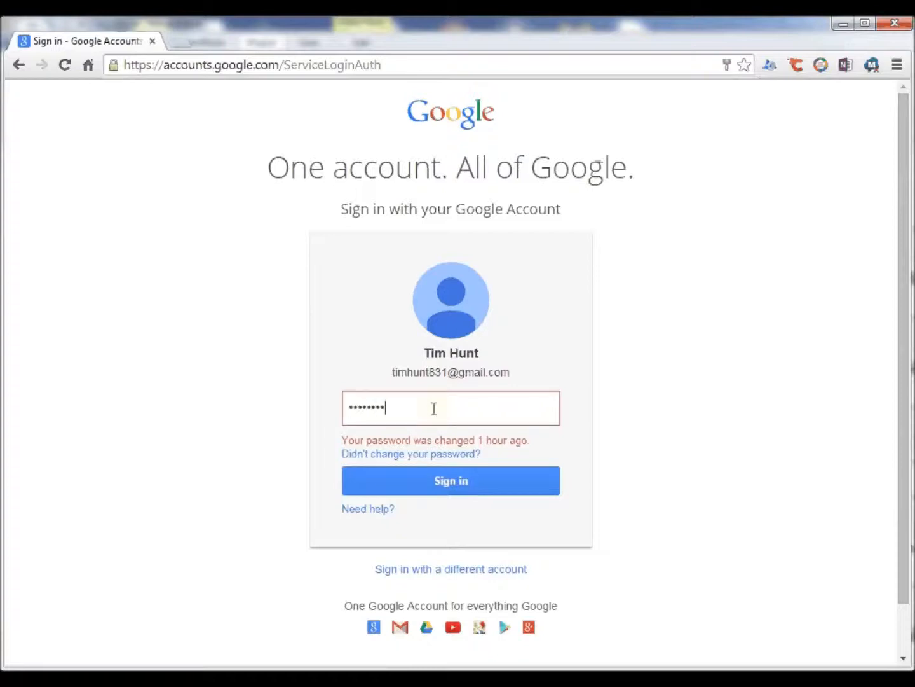
click(451, 480)
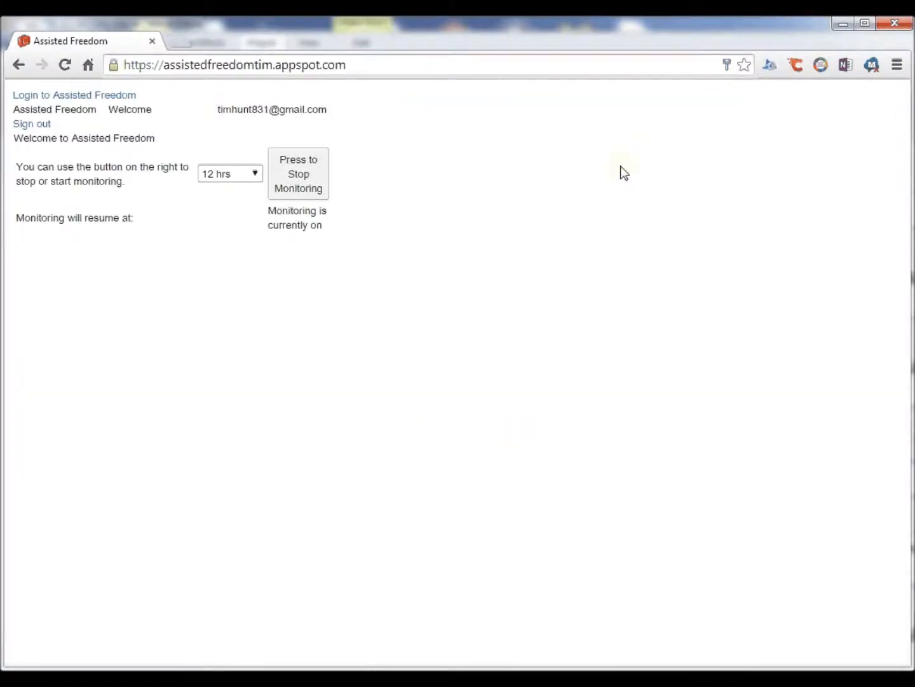
mouse_move(407, 271)
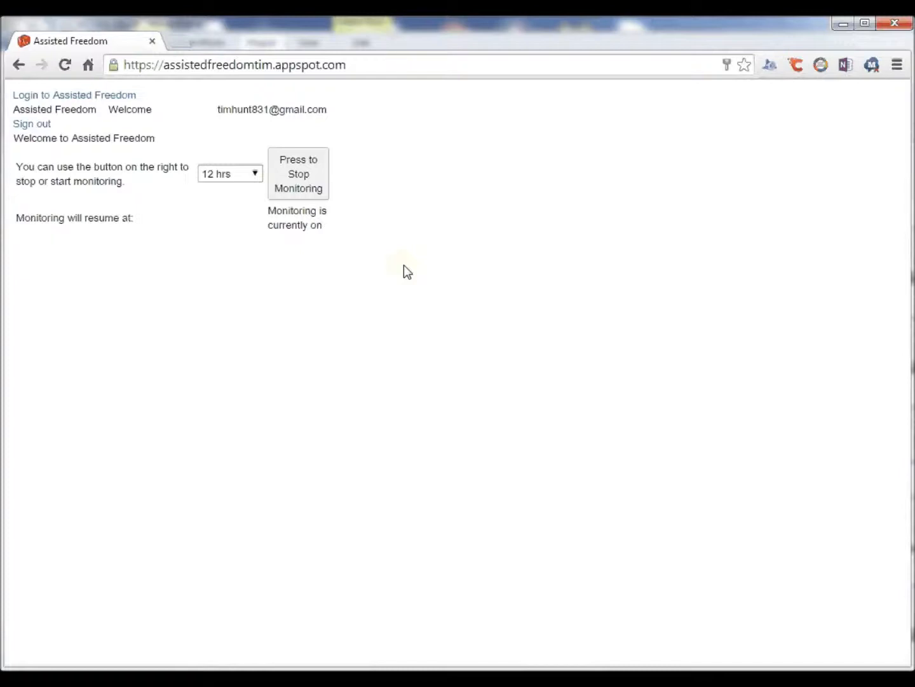
Stop monitoring for 2 days, resuming Thursday, October 16, 2014 at 11:21 AM
click(230, 173)
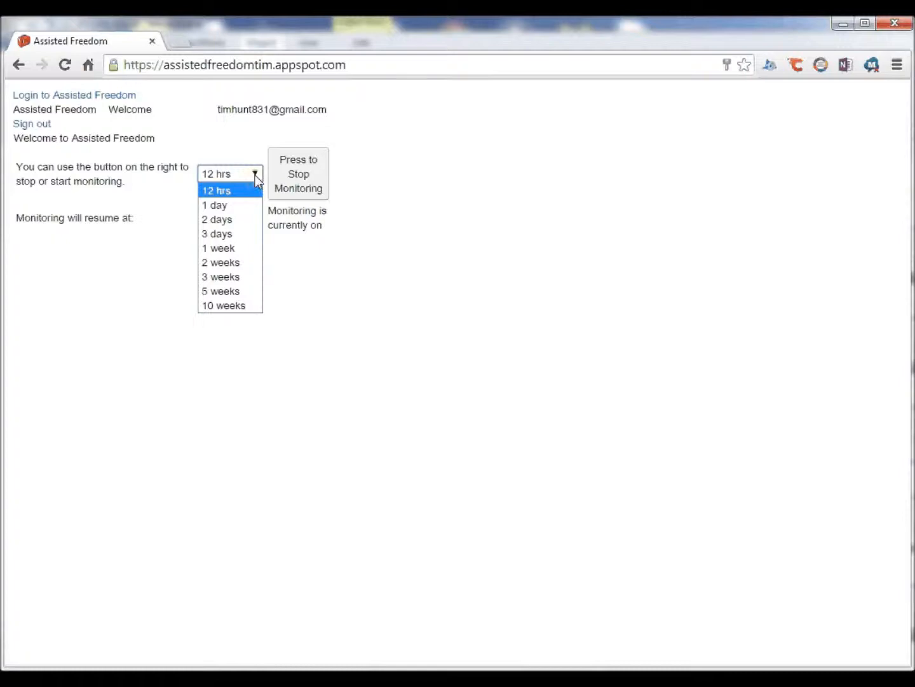
mouse_move(229, 219)
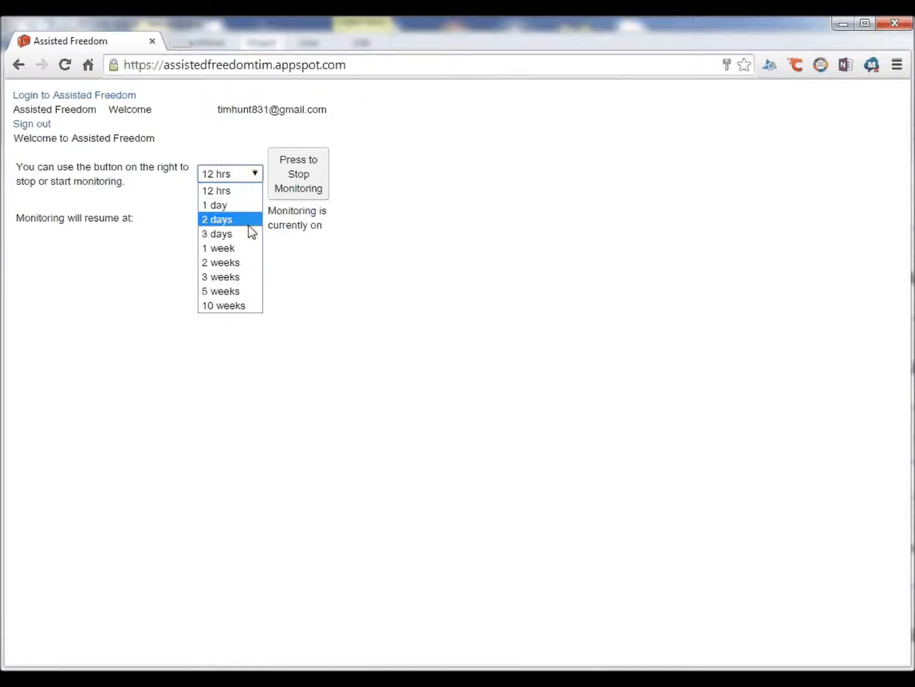
click(216, 219)
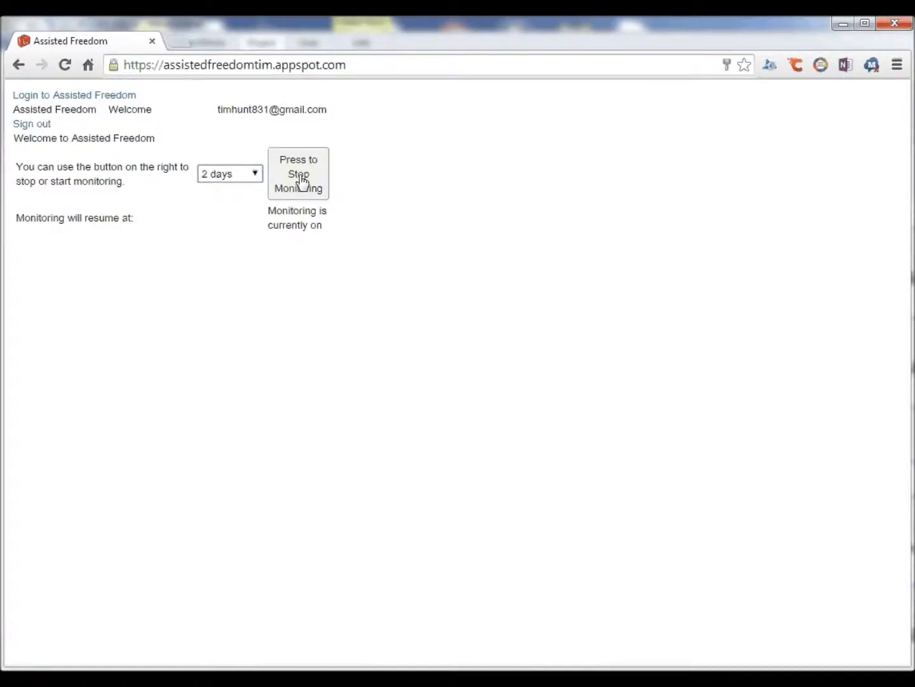
click(298, 174)
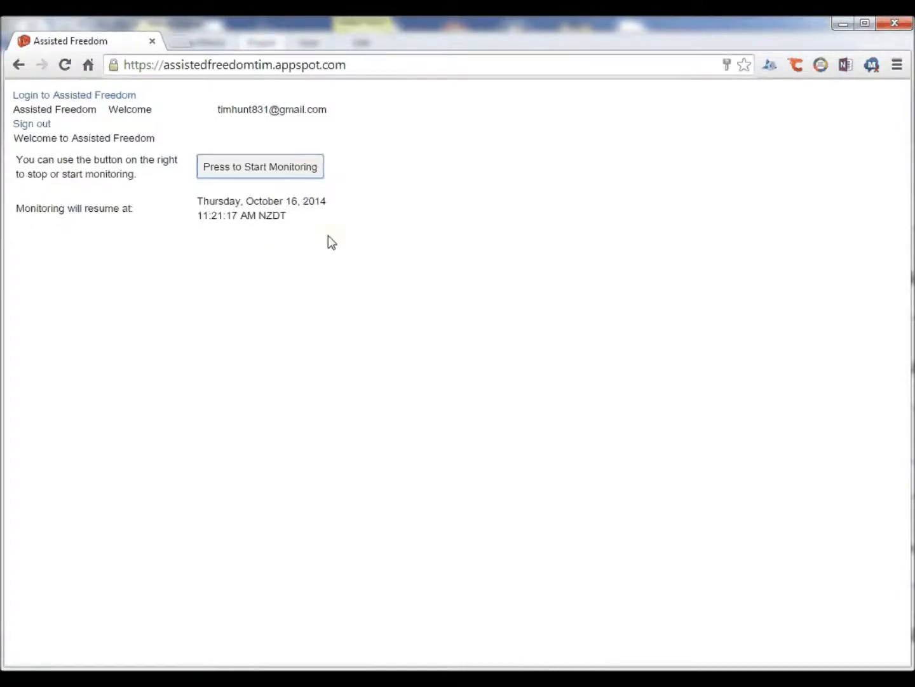
mouse_move(243, 217)
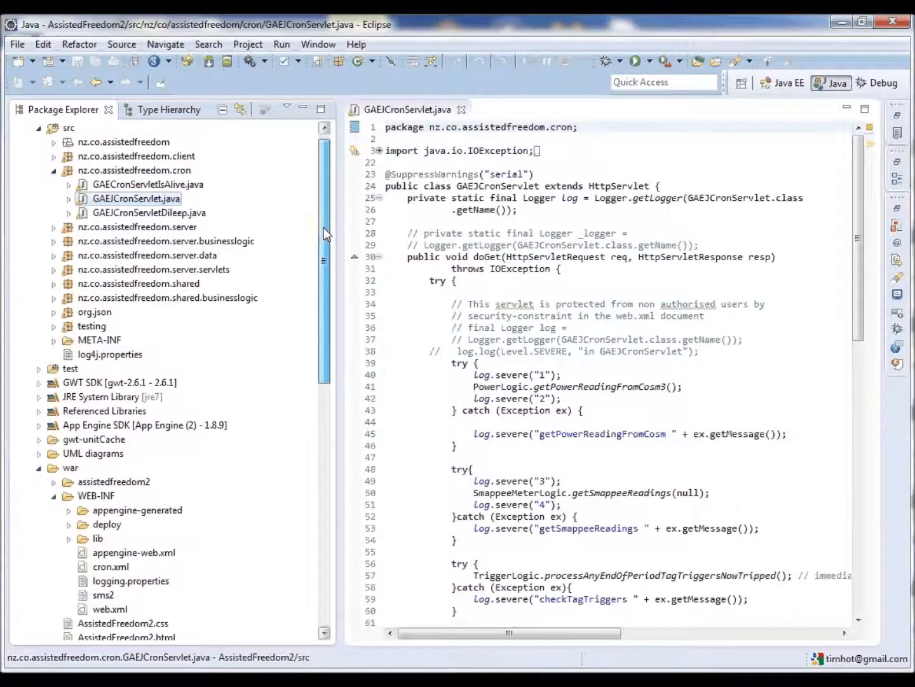
Open cron.xml, showing the 5-minute COSM reading job and hourly health check
scroll(down, 3)
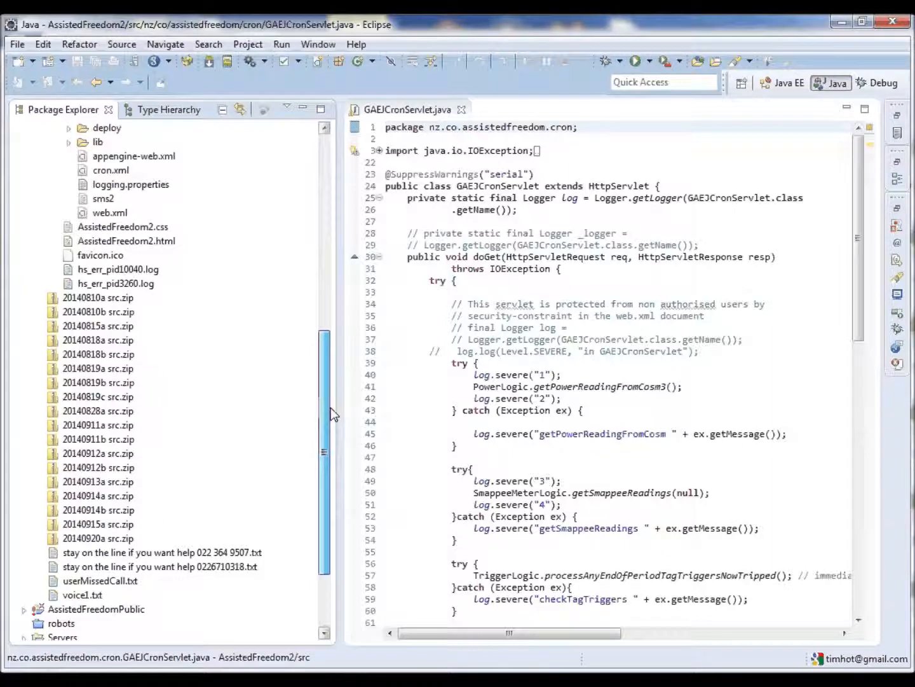
scroll(up, 3)
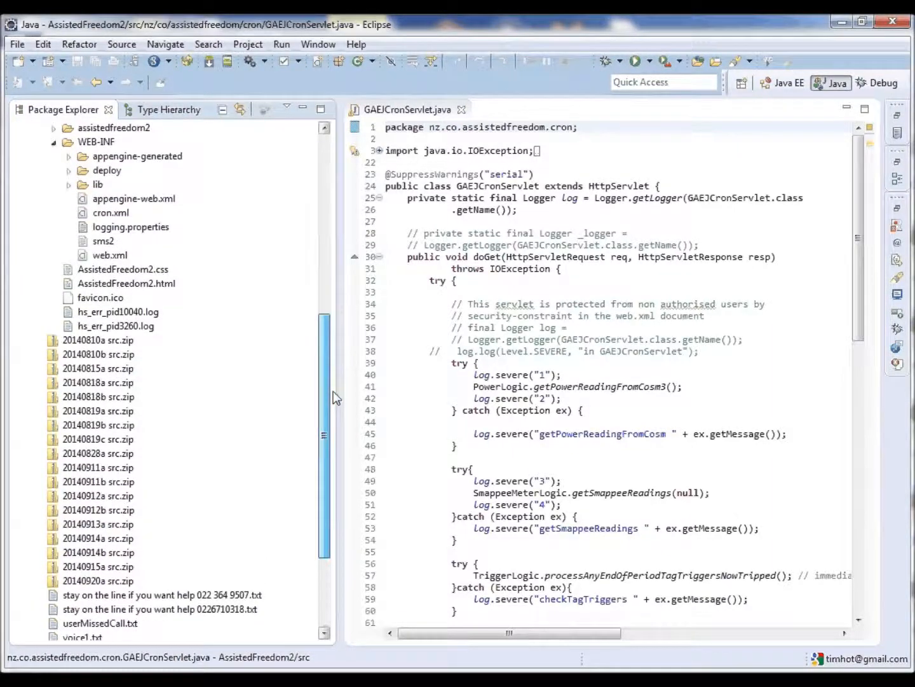
click(111, 213)
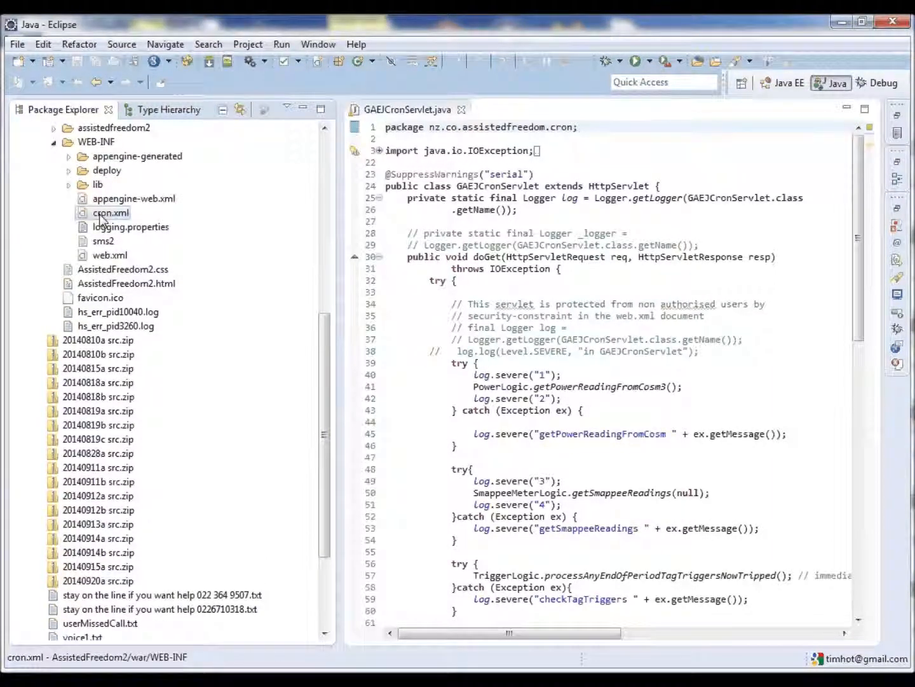
double_click(111, 212)
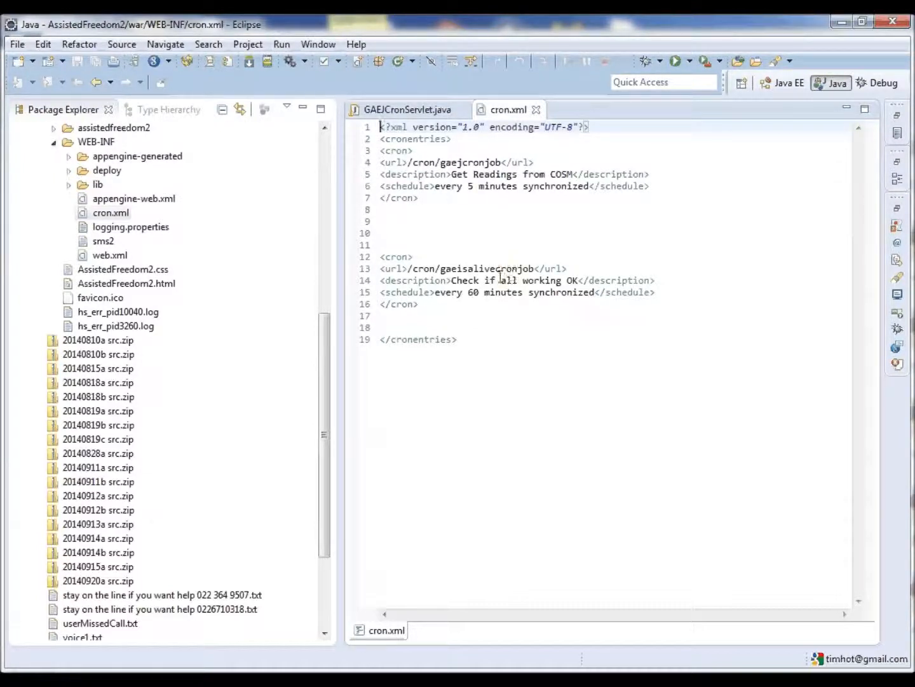
mouse_move(486, 274)
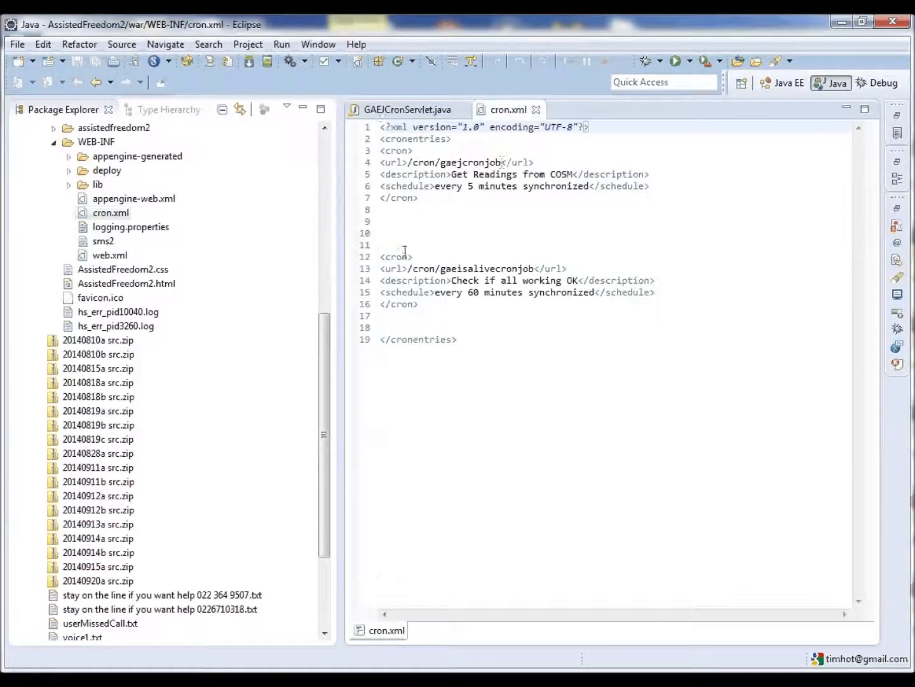
Scroll up through GAEJCronServlet.java after returning to it
scroll(up, 3)
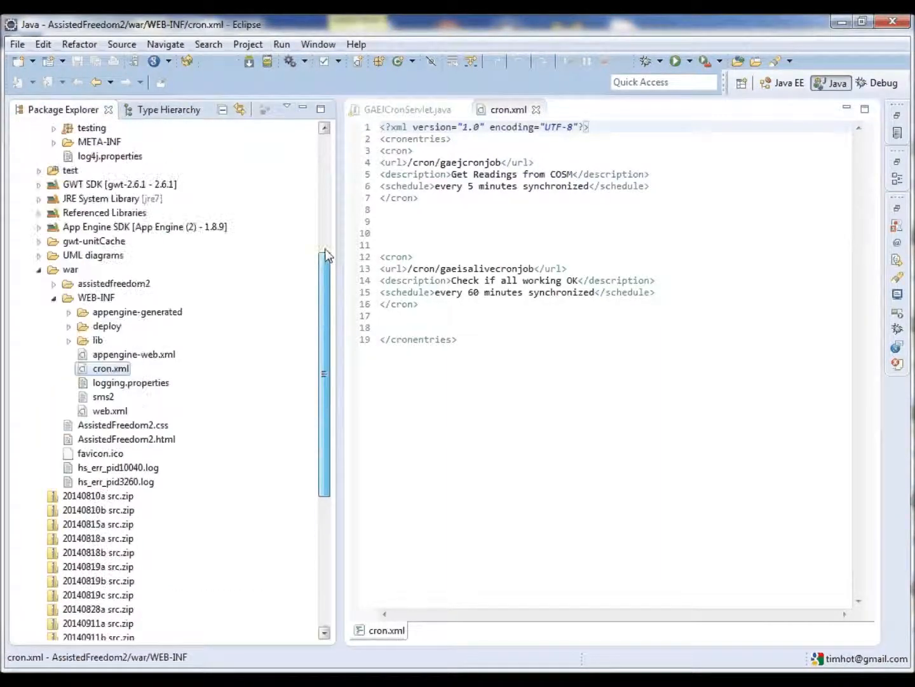
scroll(up, 3)
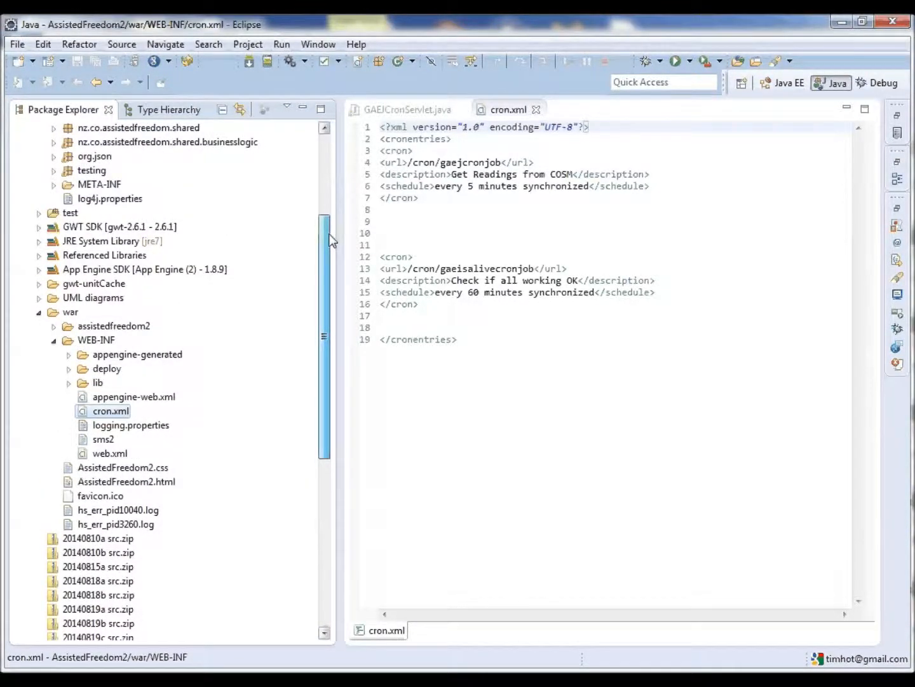
scroll(up, 3)
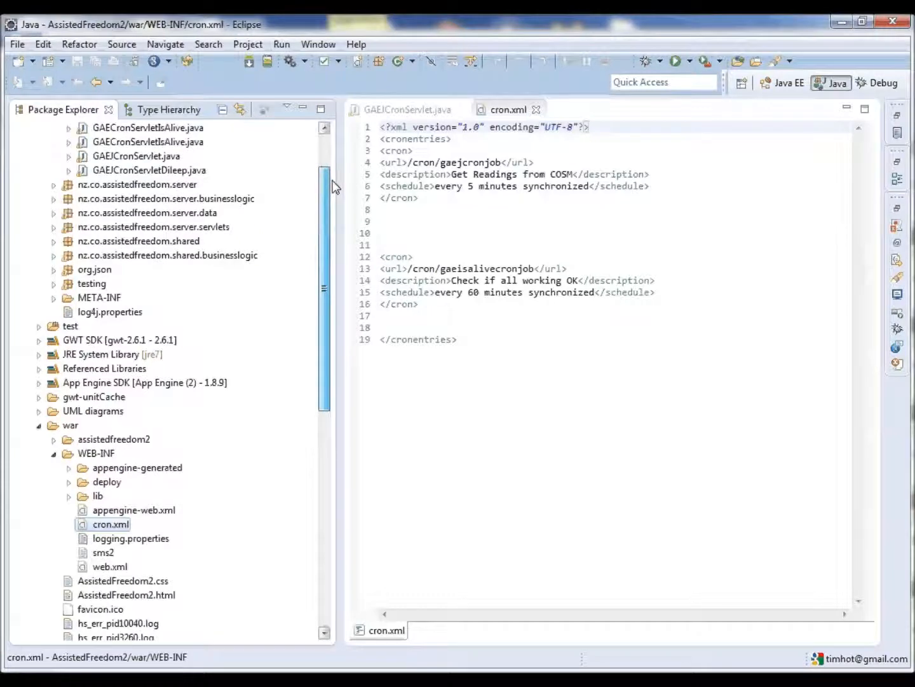
scroll(up, 3)
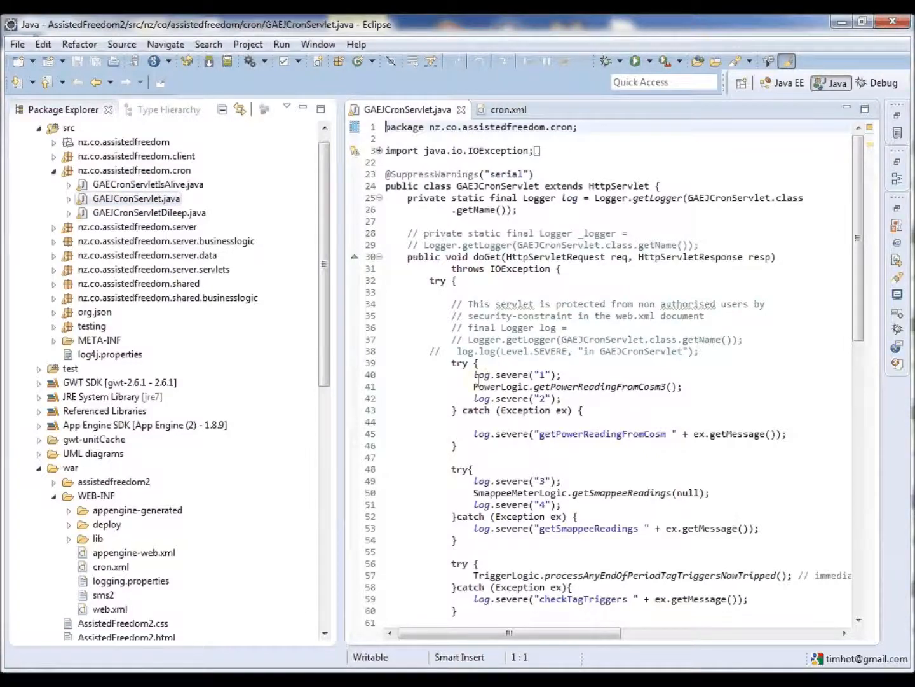
Open getPowerReadingFromCosm3's declaration and scroll through its Xively feed and IAM mapping code
double_click(553, 386)
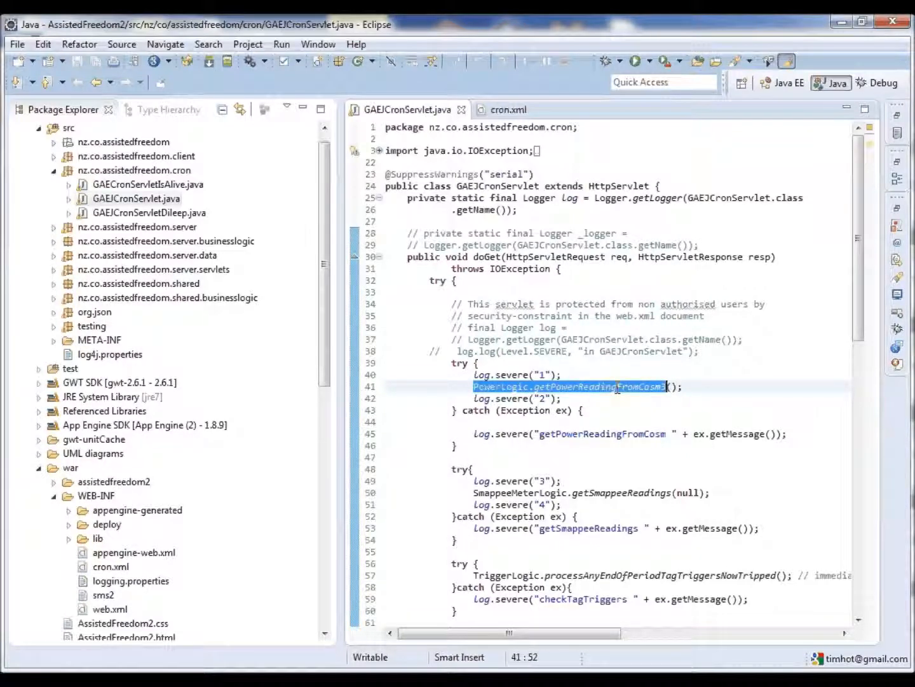
right_click(571, 386)
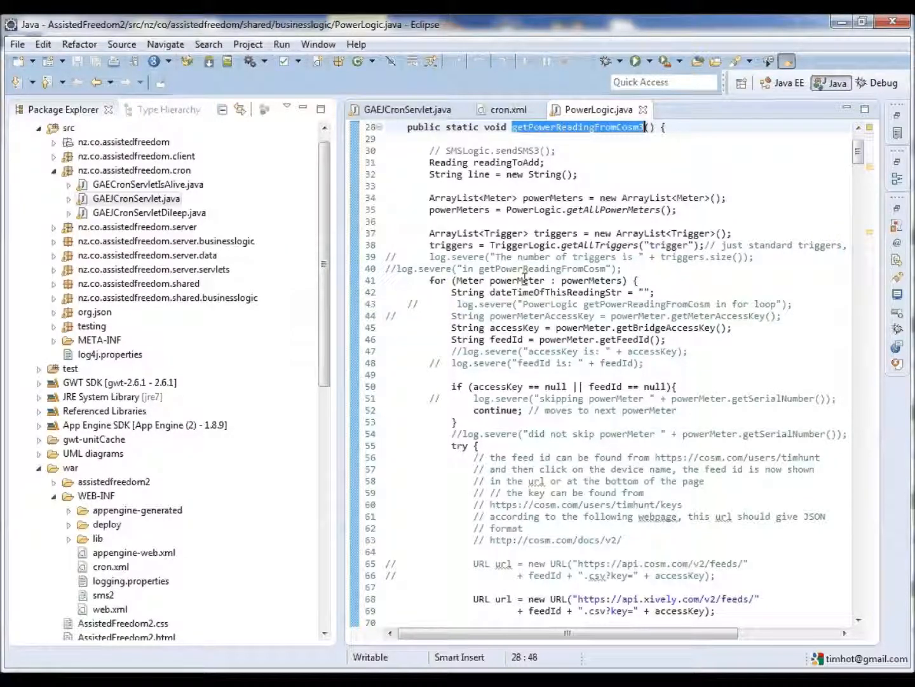
scroll(down, 3)
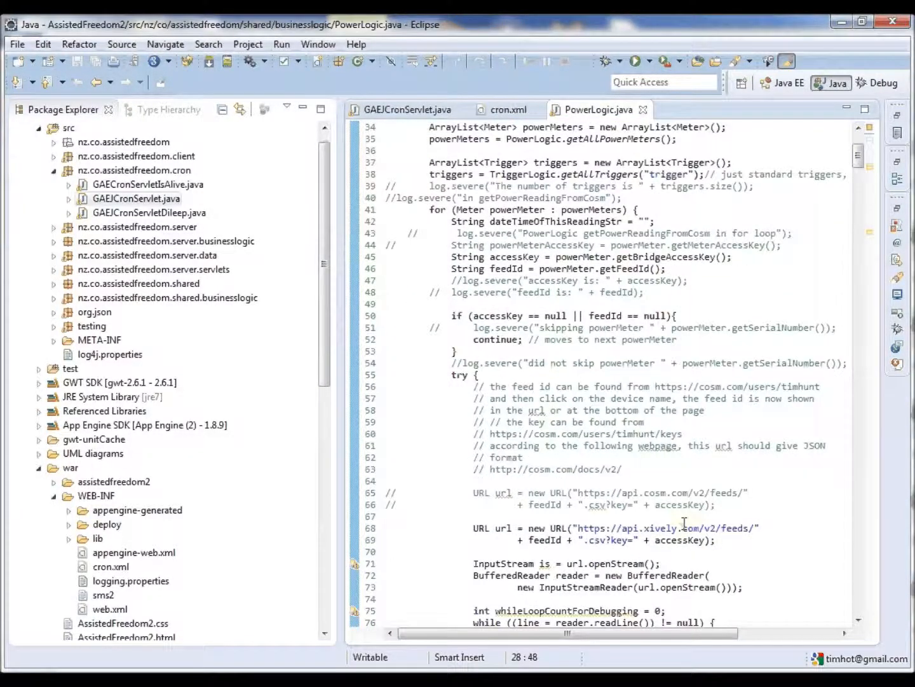
scroll(down, 3)
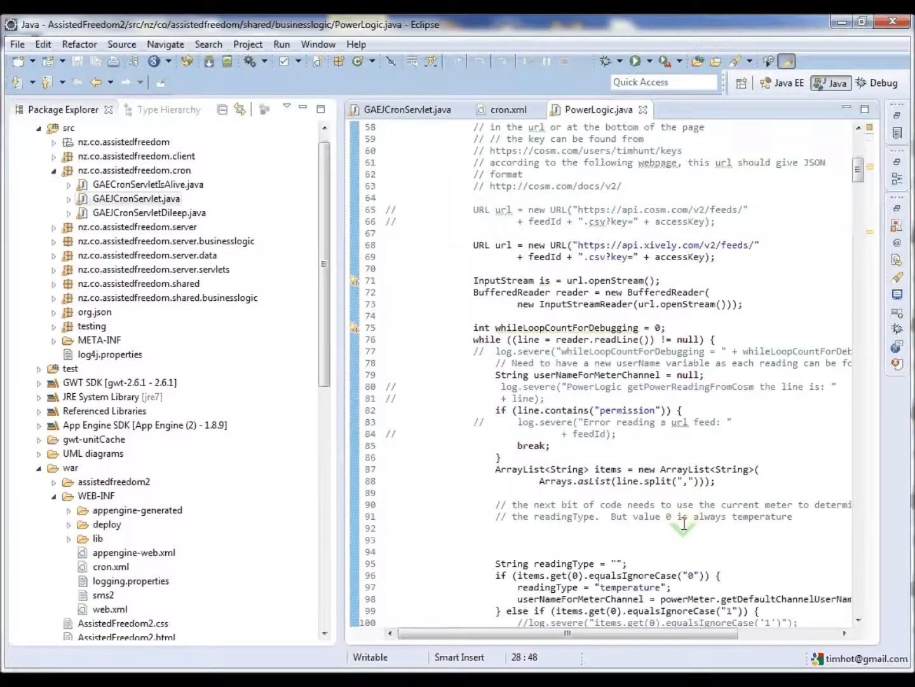
scroll(down, 3)
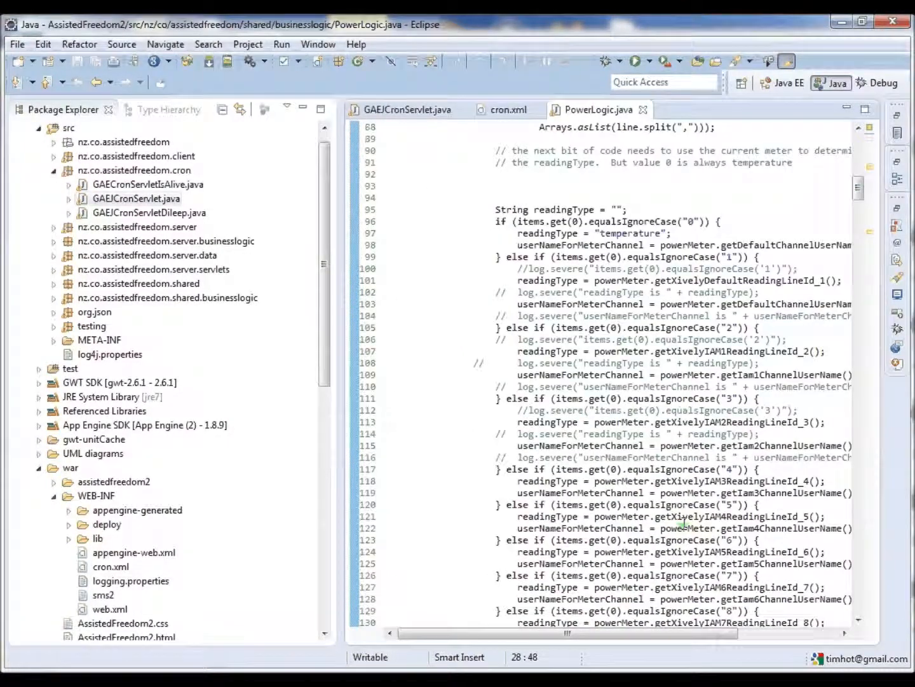
scroll(down, 3)
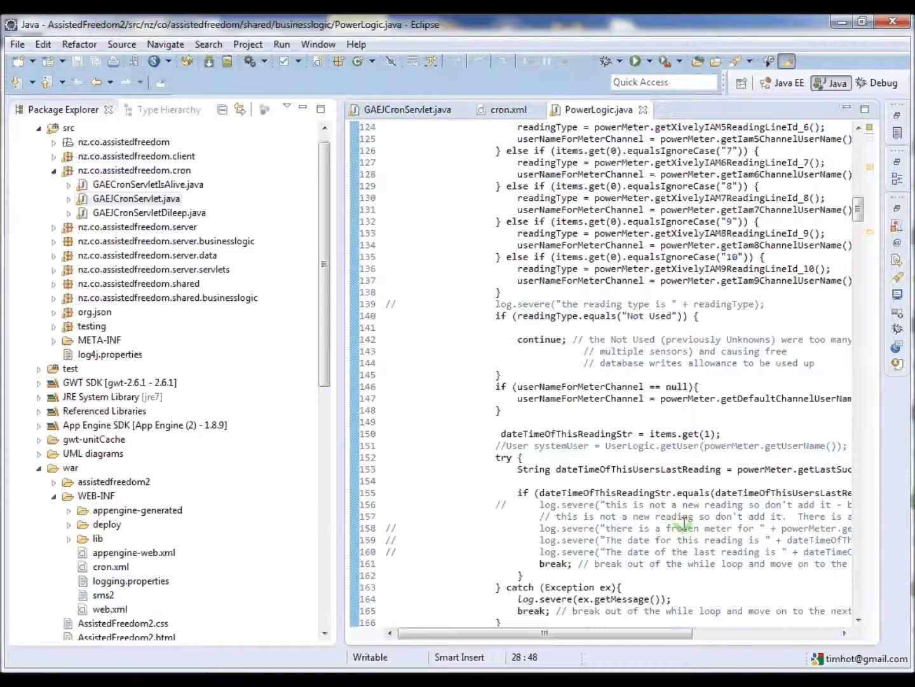